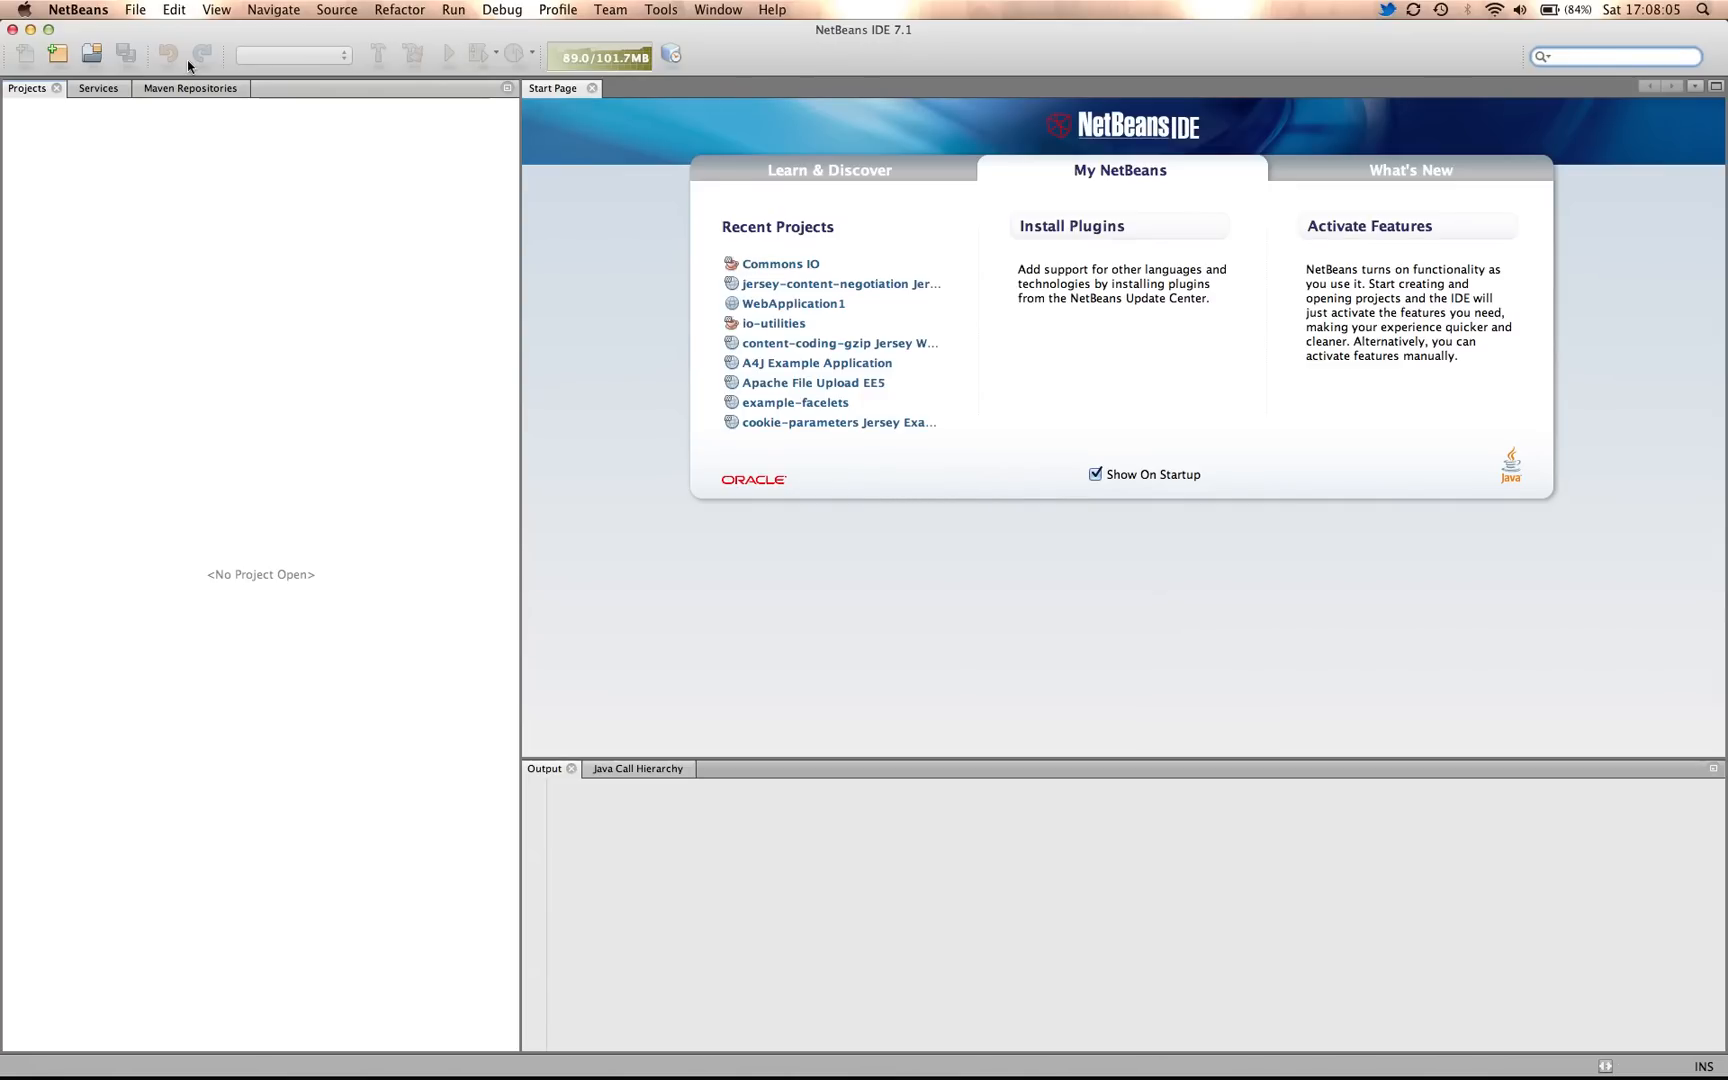
- In the Services tab, expand Databases and Drivers and select Java DB (Network)
click(97, 88)
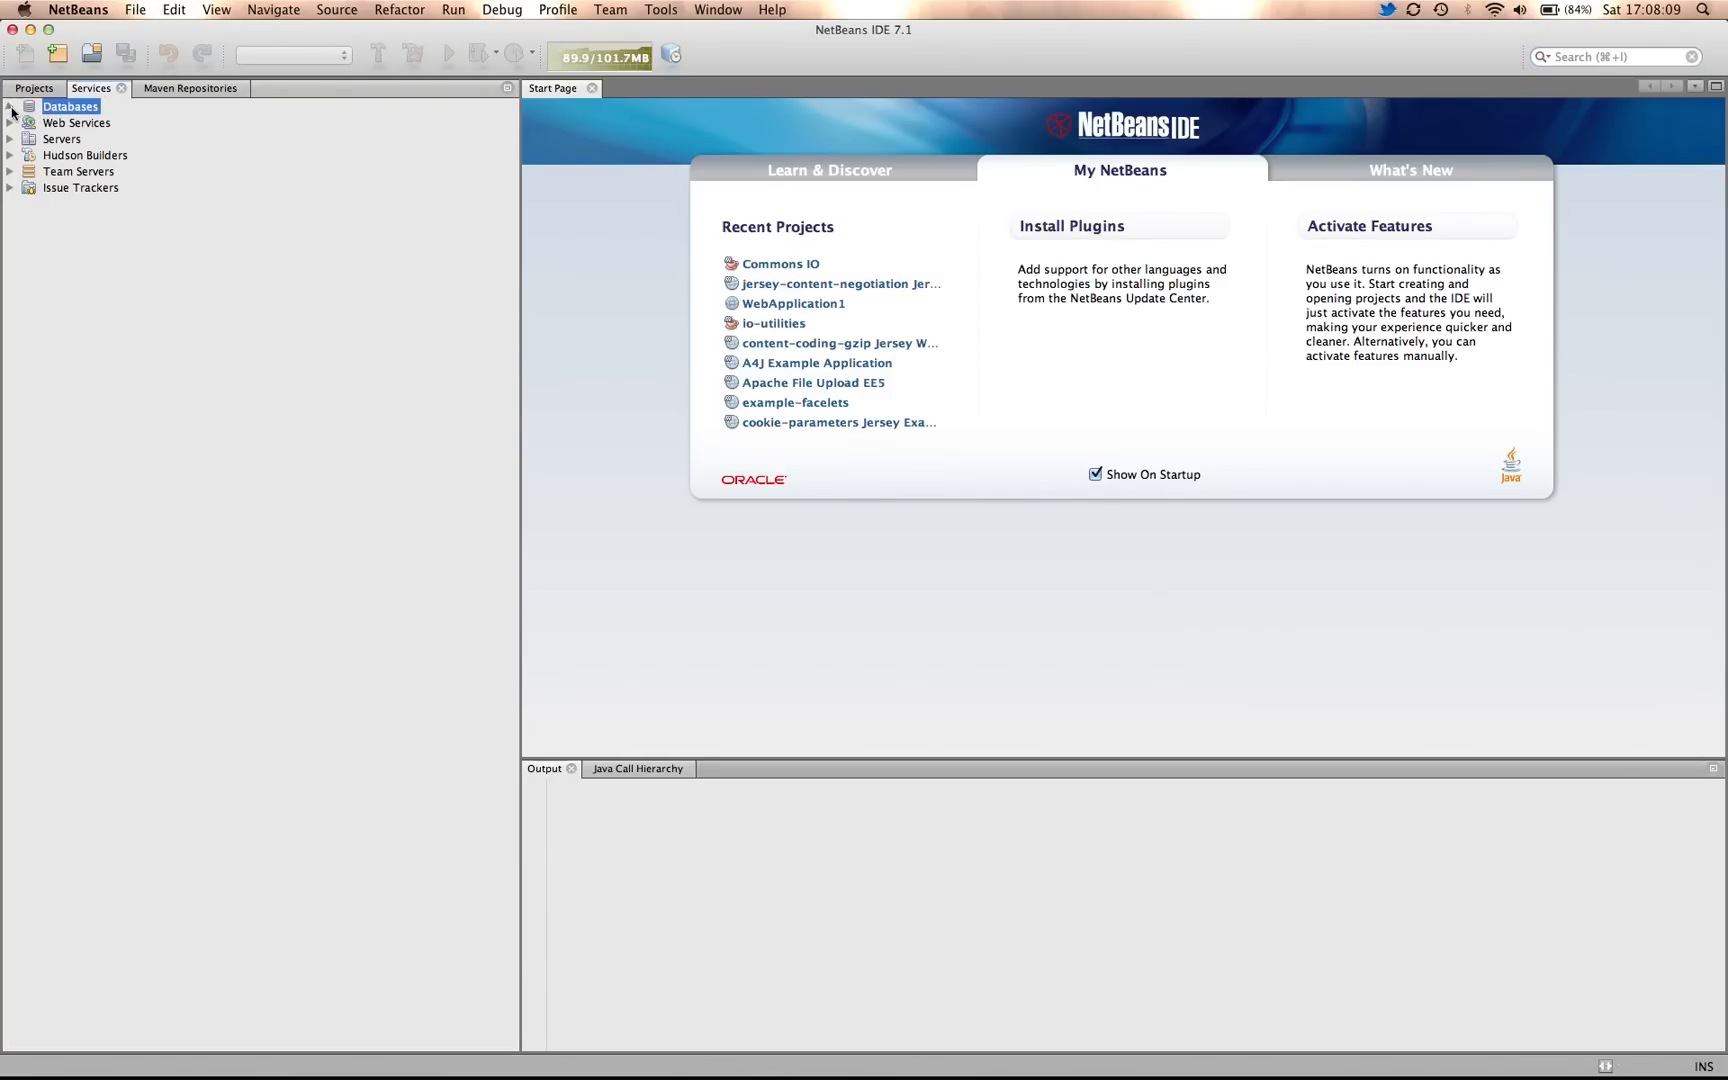
click(10, 106)
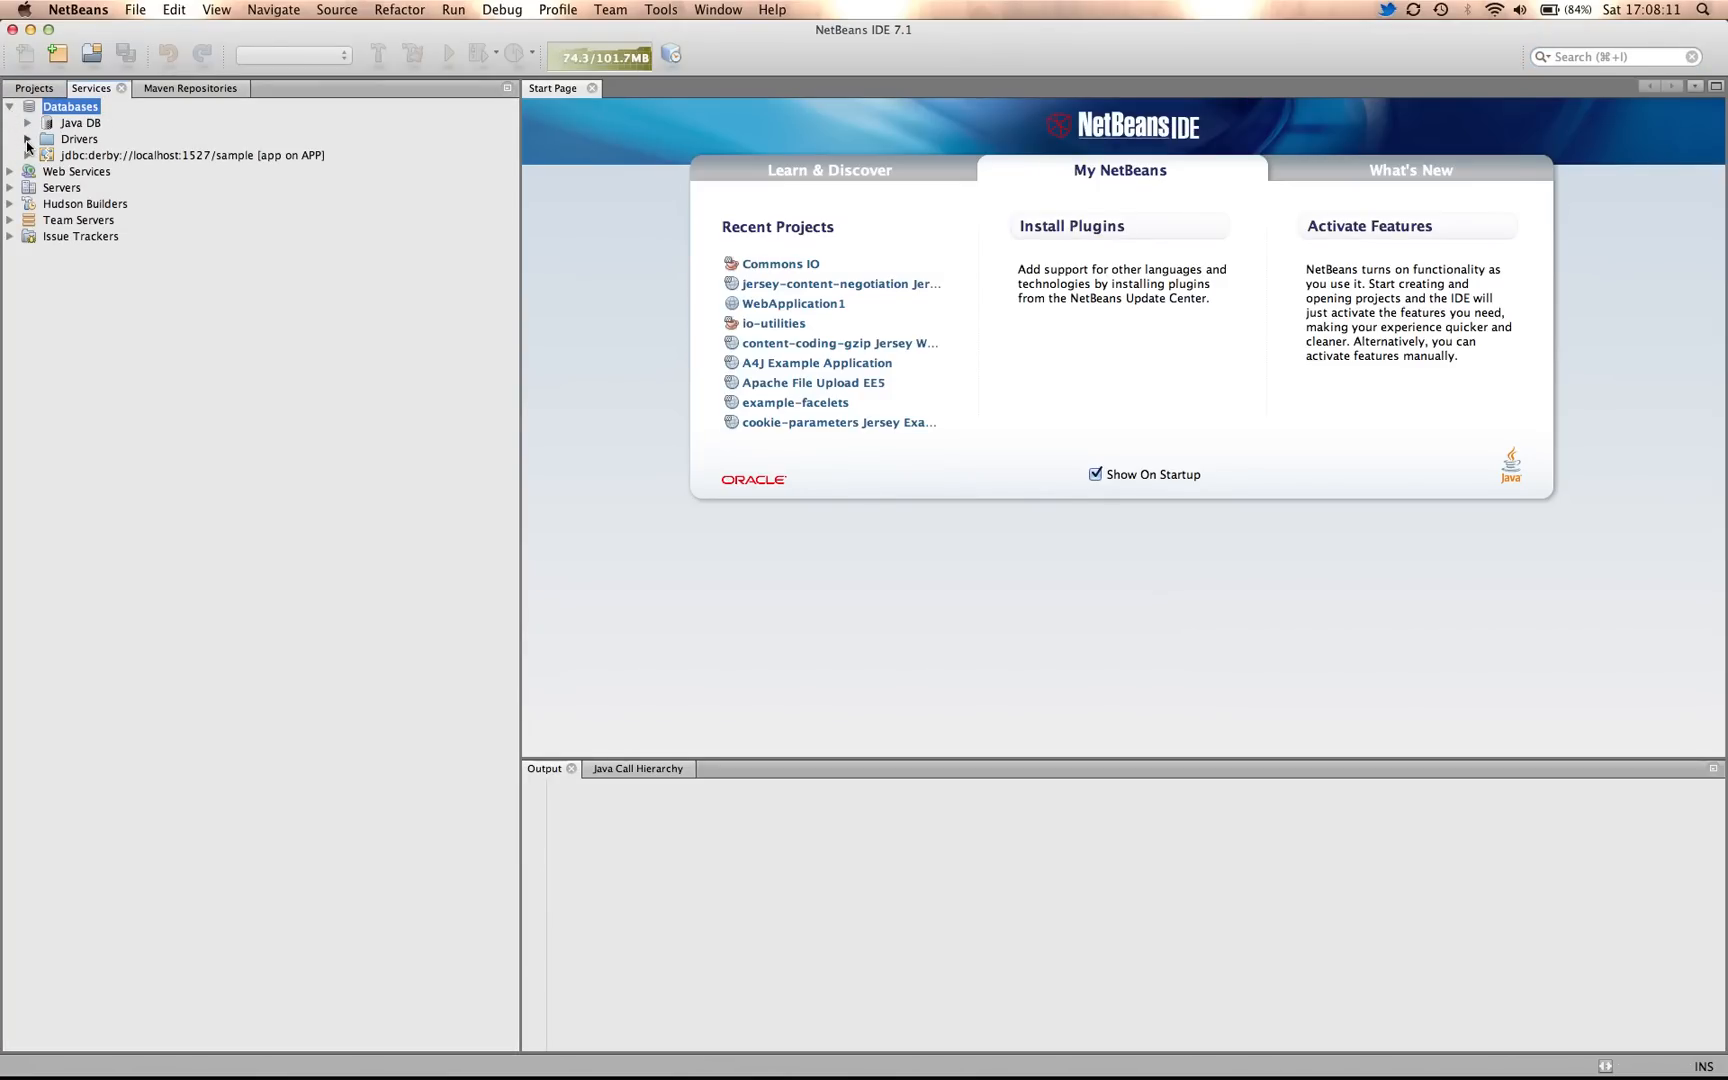
click(28, 139)
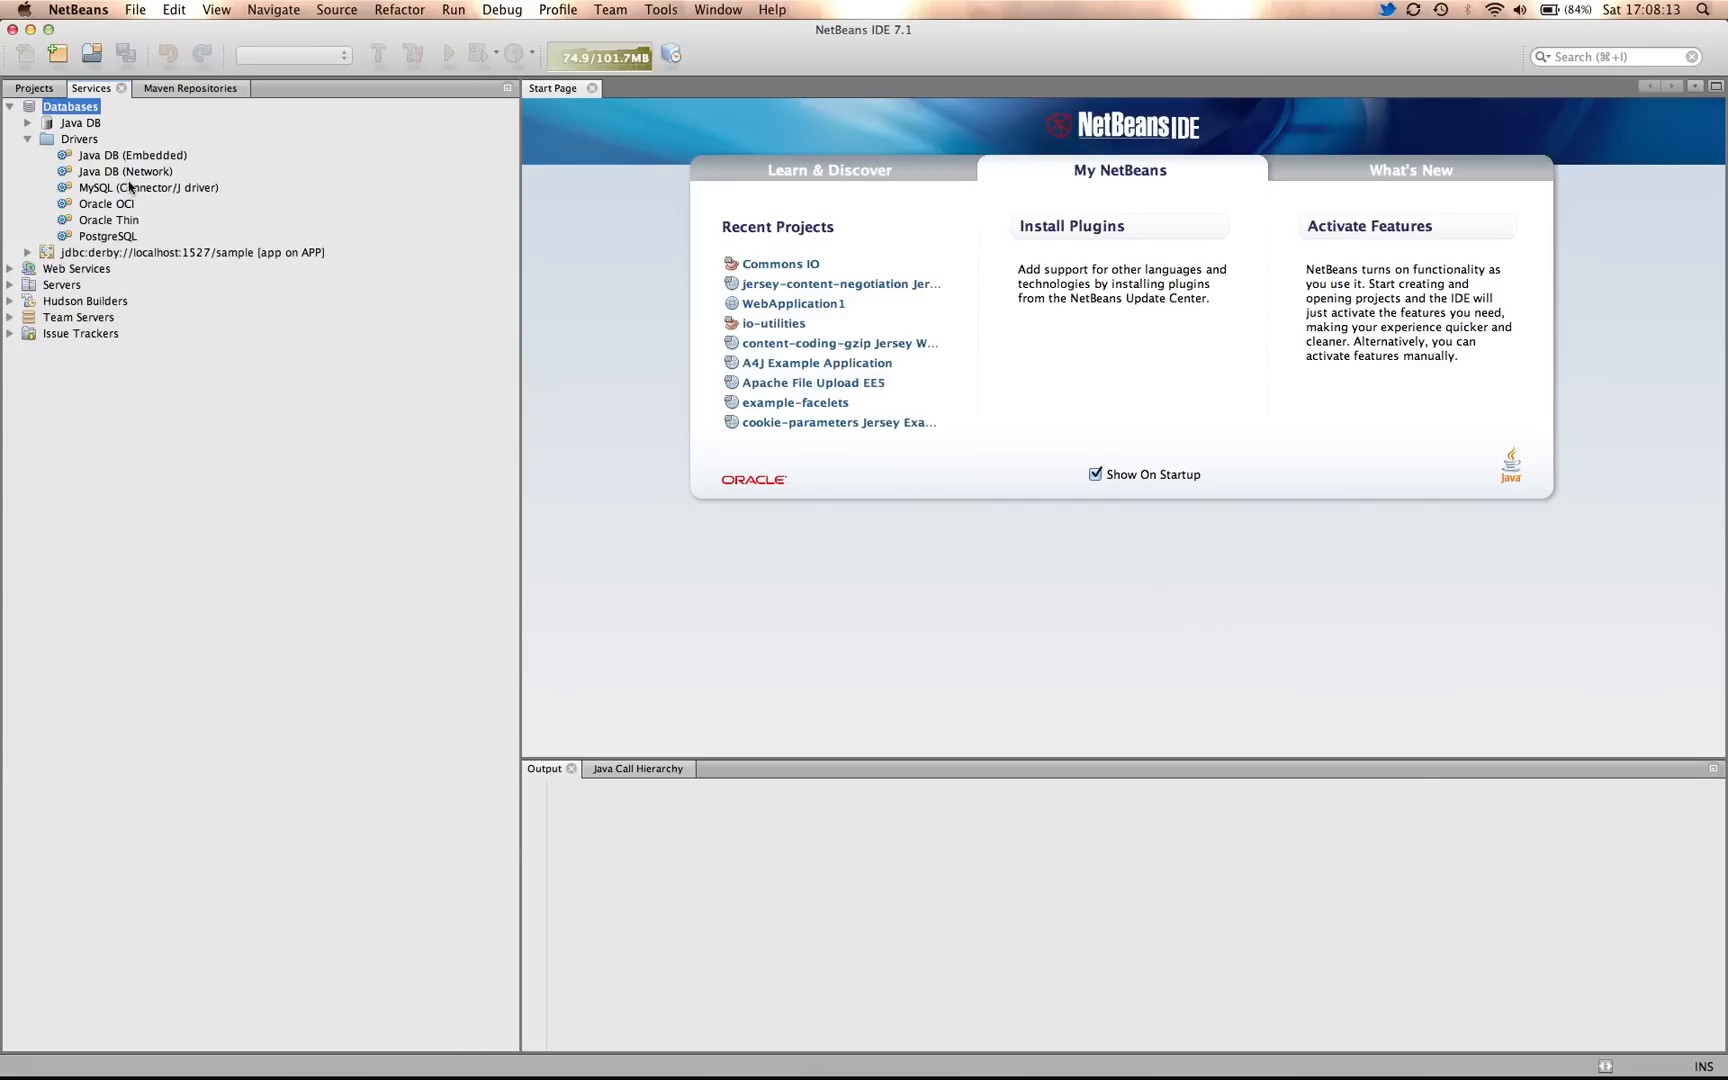
click(123, 171)
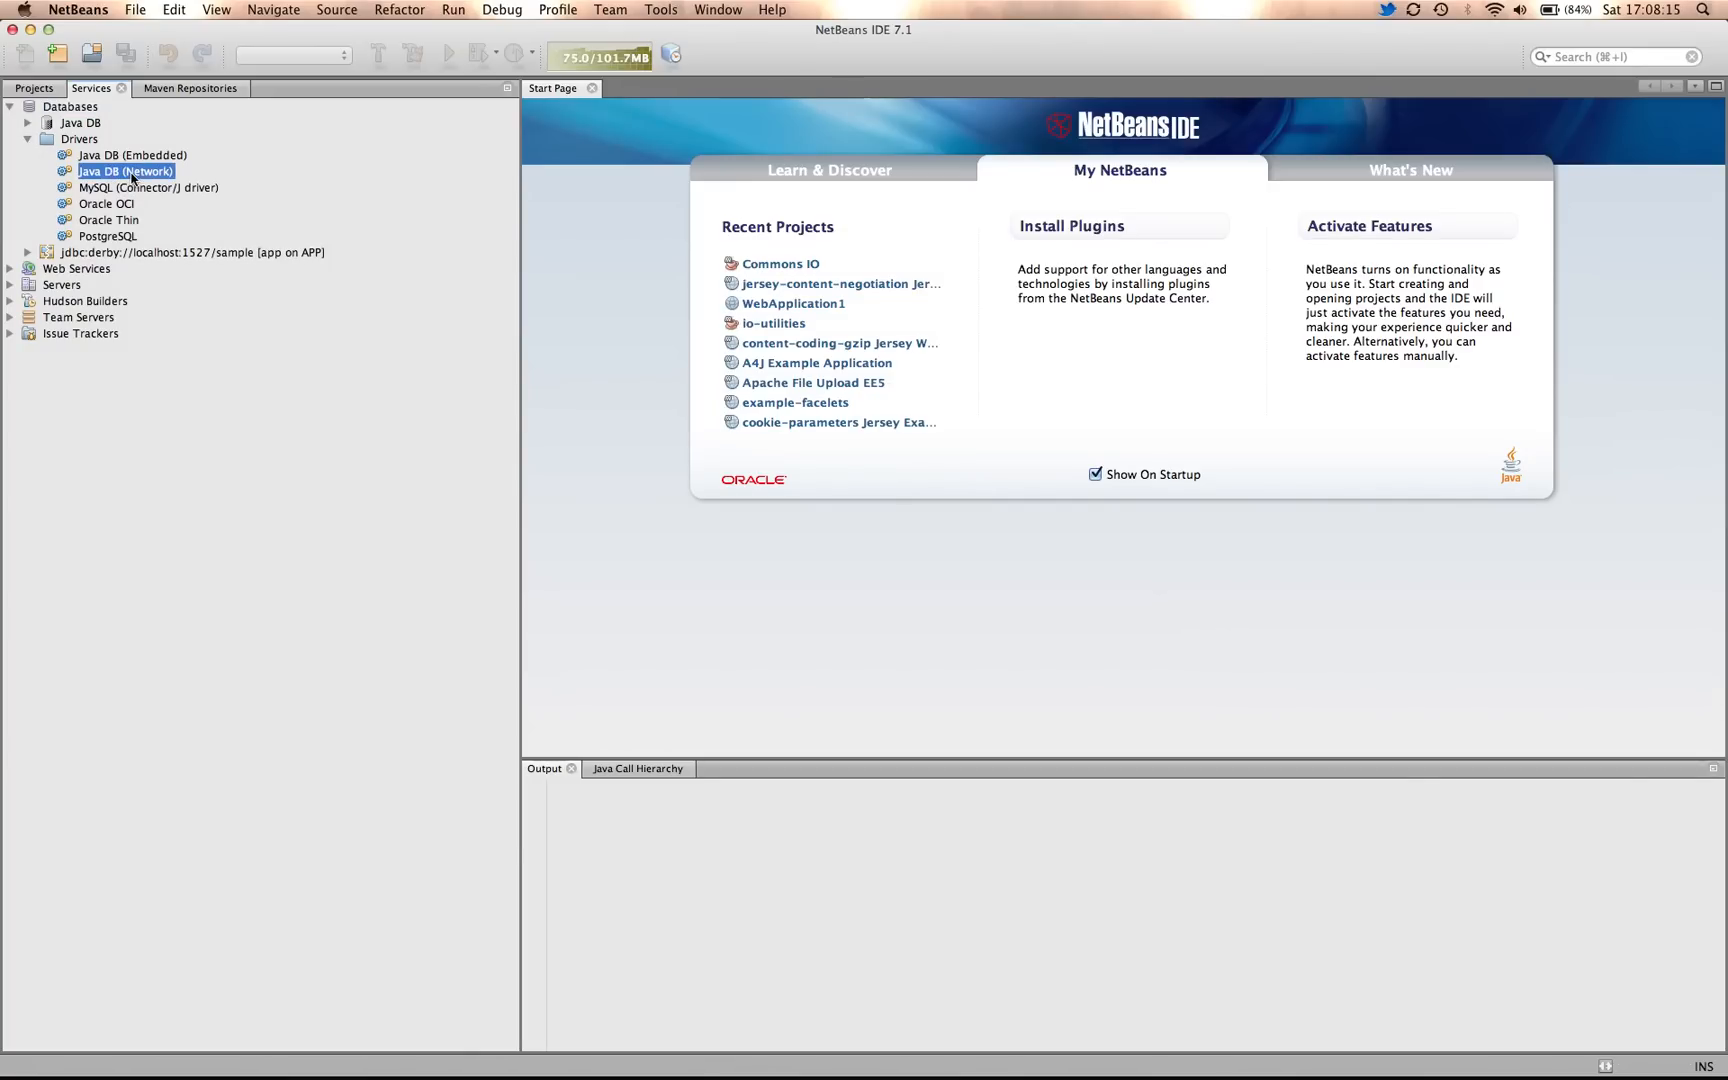
- Launch the New Connection Wizard via Connect Using on the Java DB (Network) driver
right_click(123, 171)
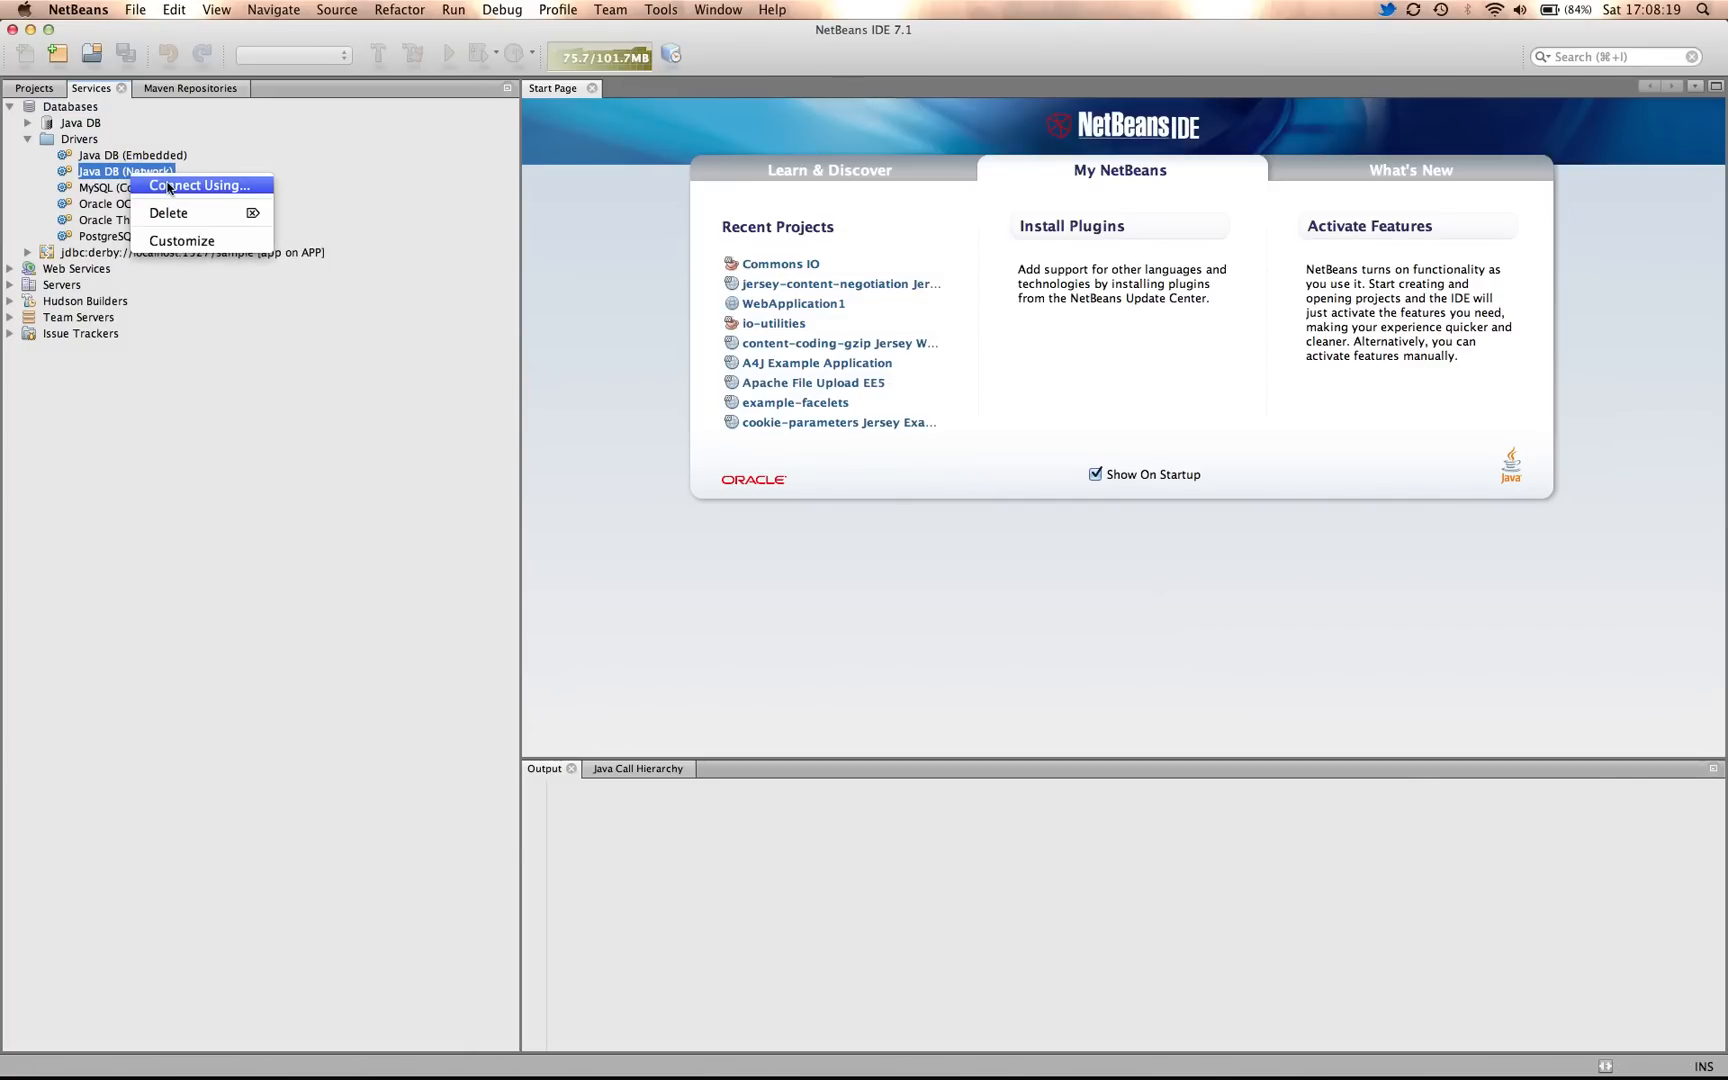
click(199, 185)
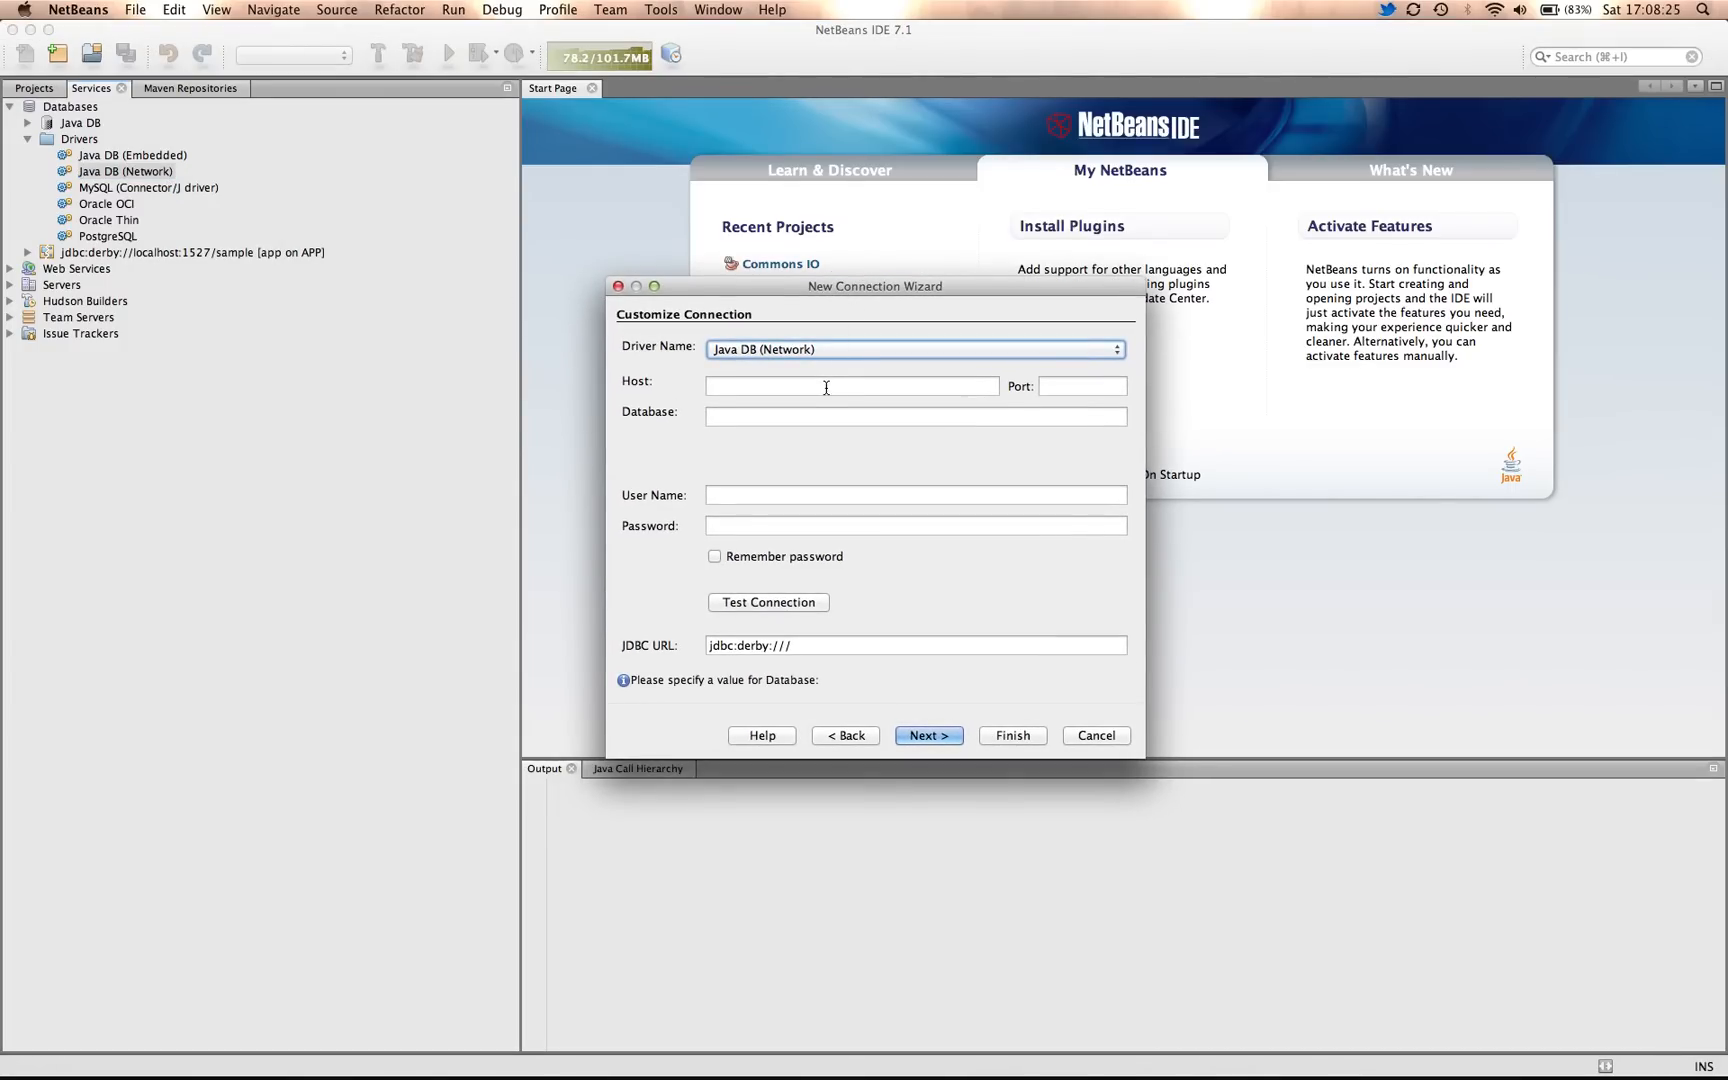
- Enter host 10.0.1.2, port 1527, database xxx, user APP and the password
text(10.0.1.2)
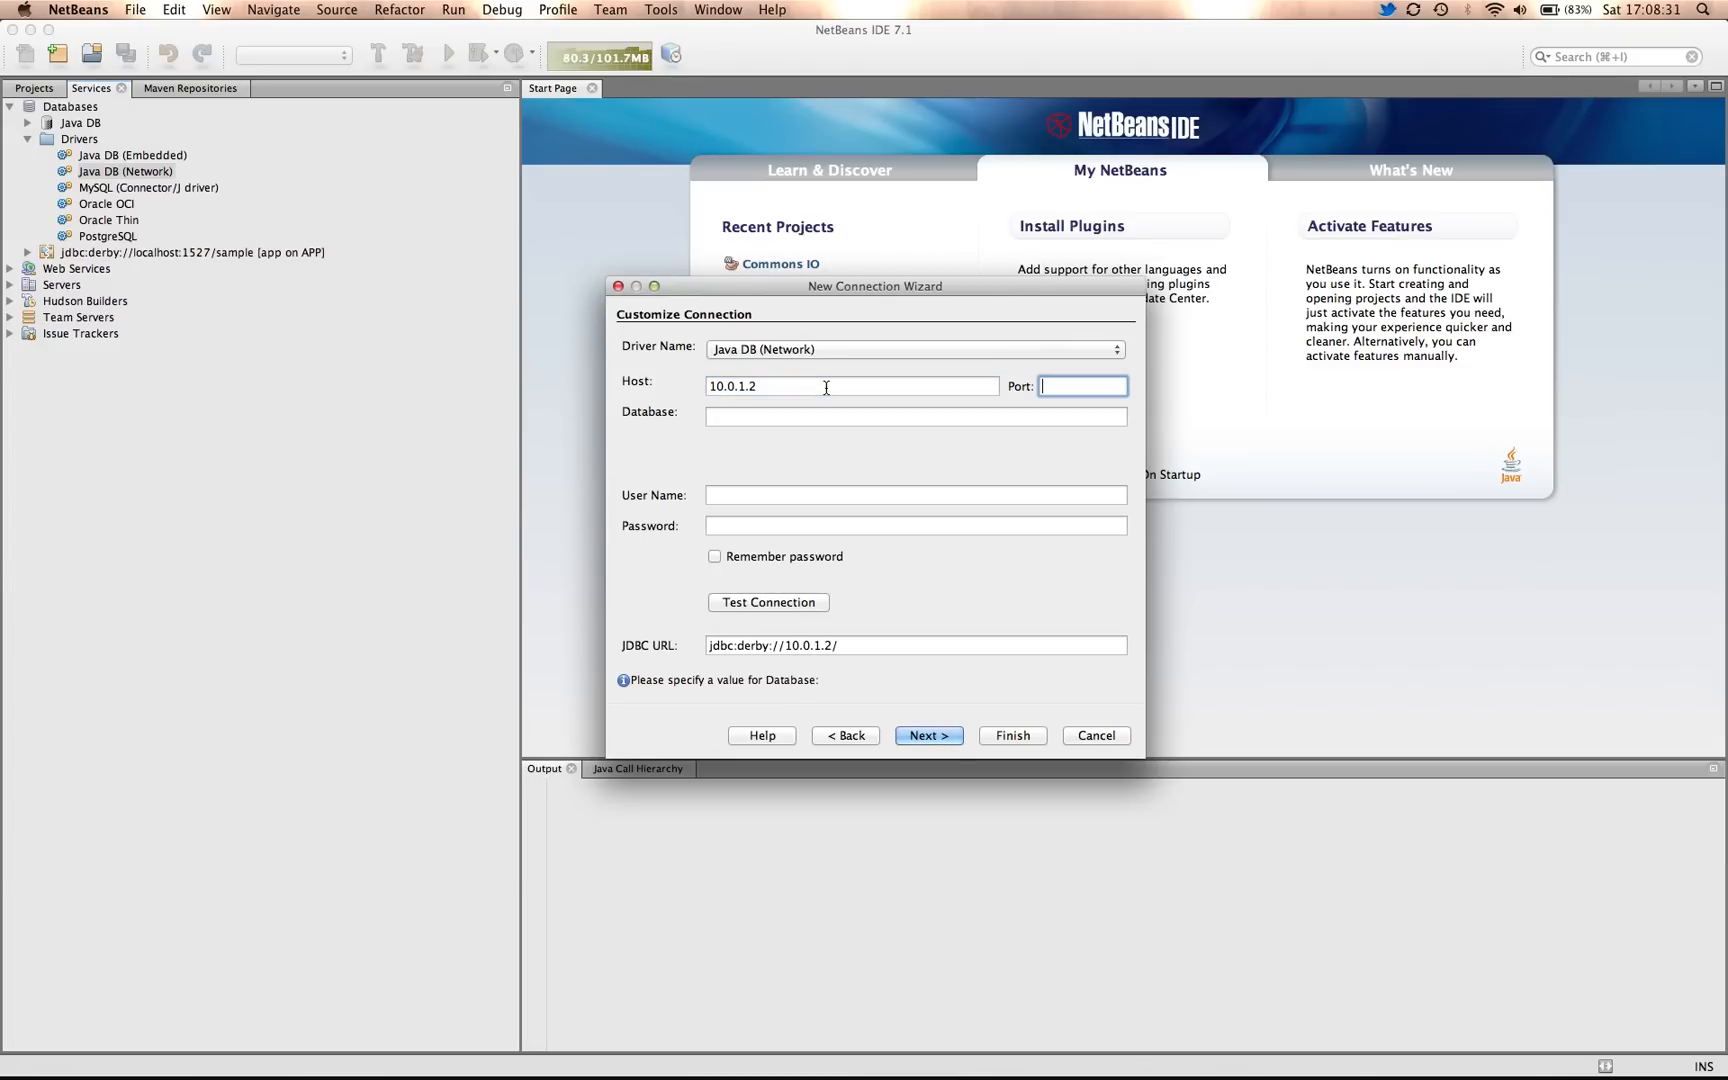
text(1527)
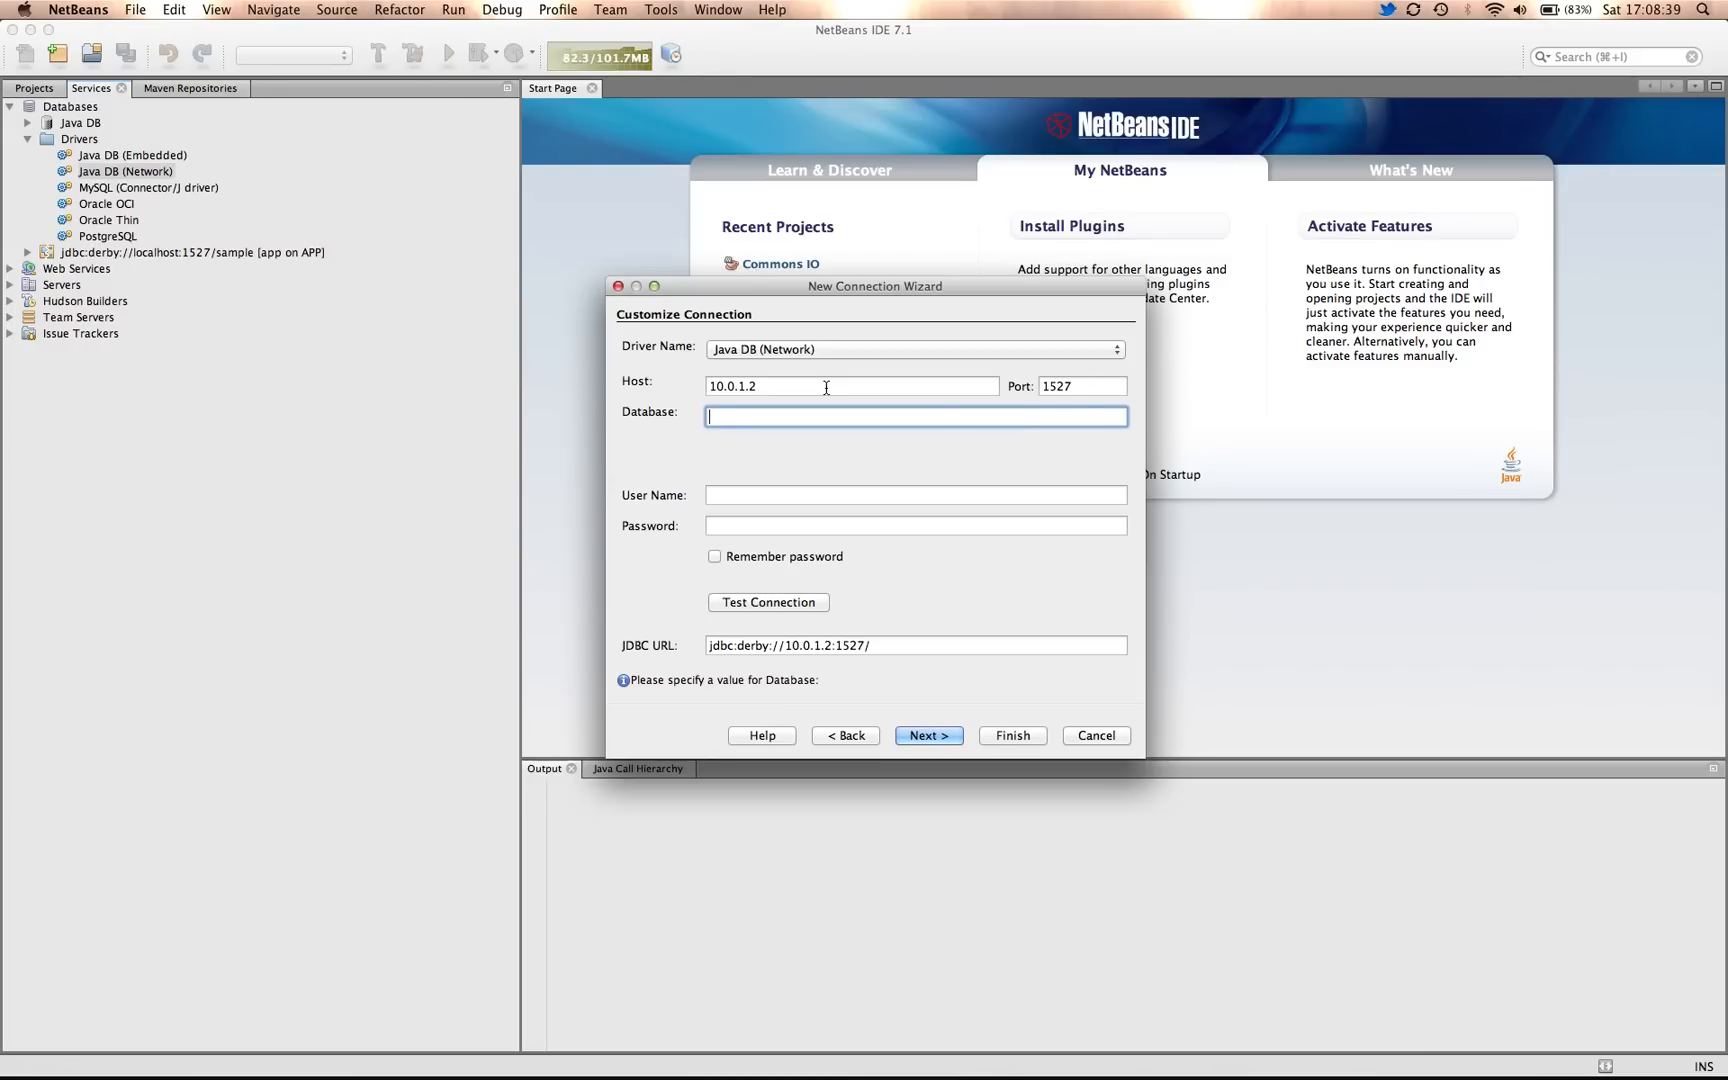
text(xxx)
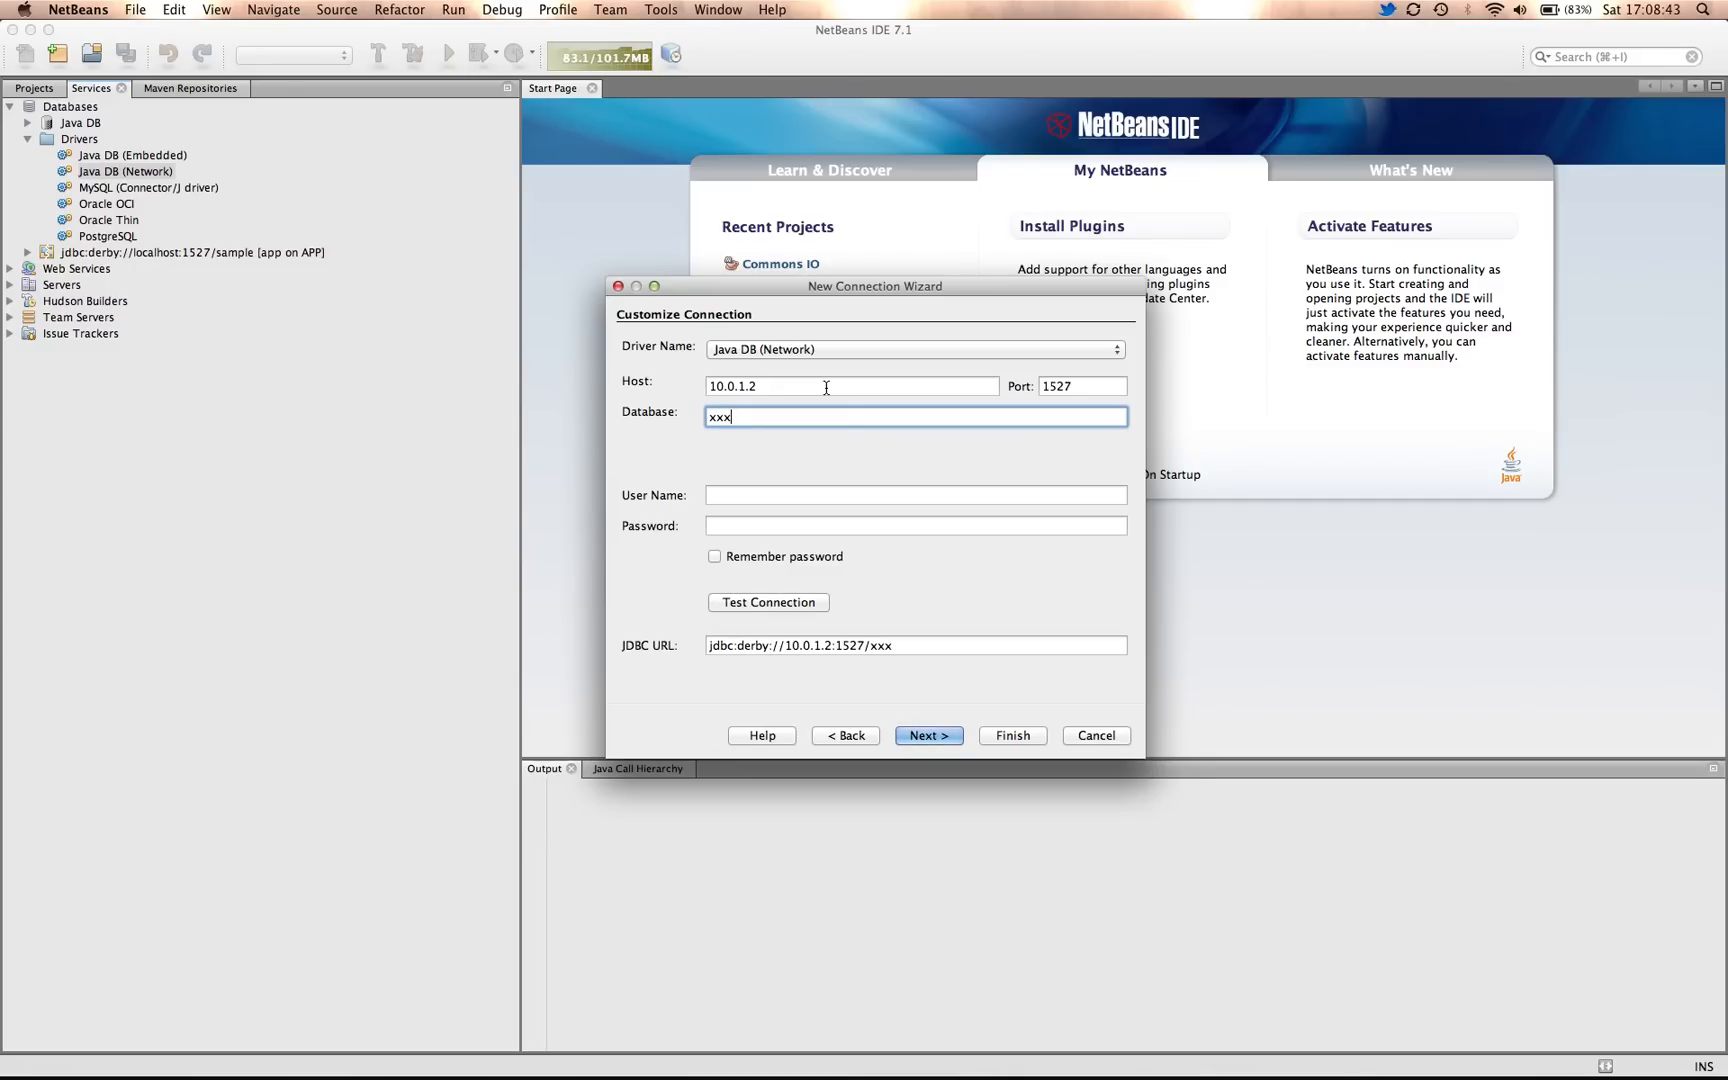
click(915, 526)
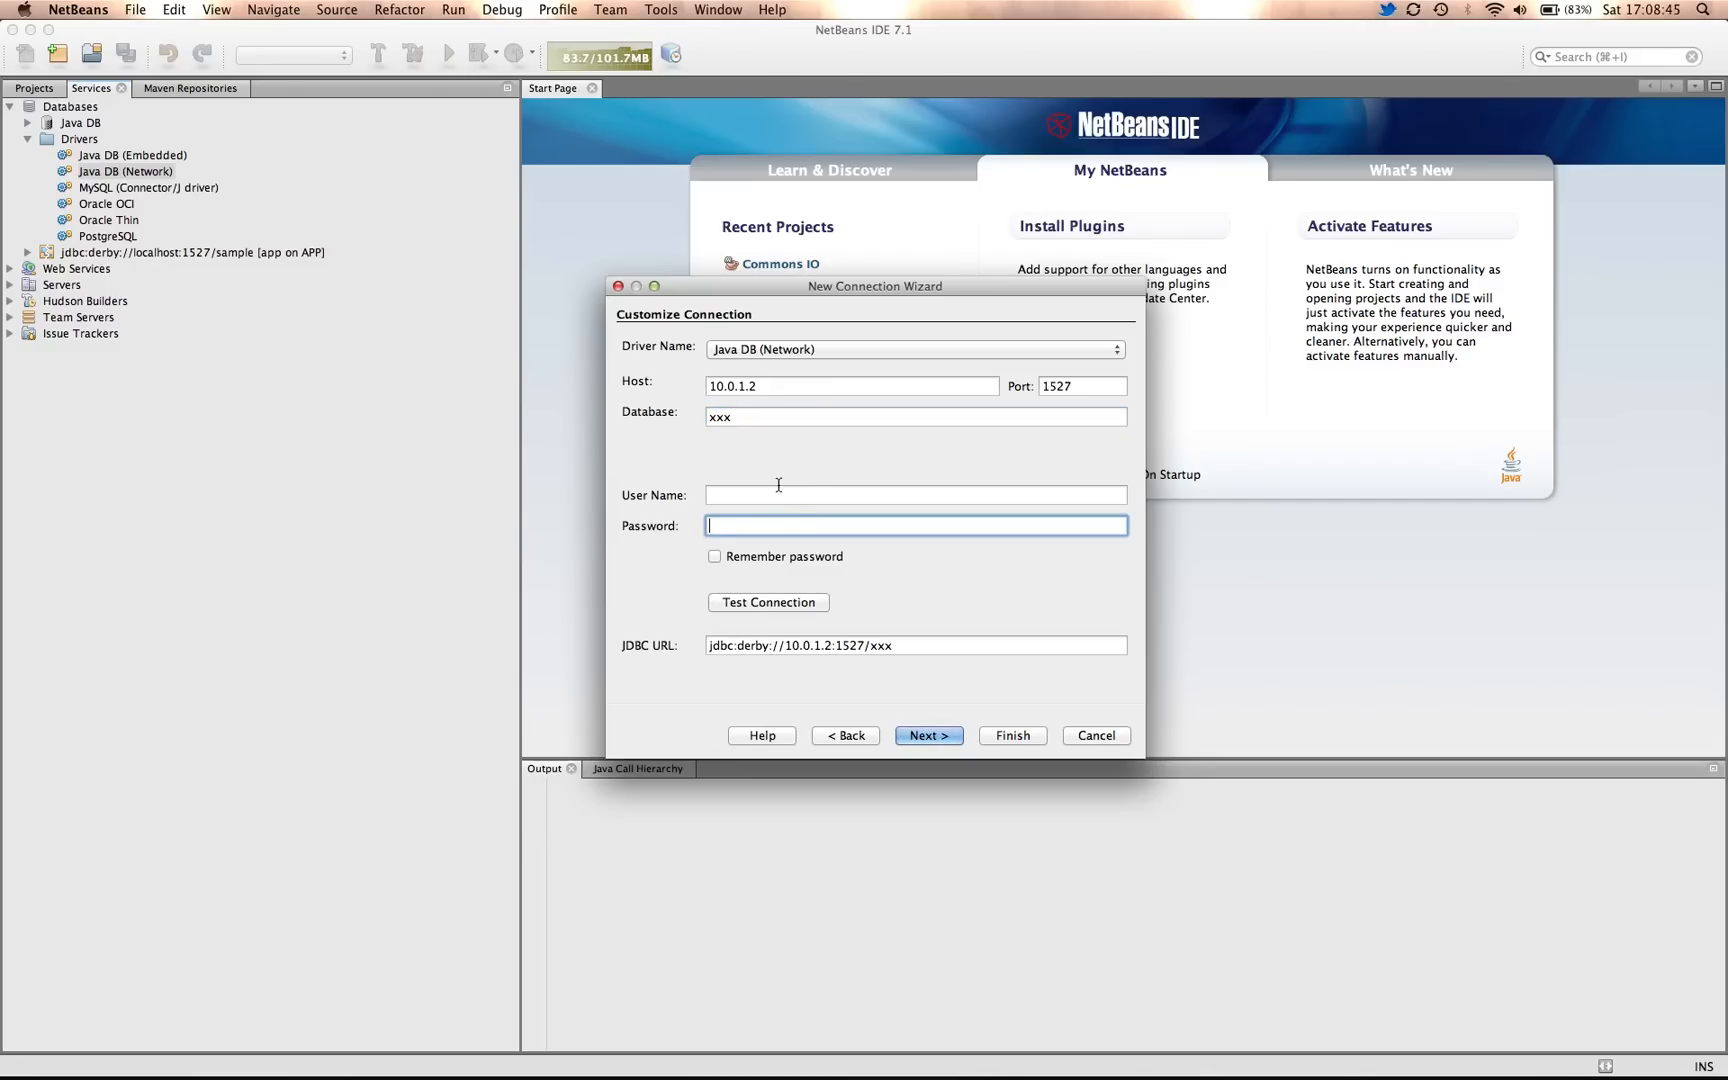
text(APP)
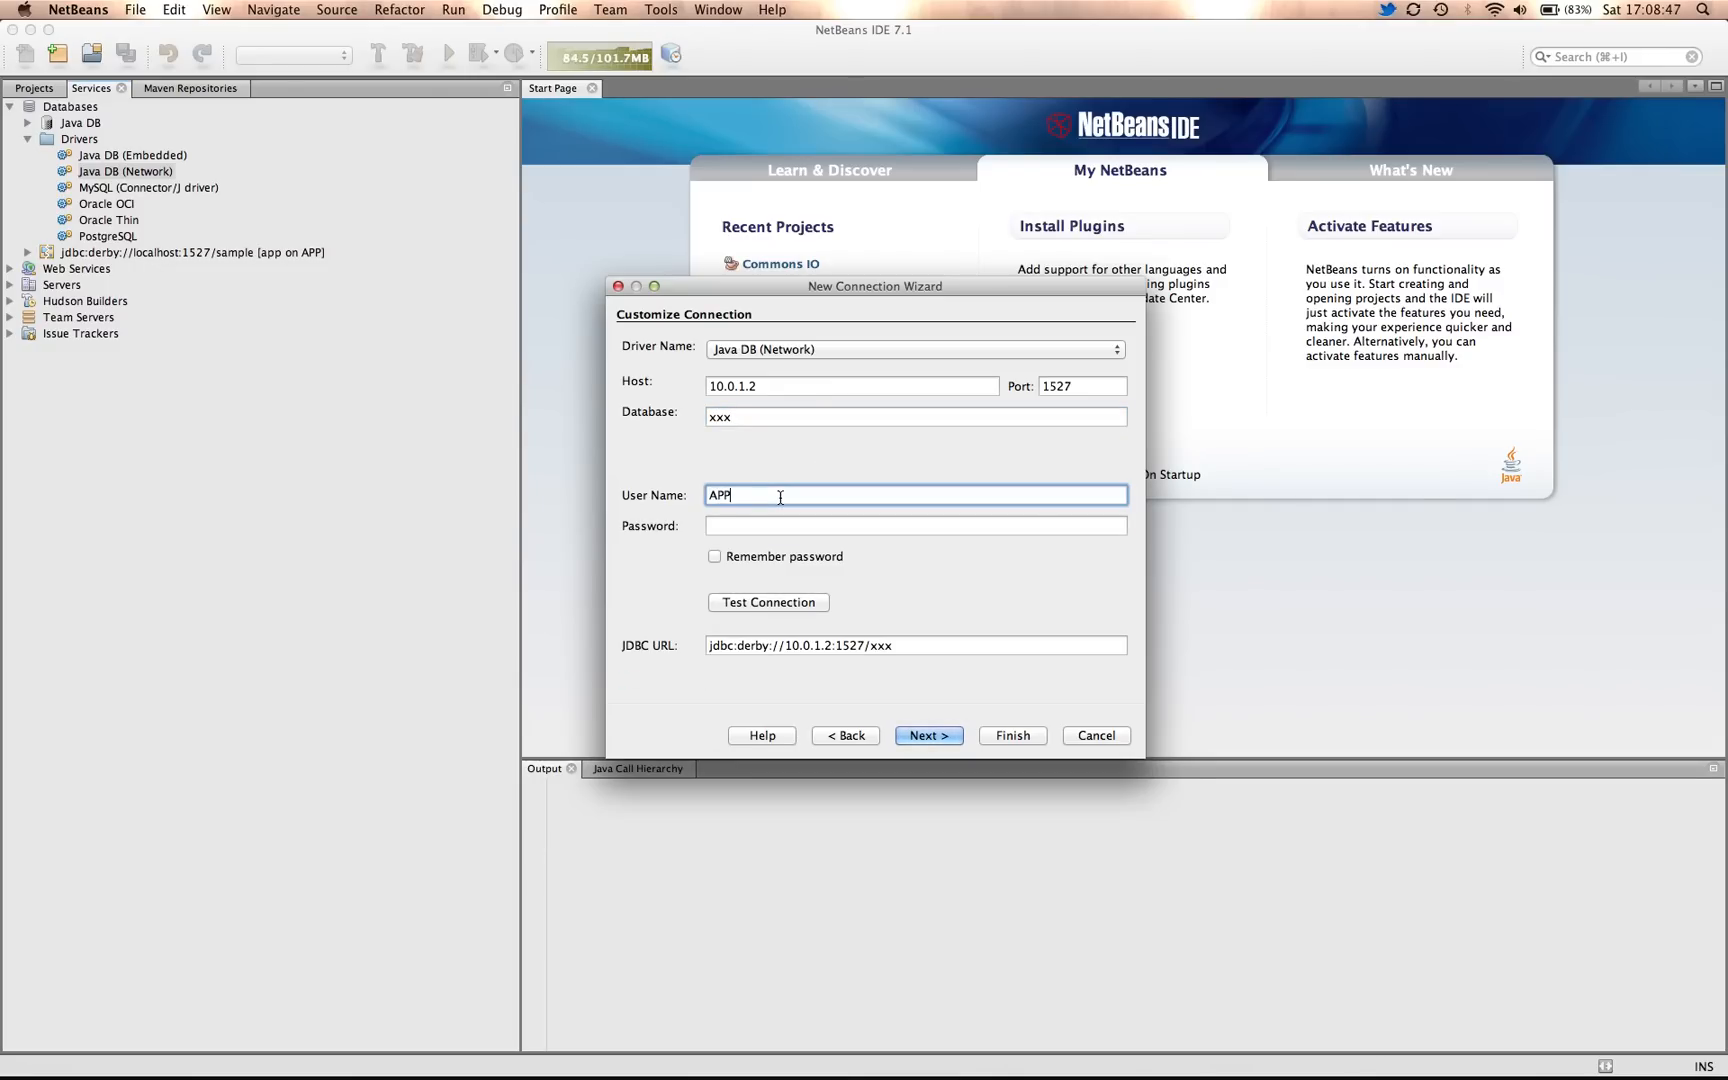
text(•••)
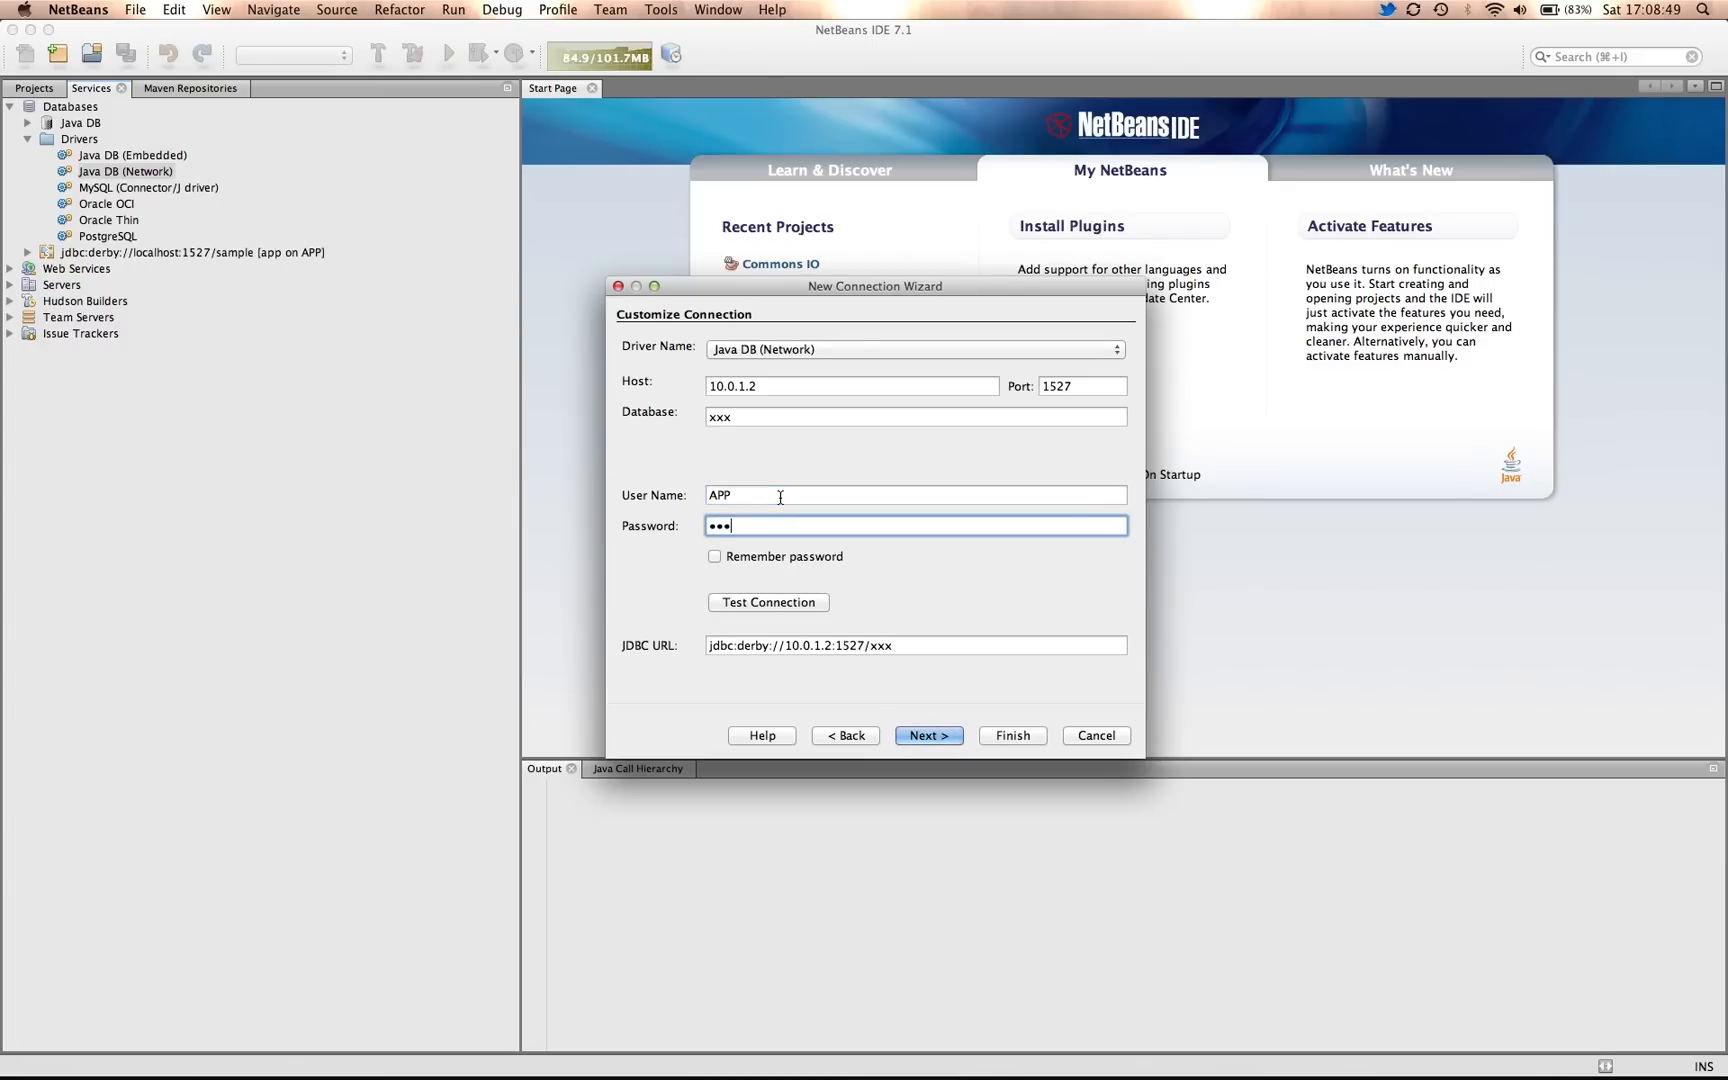
- Test the xxx connection successfully and advance to the next wizard page
click(767, 602)
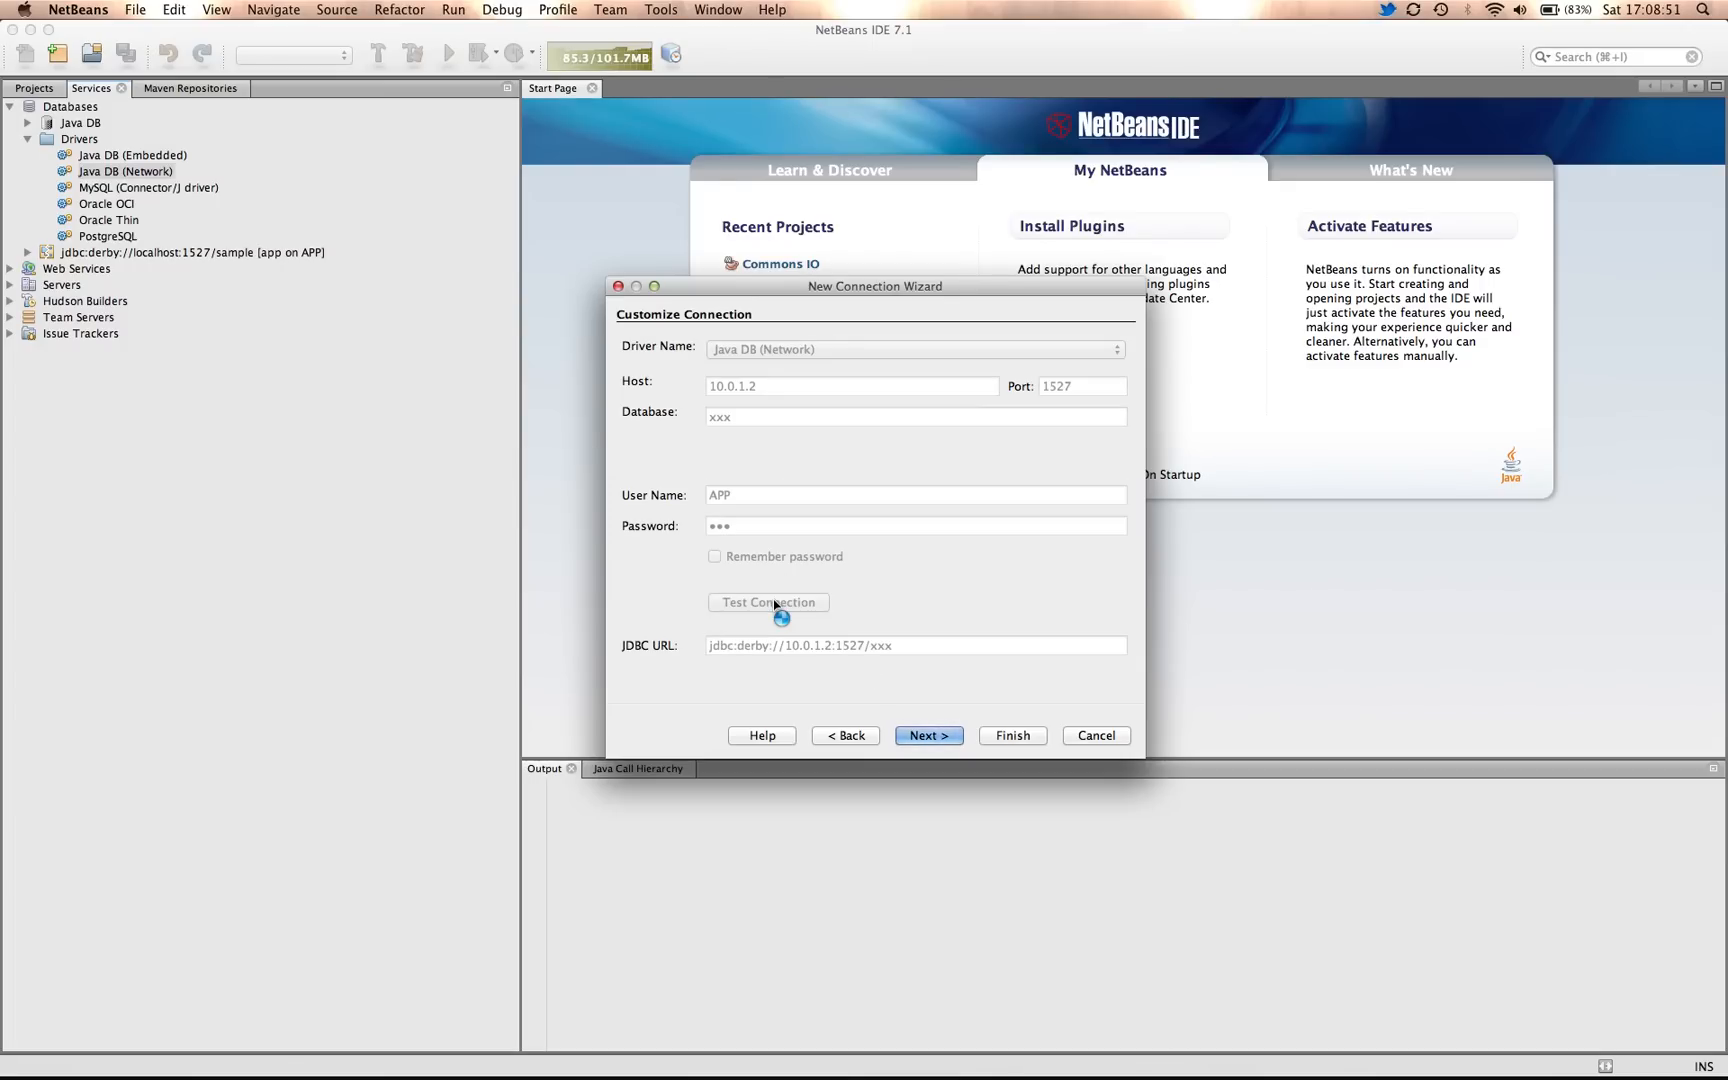
click(768, 602)
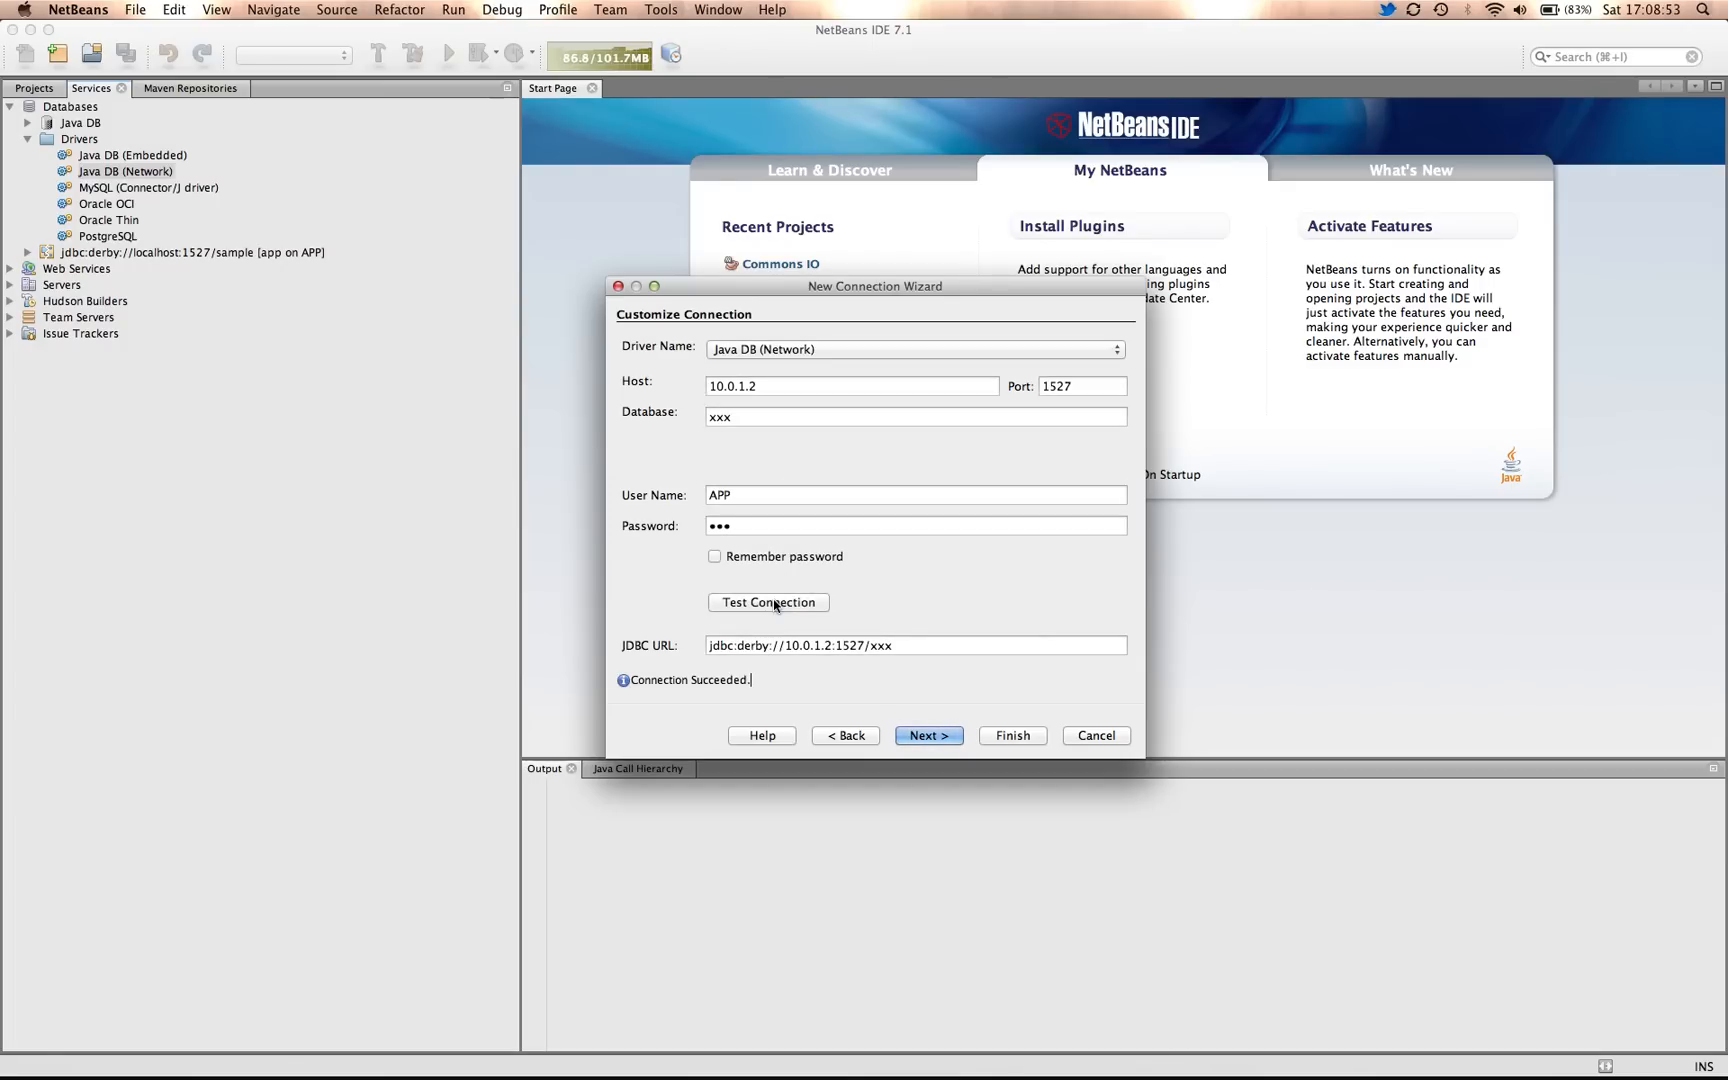
click(928, 735)
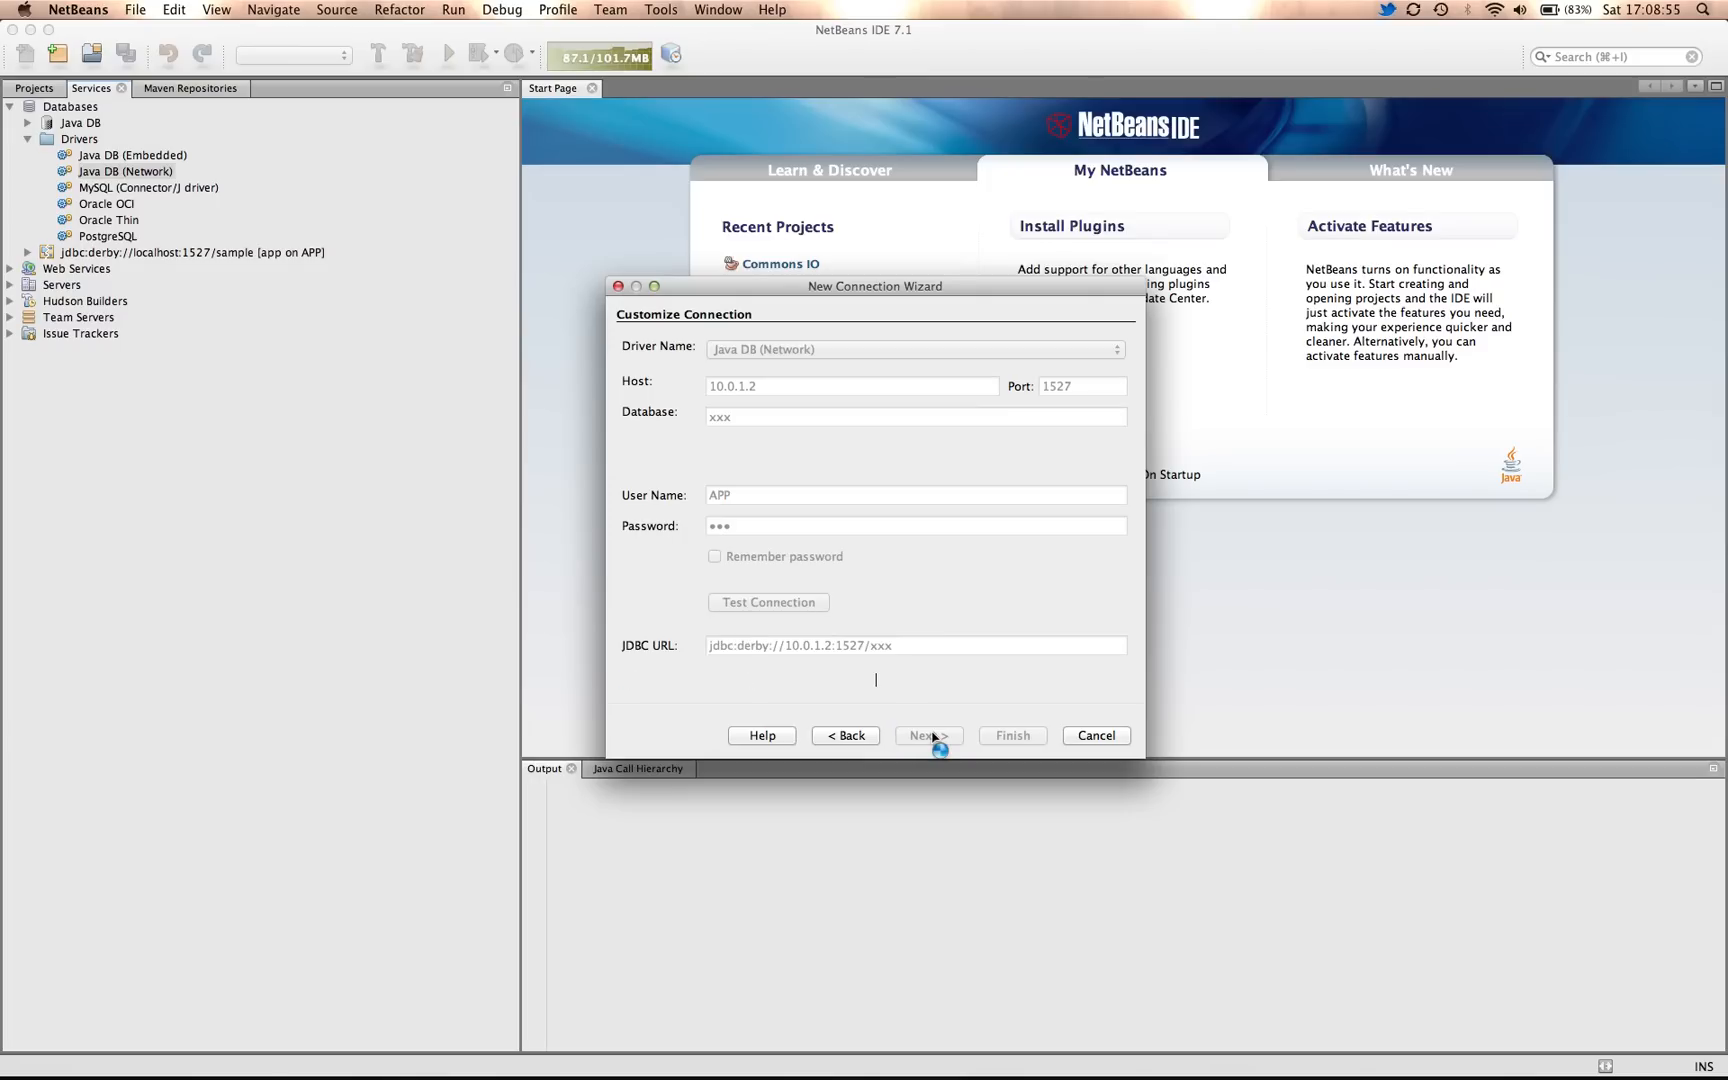
- Pick APP from the schema dropdown and finish the jdbc:derby://10.0.1.2:1527/xxx connection
click(927, 735)
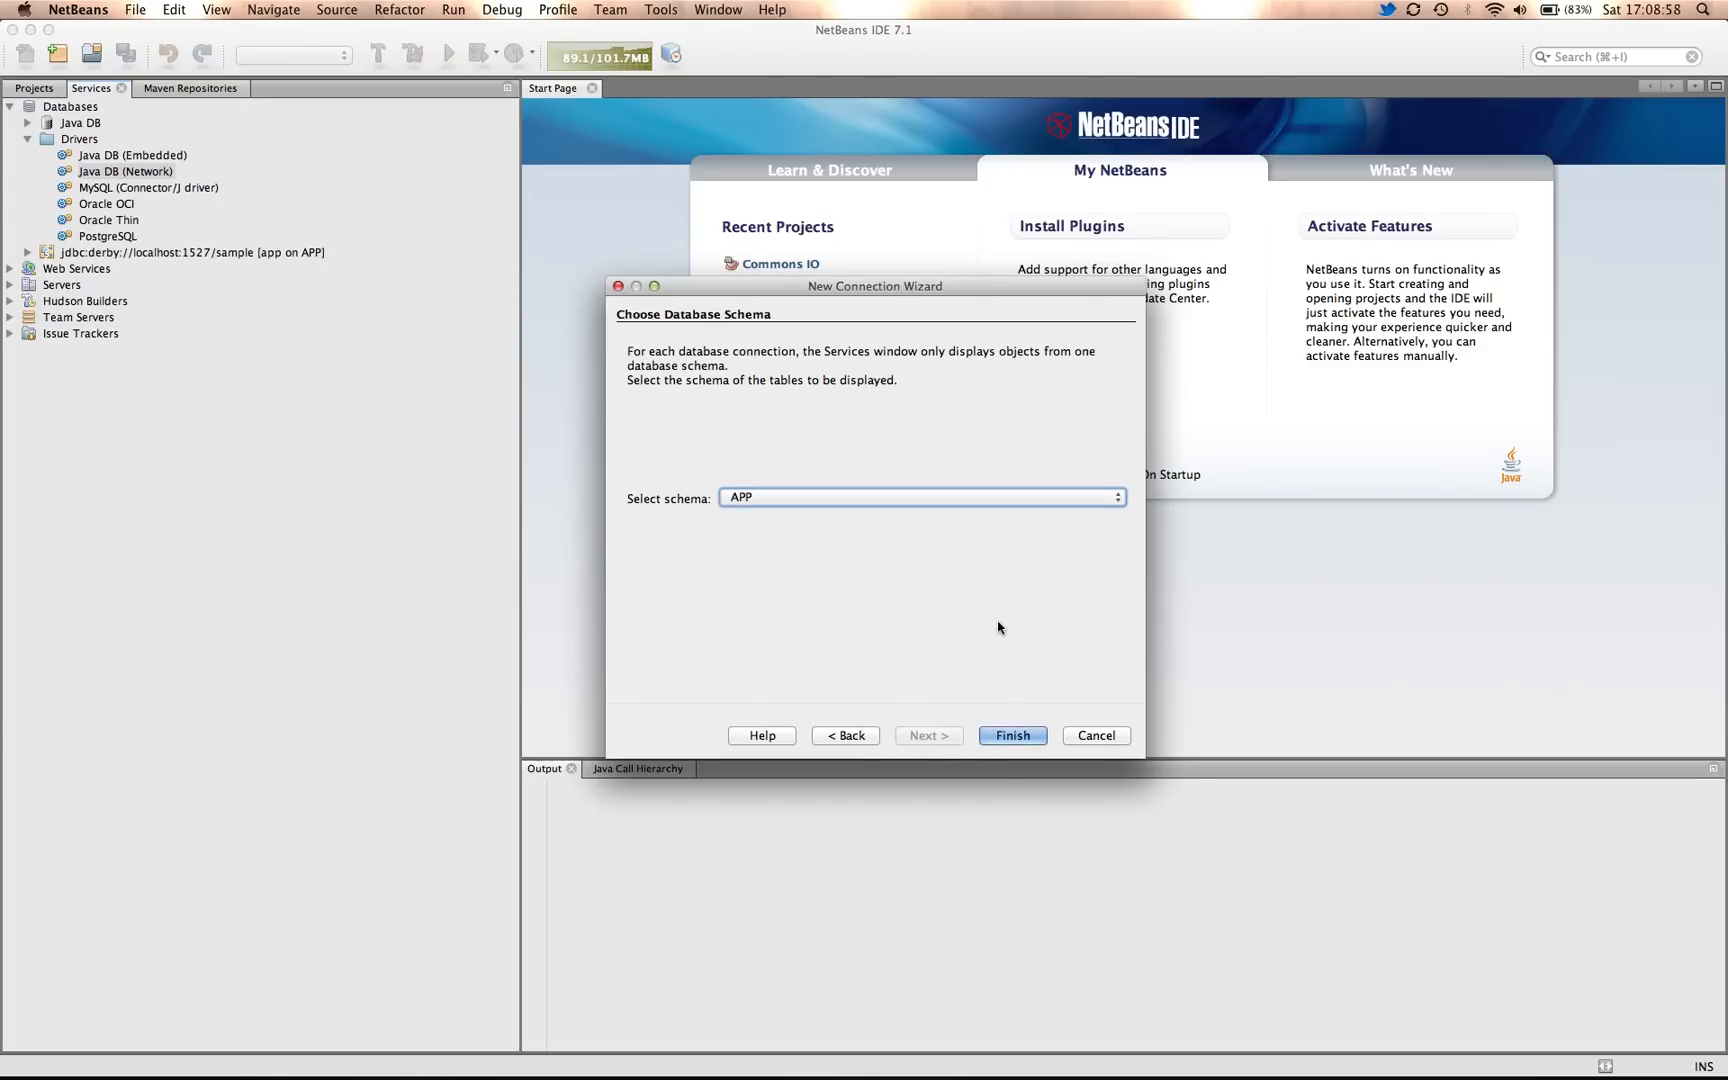
click(921, 497)
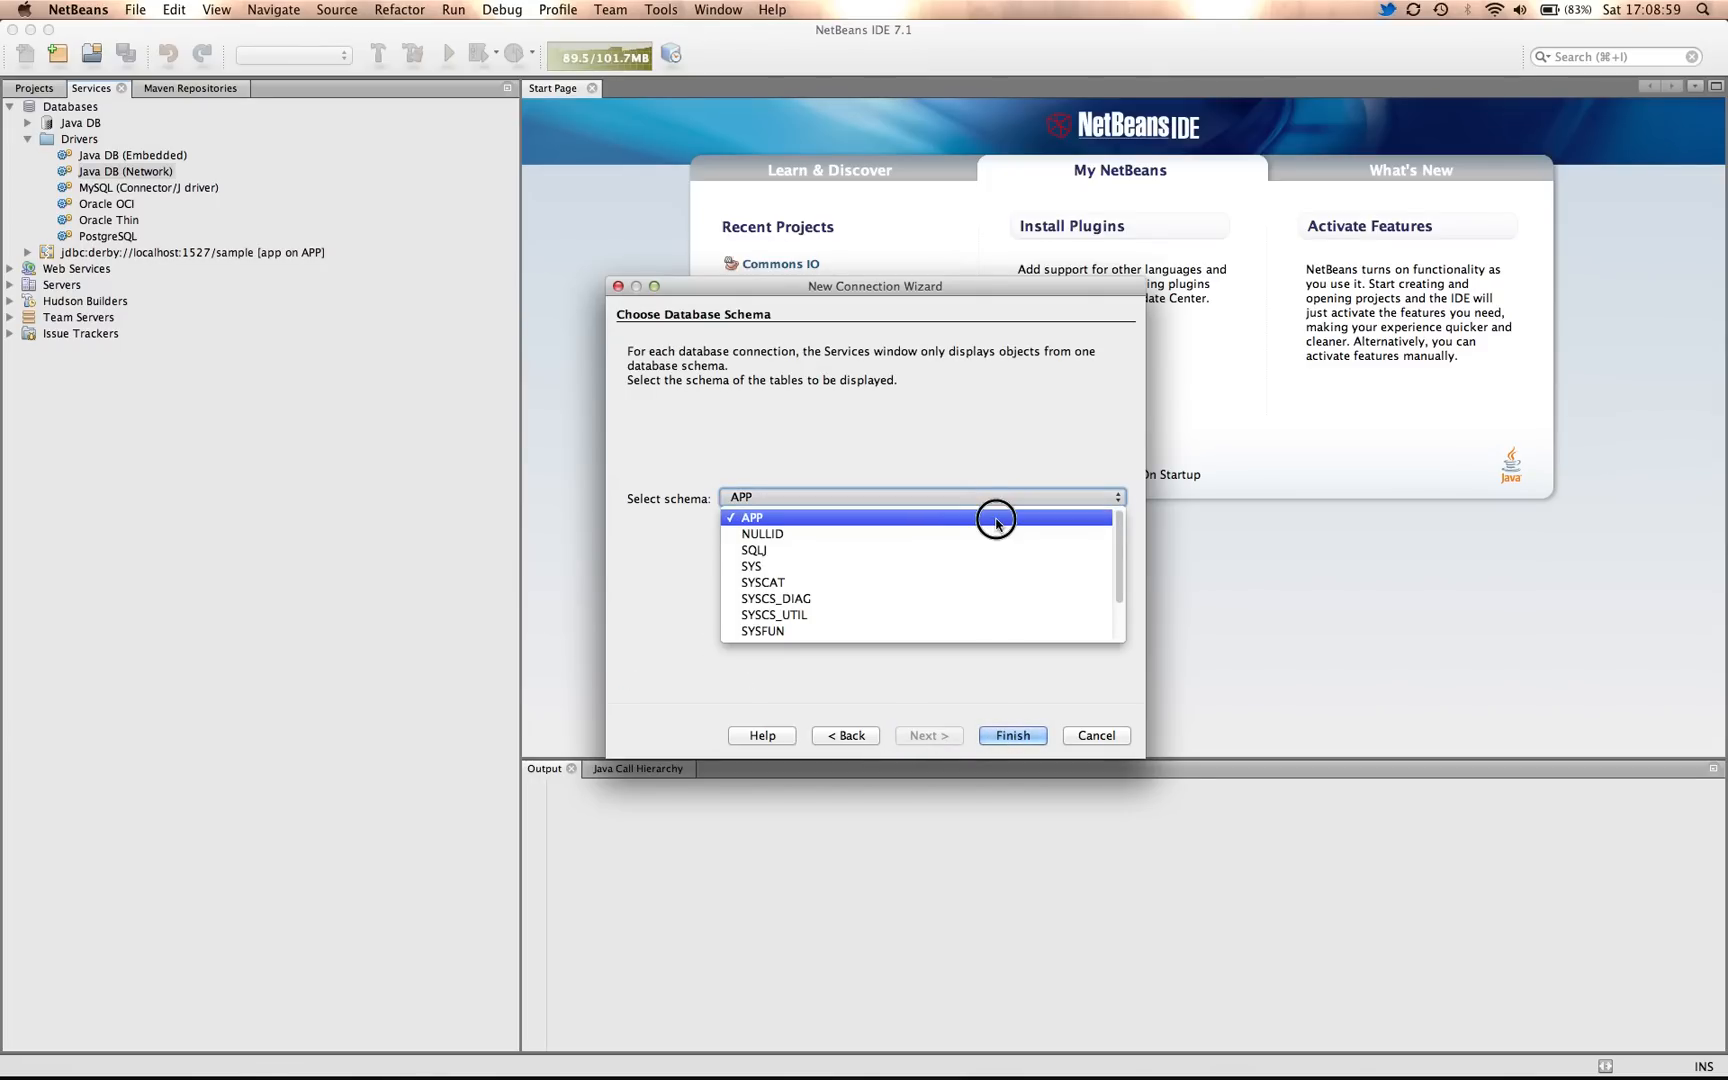
click(750, 516)
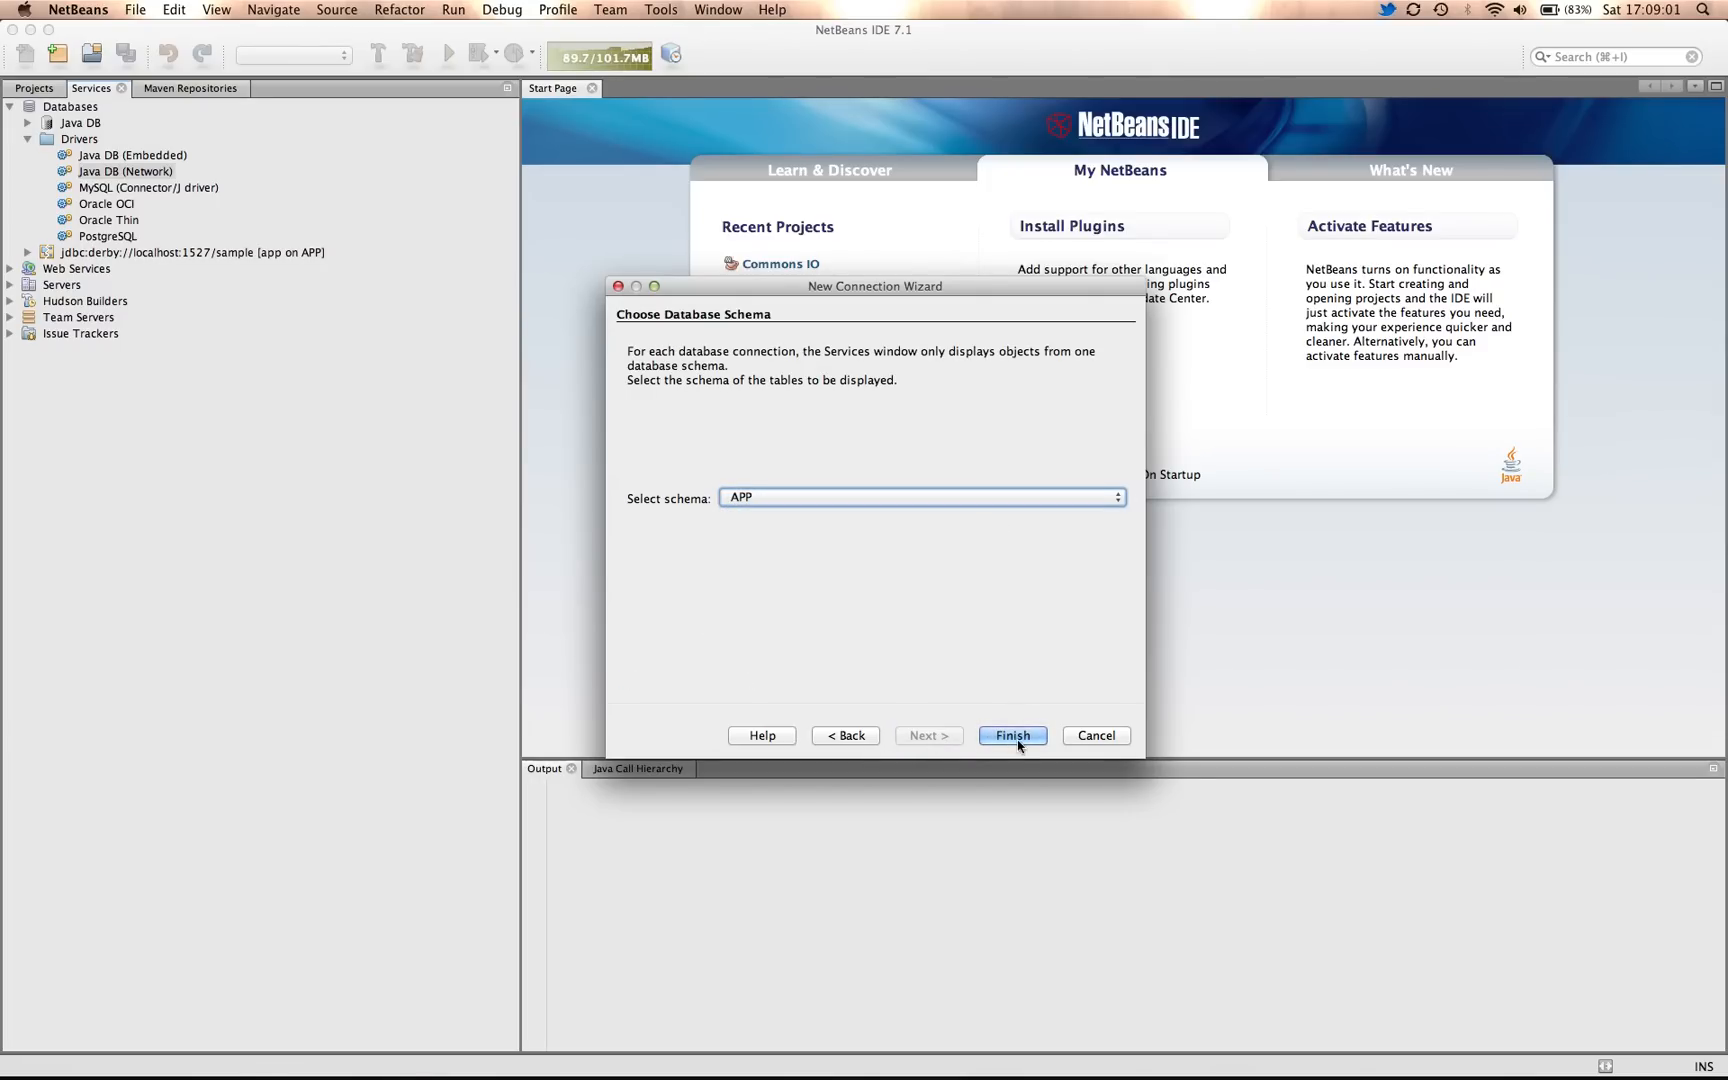
click(1011, 735)
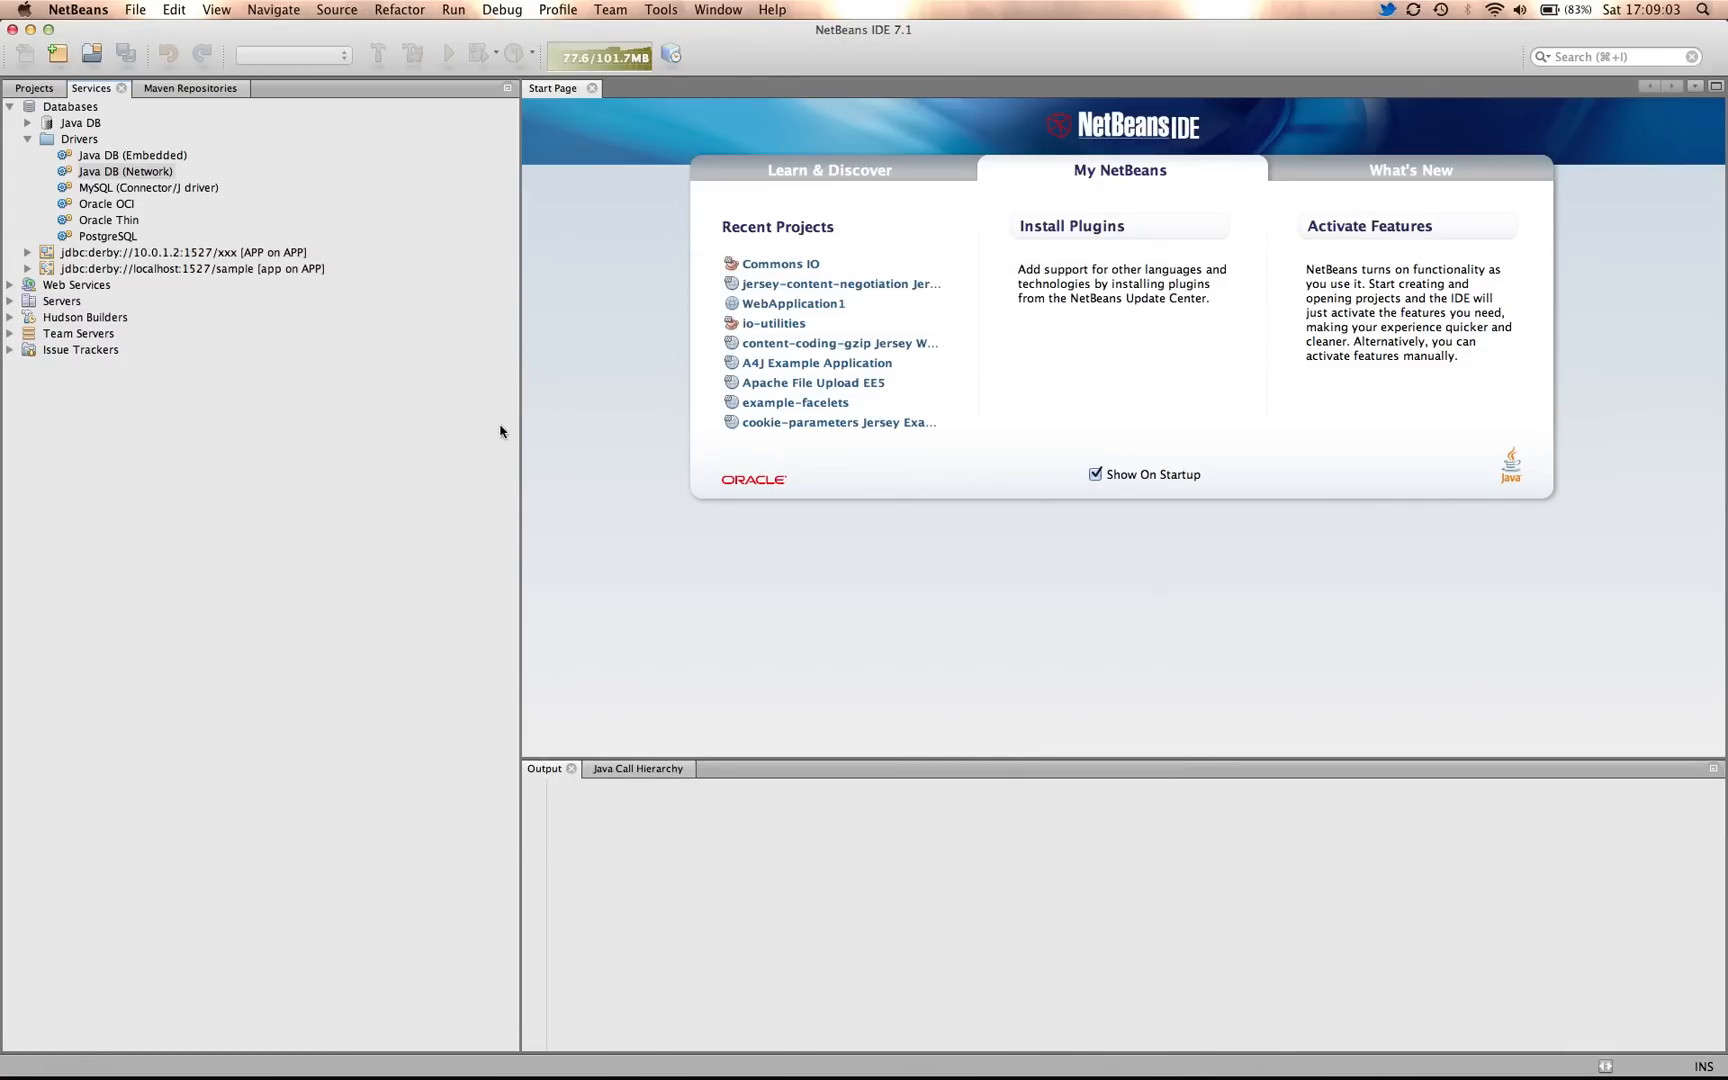
- Browse then collapse the xxx connection tree, and select the Java DB (Network) driver
click(28, 251)
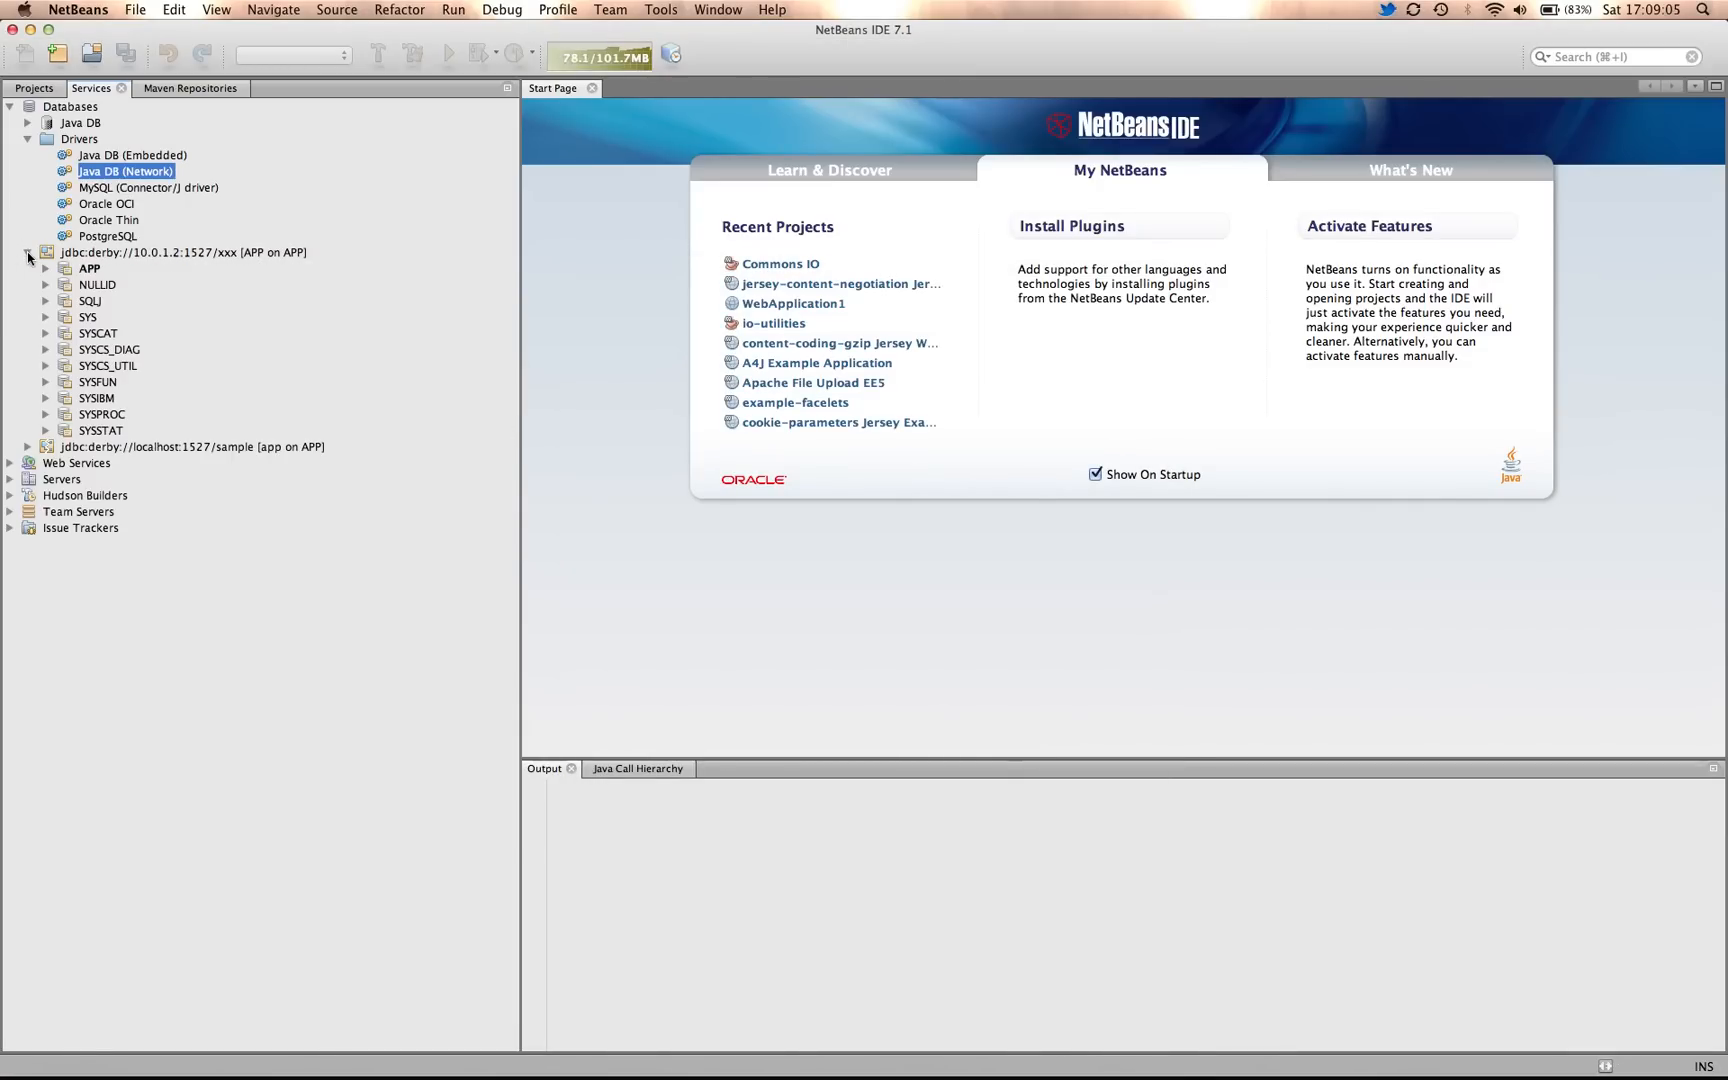
click(46, 268)
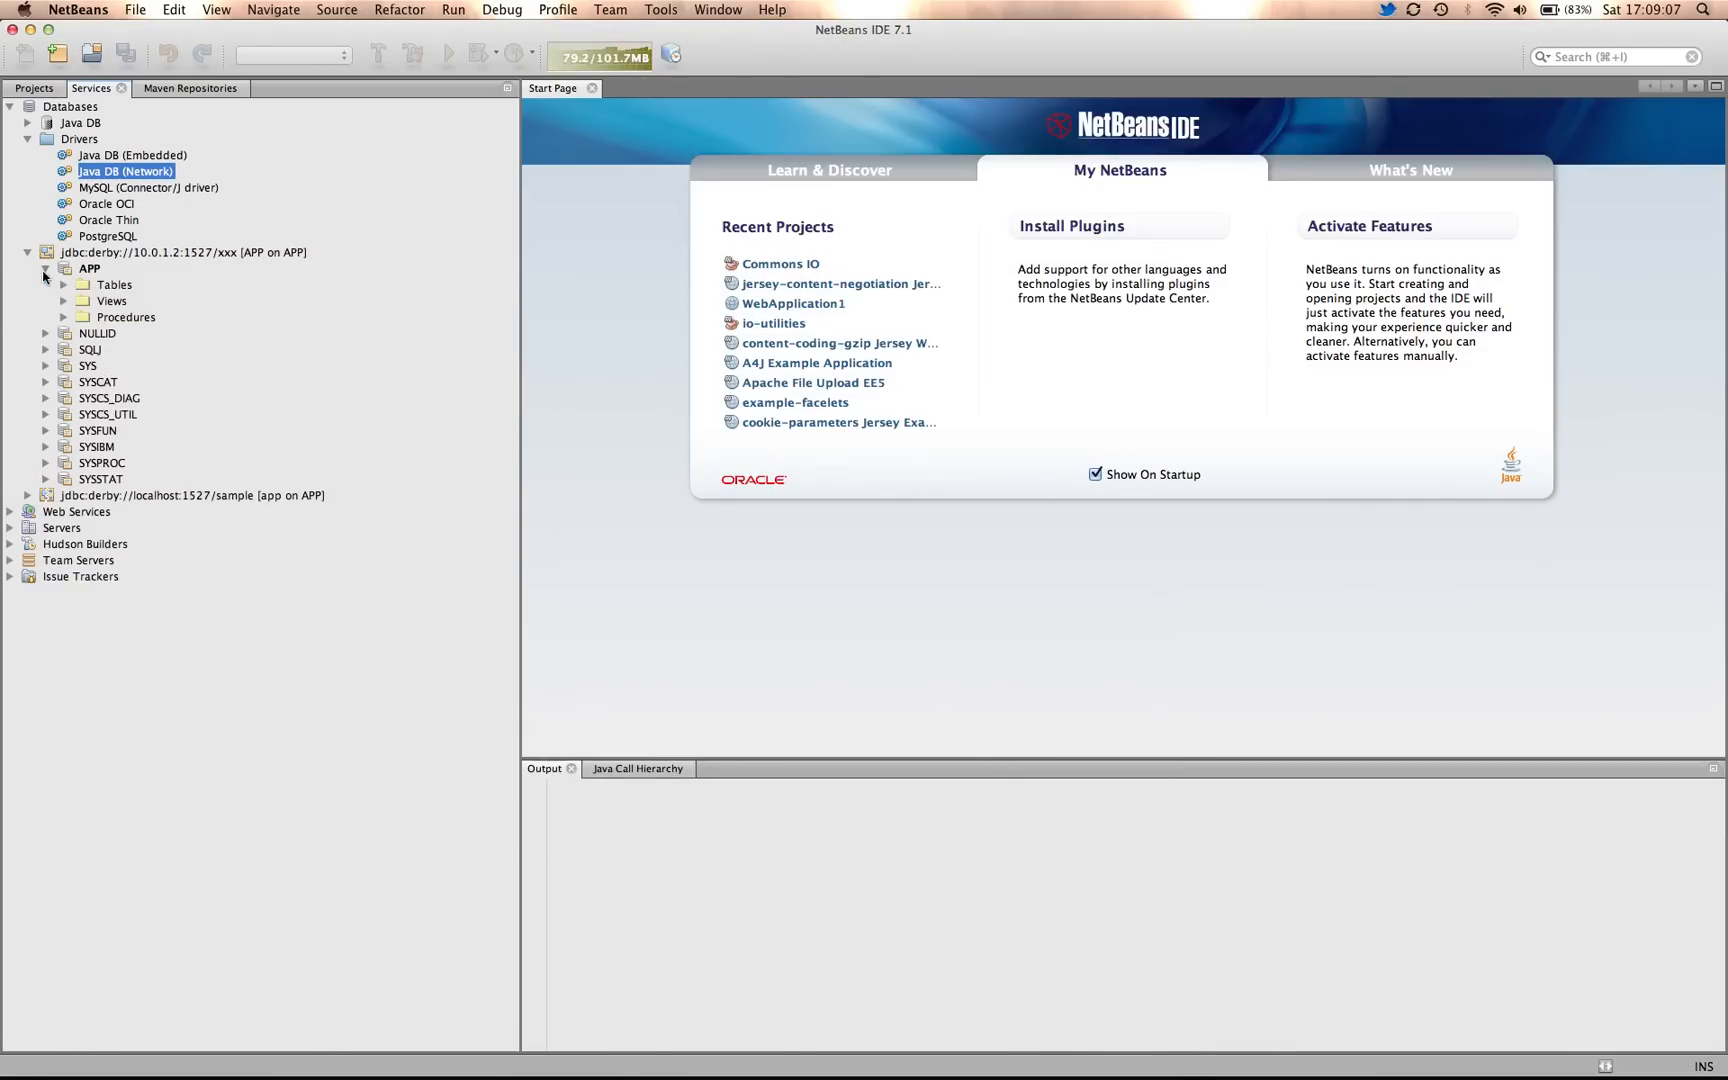
click(66, 284)
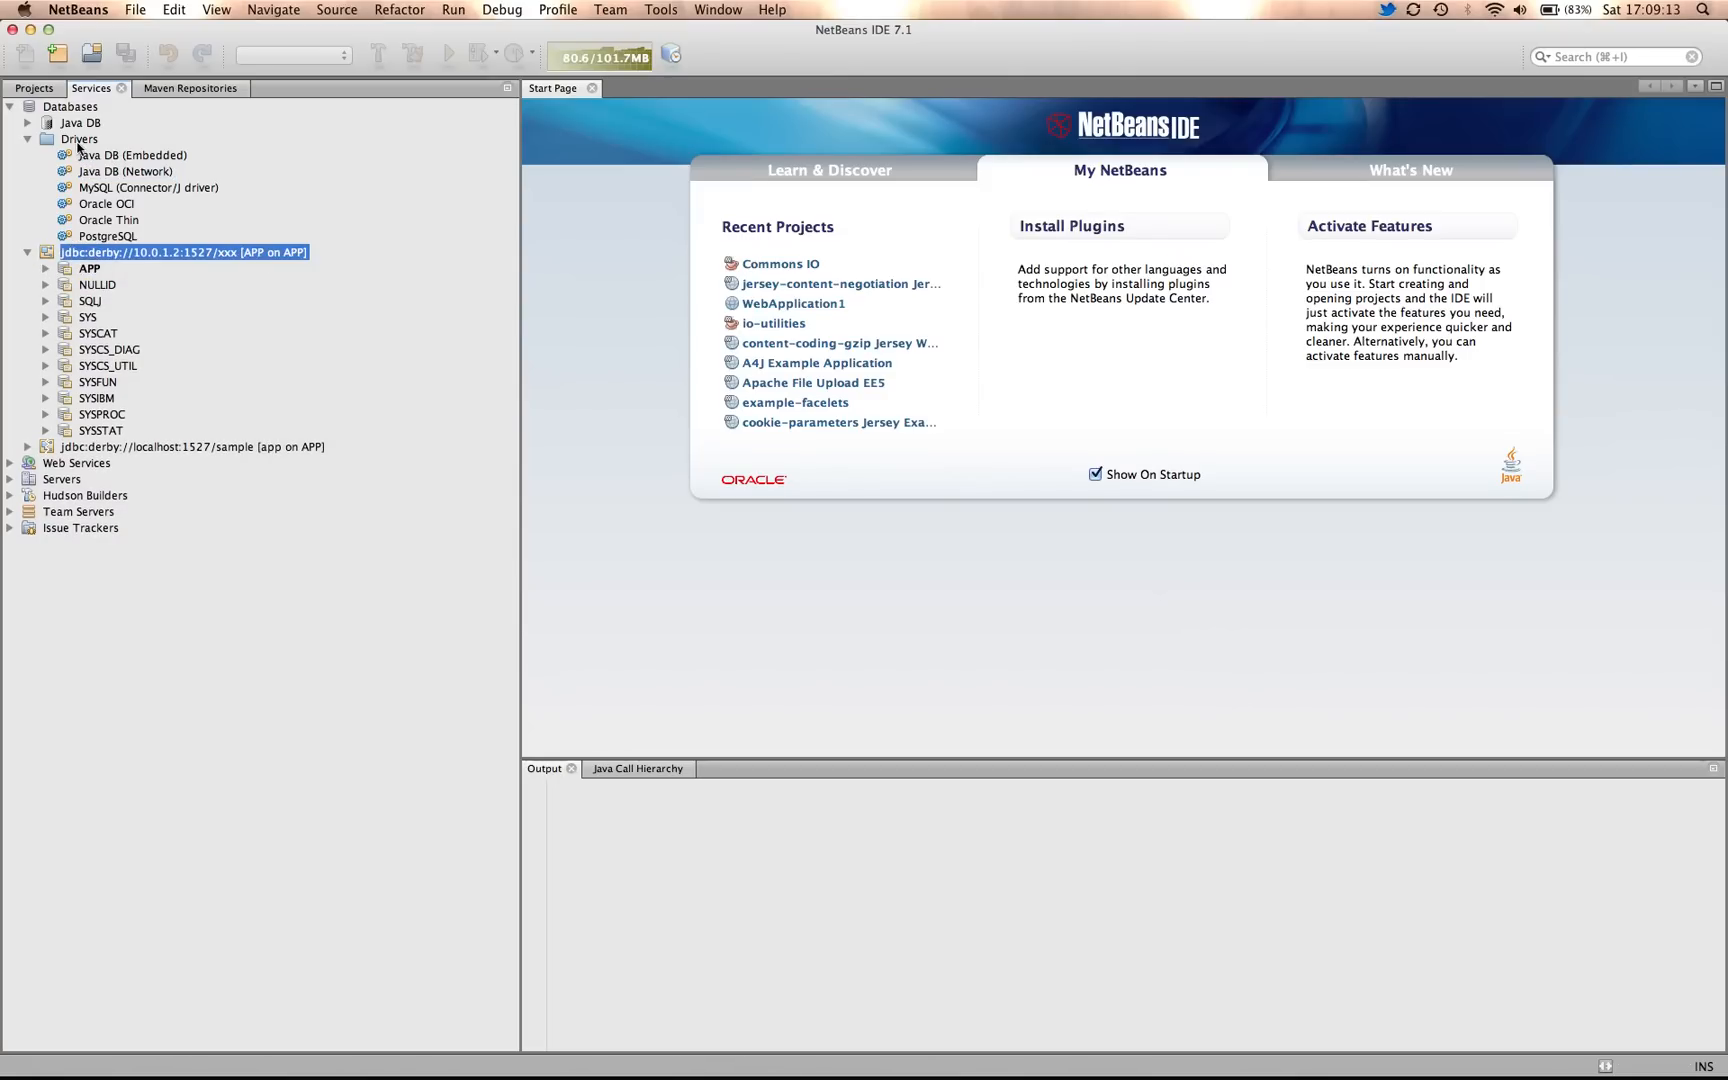
click(28, 251)
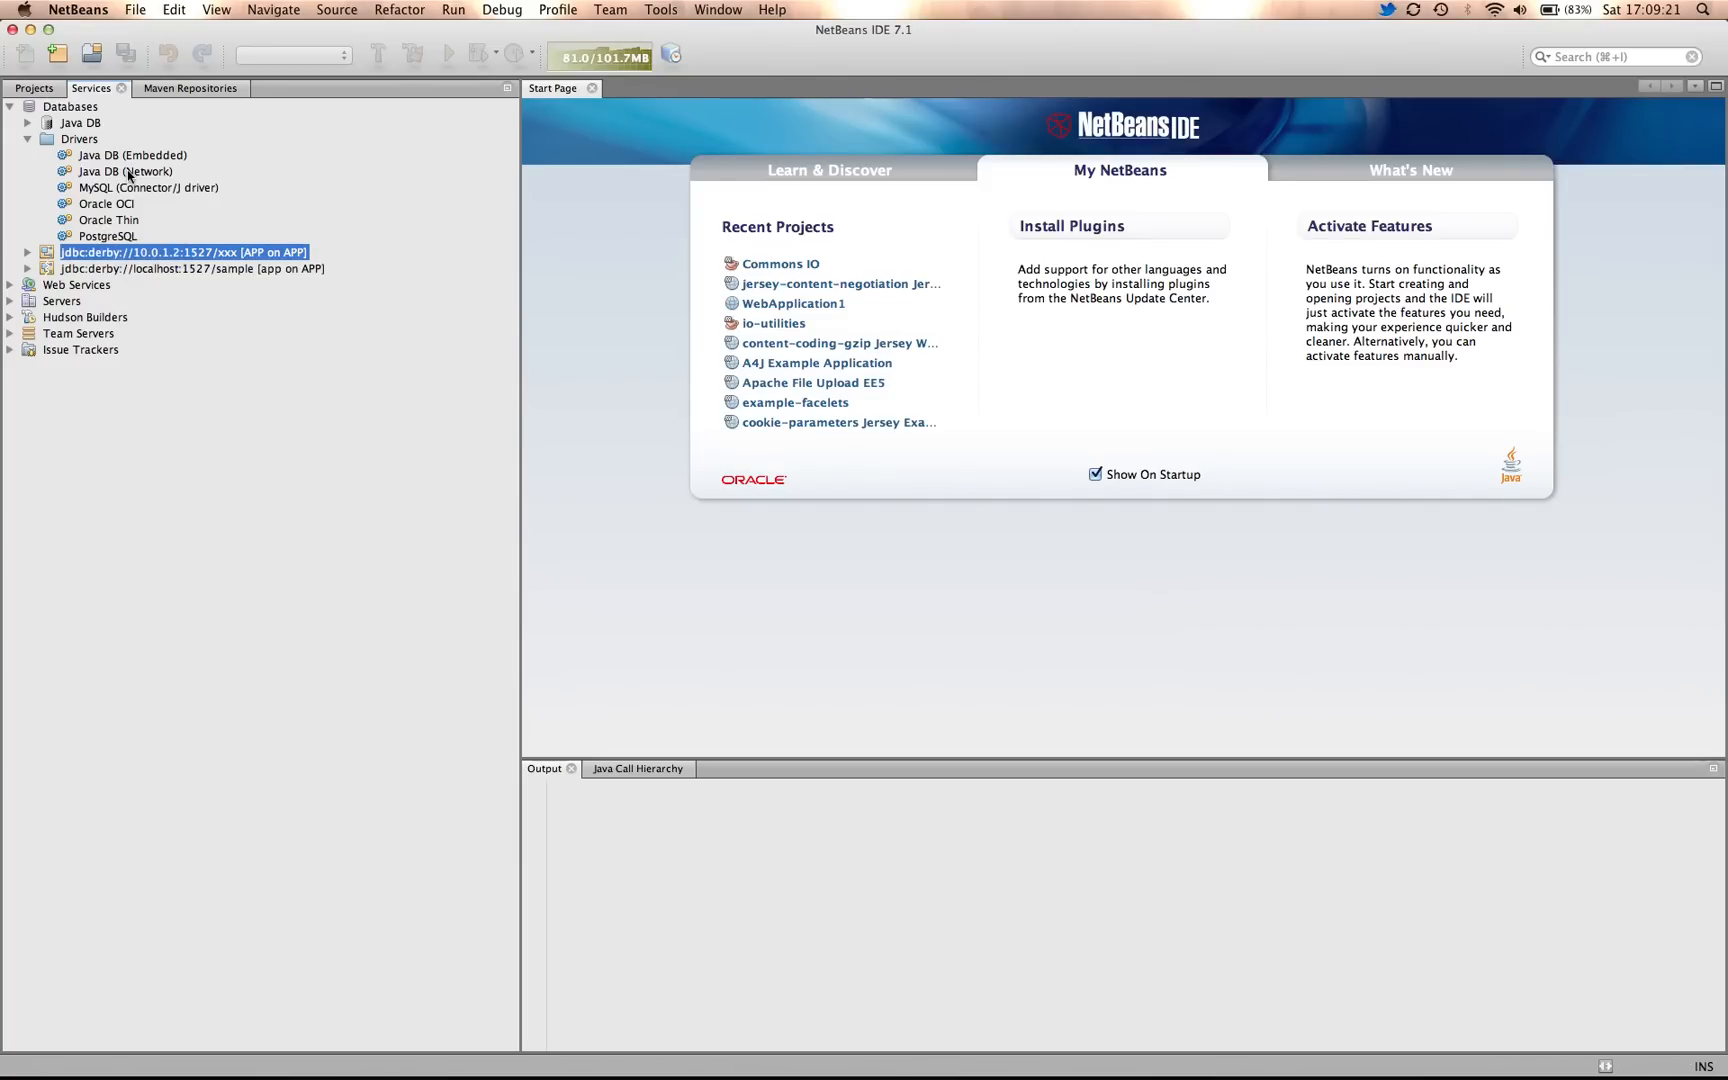
click(125, 171)
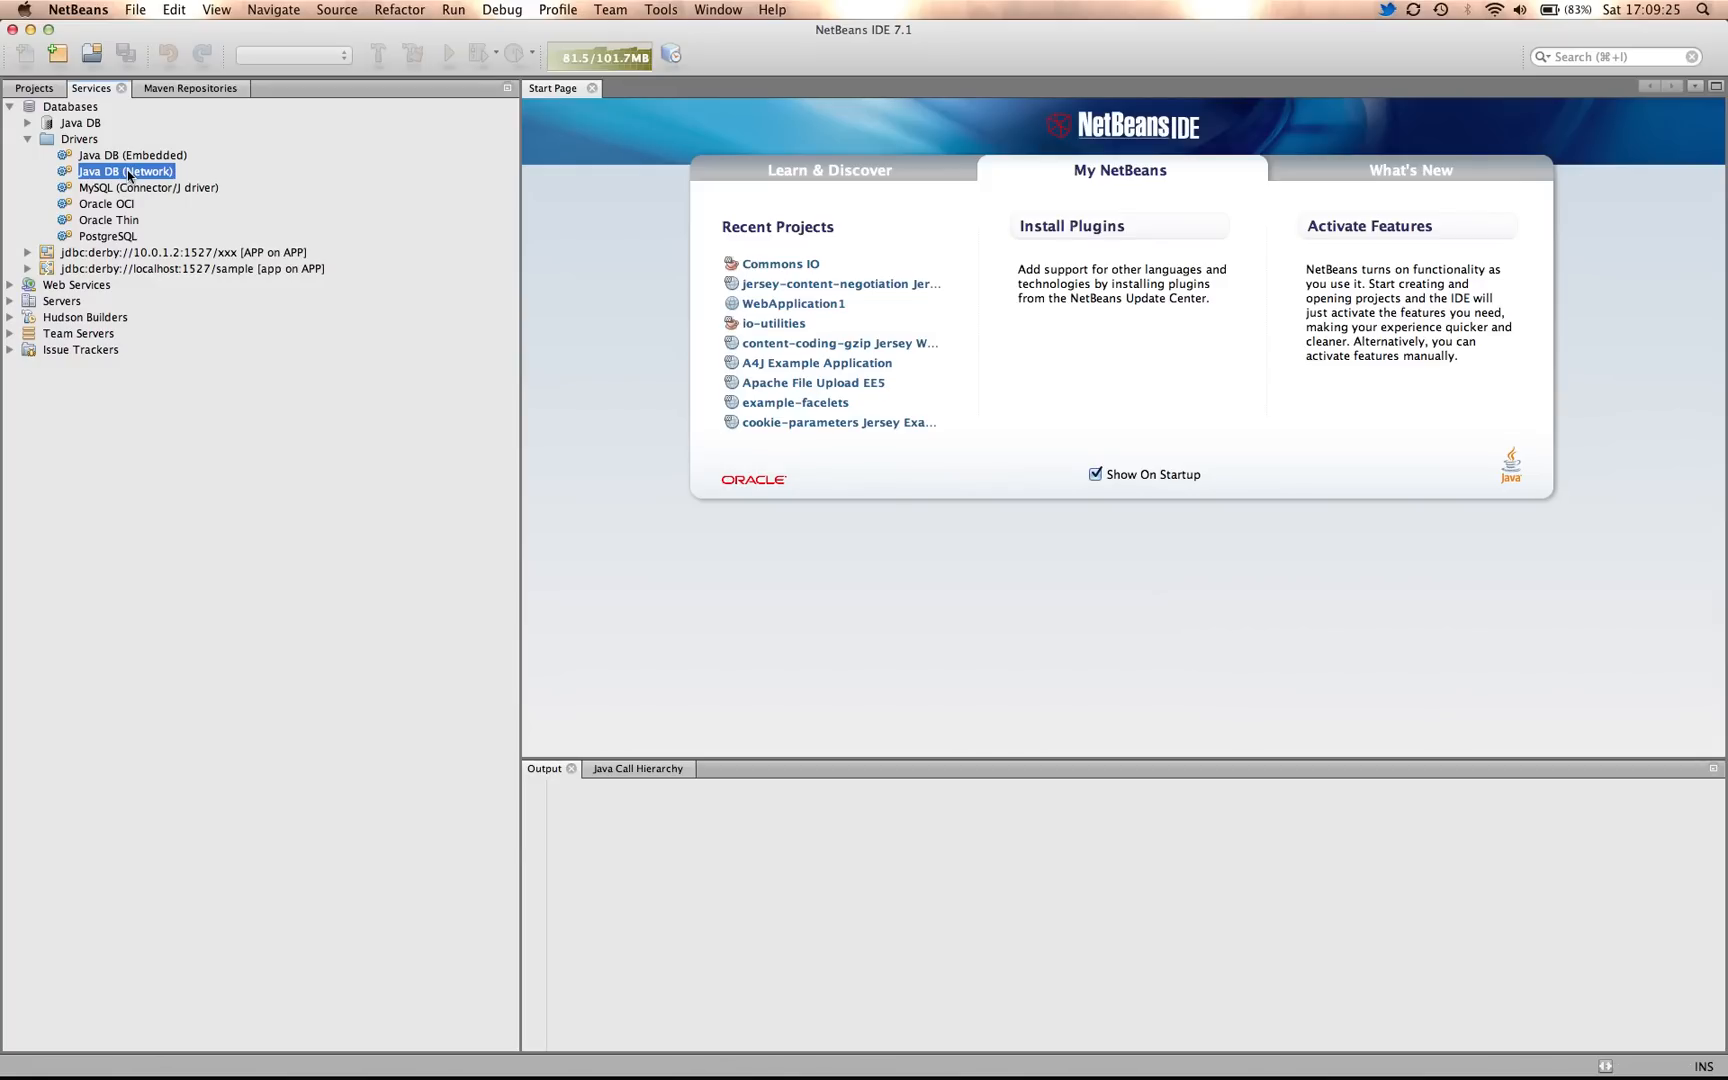
mouse_move(187, 188)
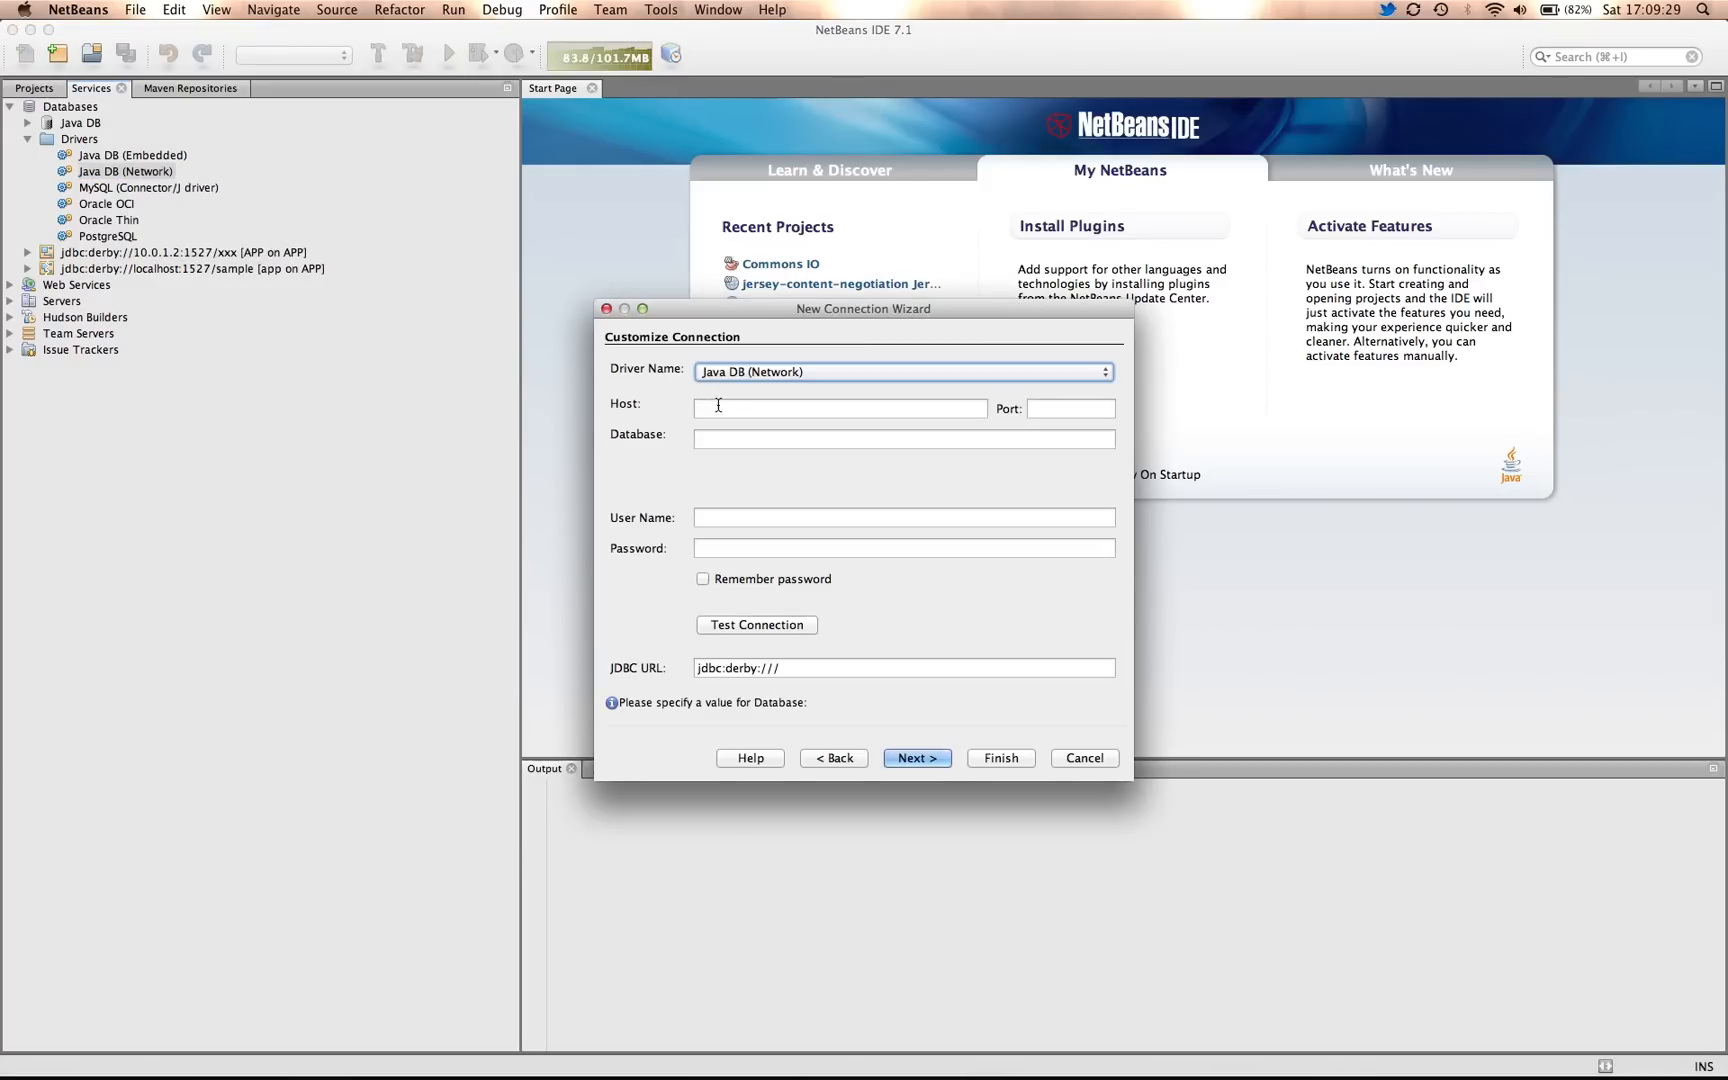
- Enter host 10.0.1.2, port 1527, database zzz;create=true;, user APP and password
text(10.0.1.2)
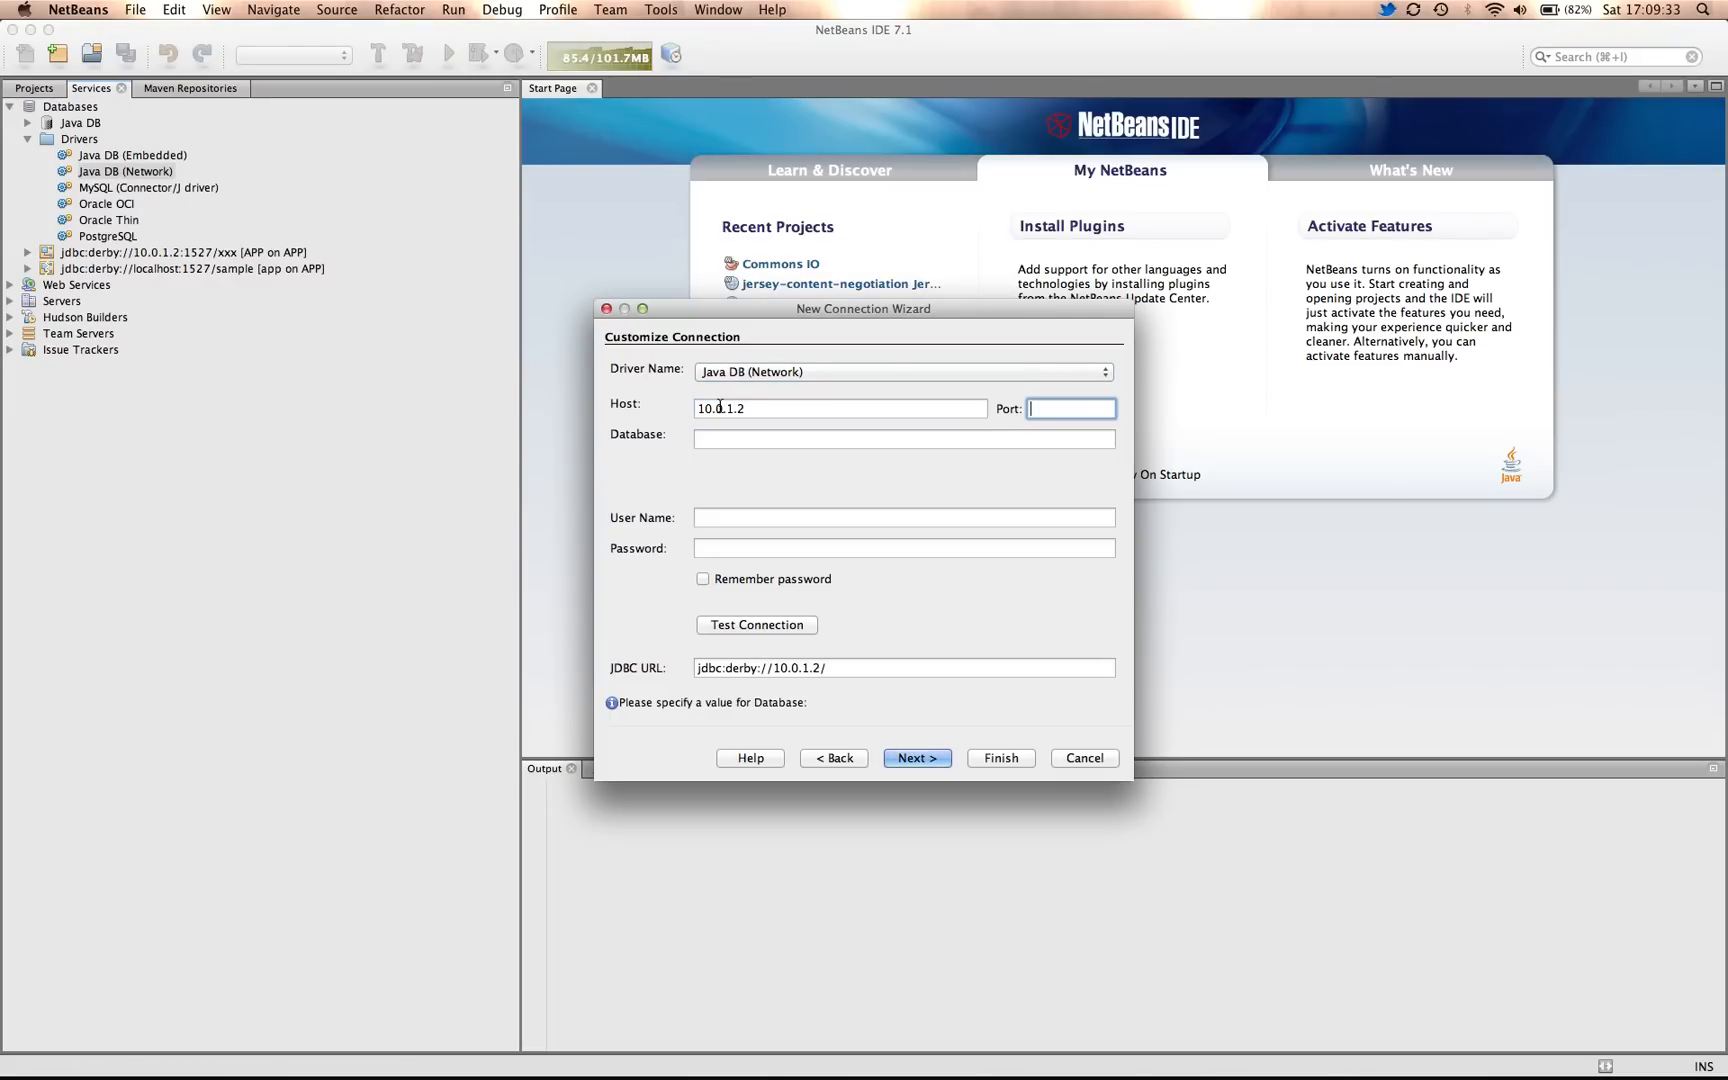
text(1527)
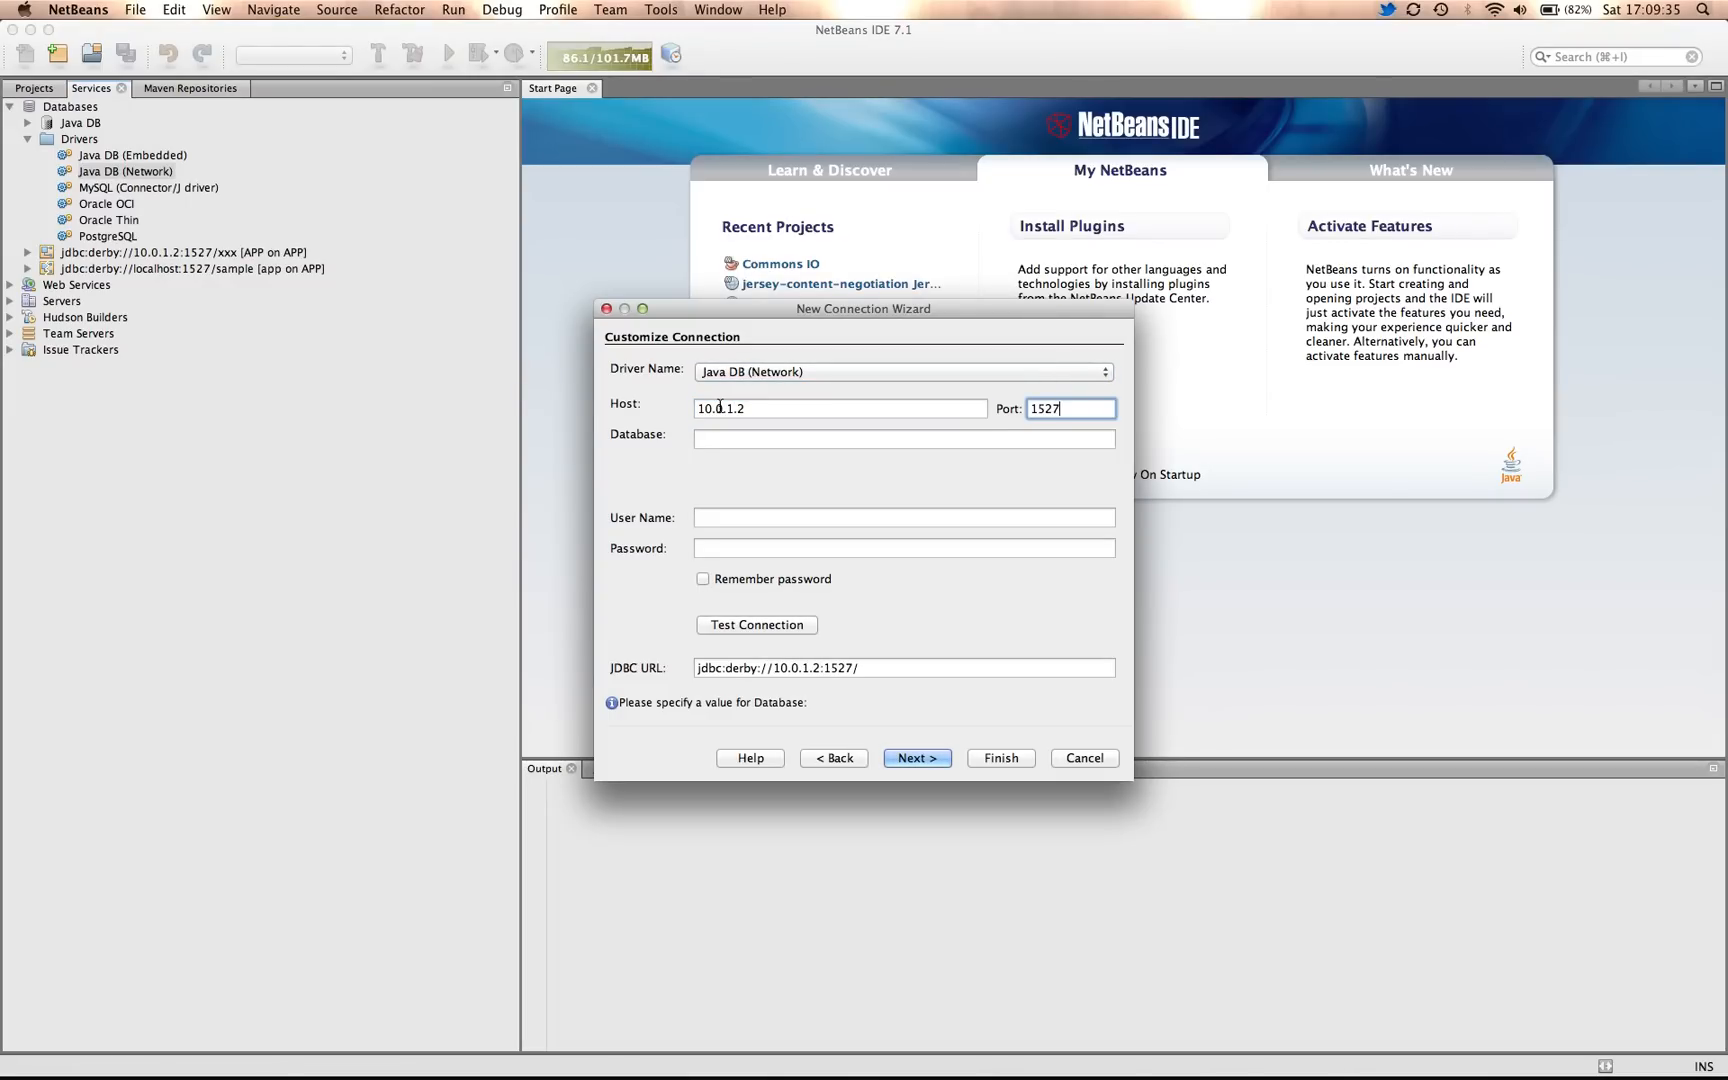
click(901, 438)
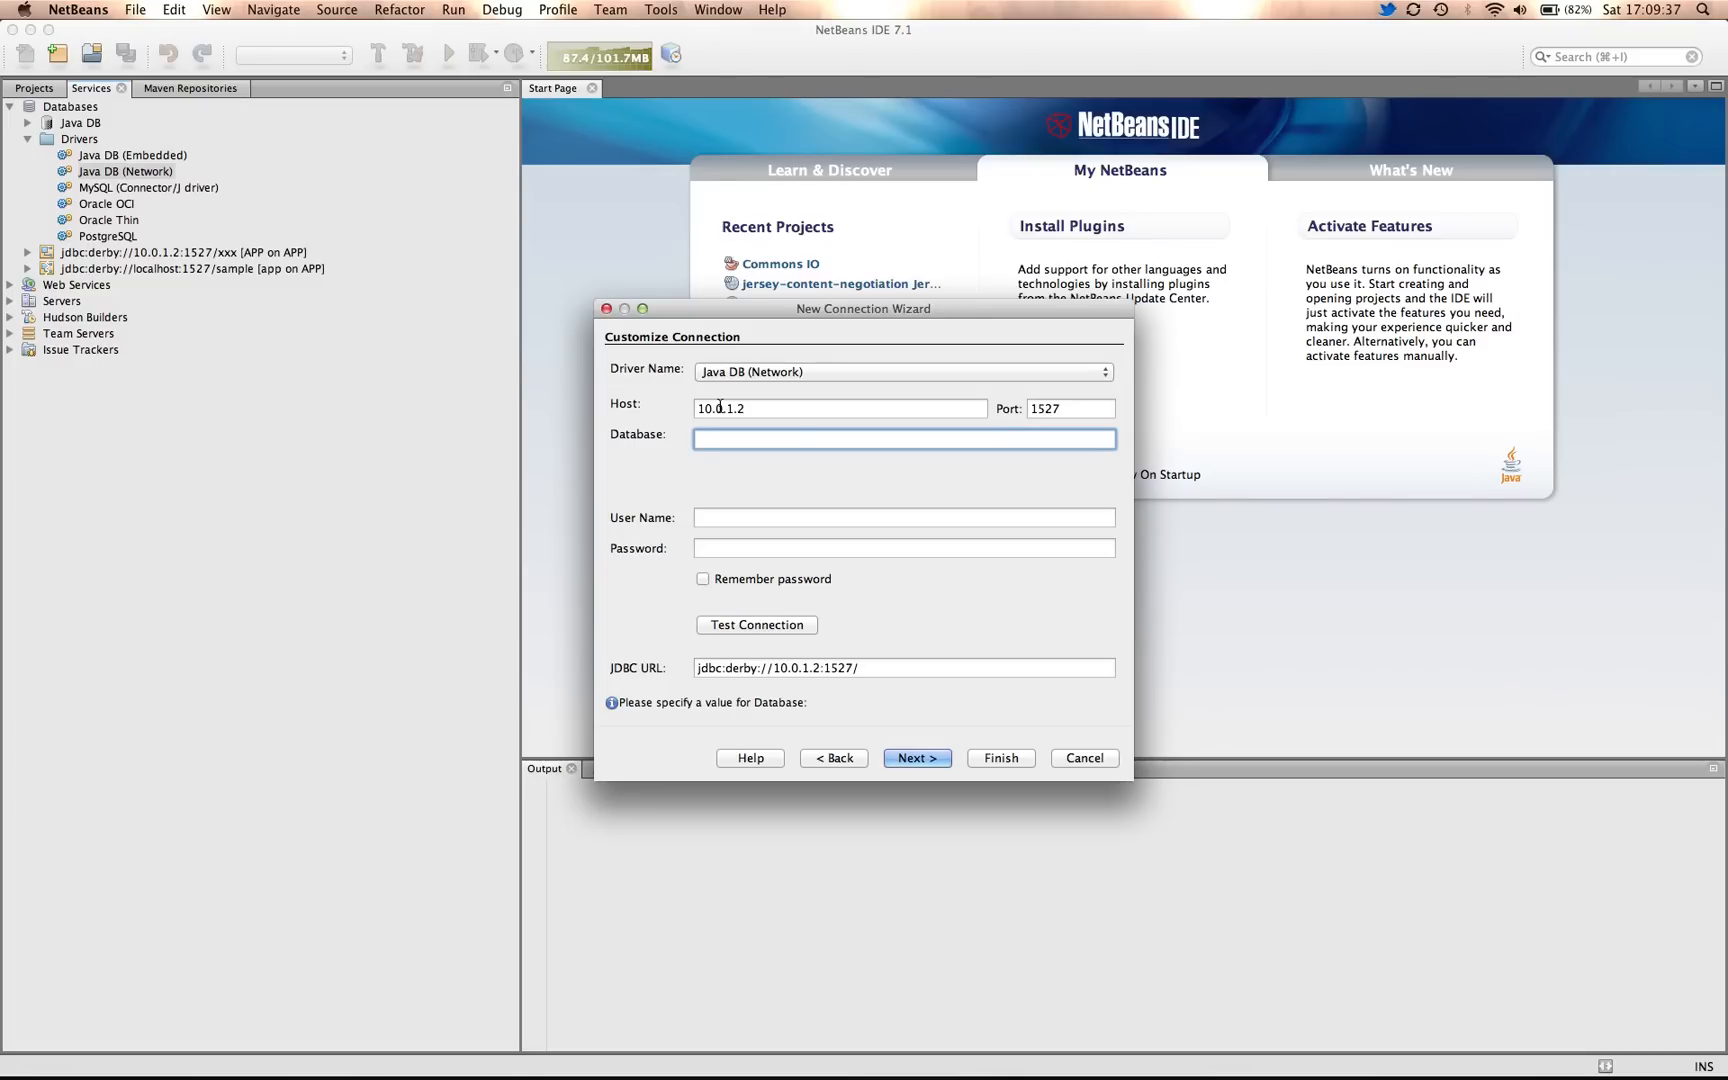
text(zzz)
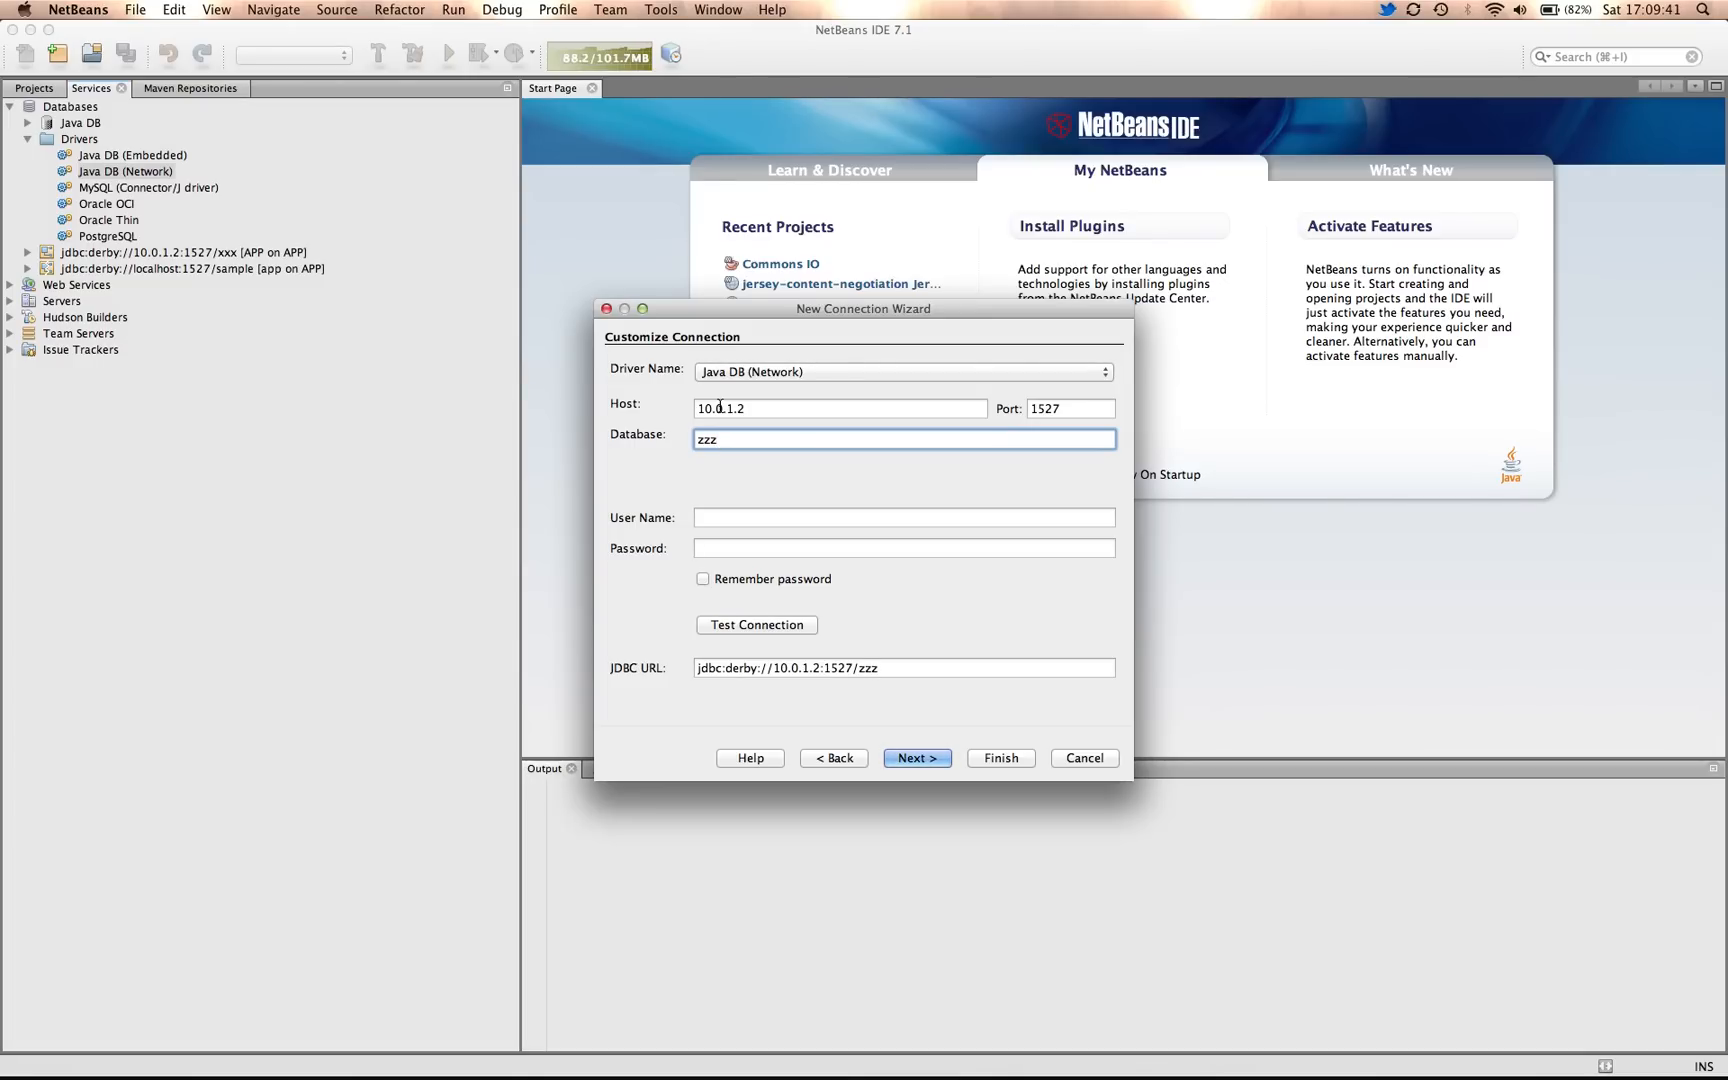
text(;c)
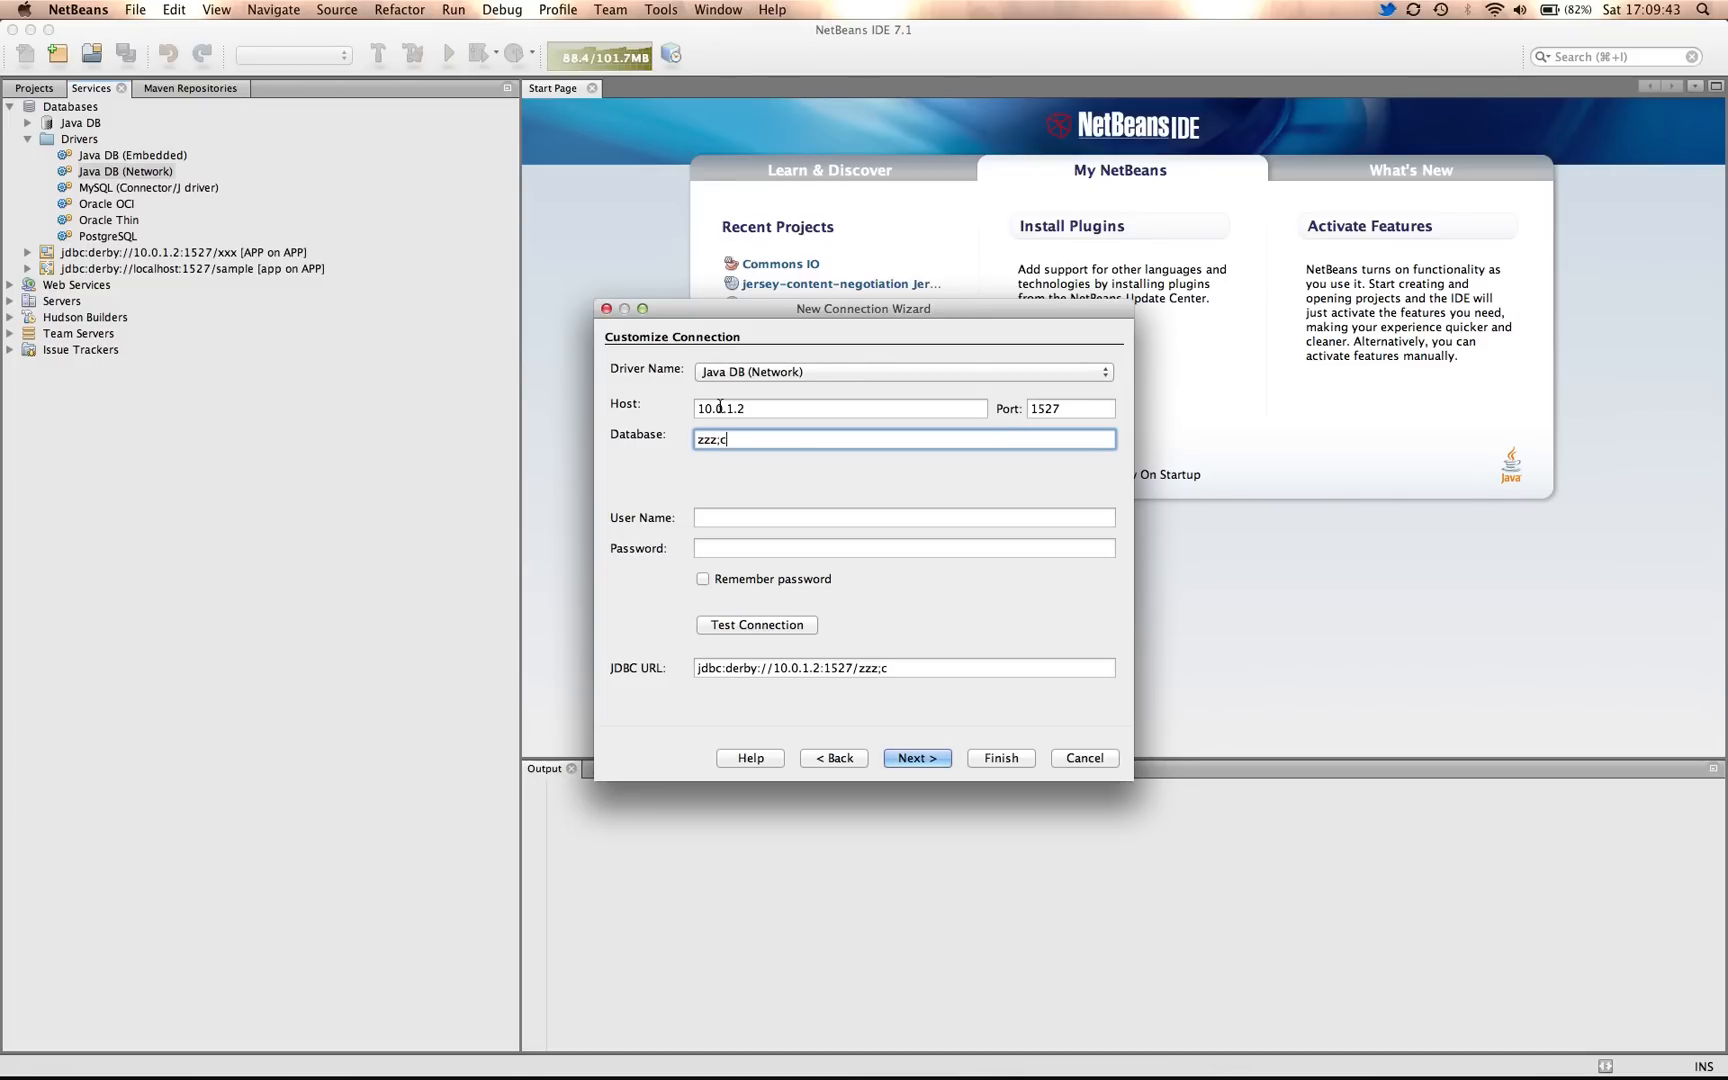
text(reate=)
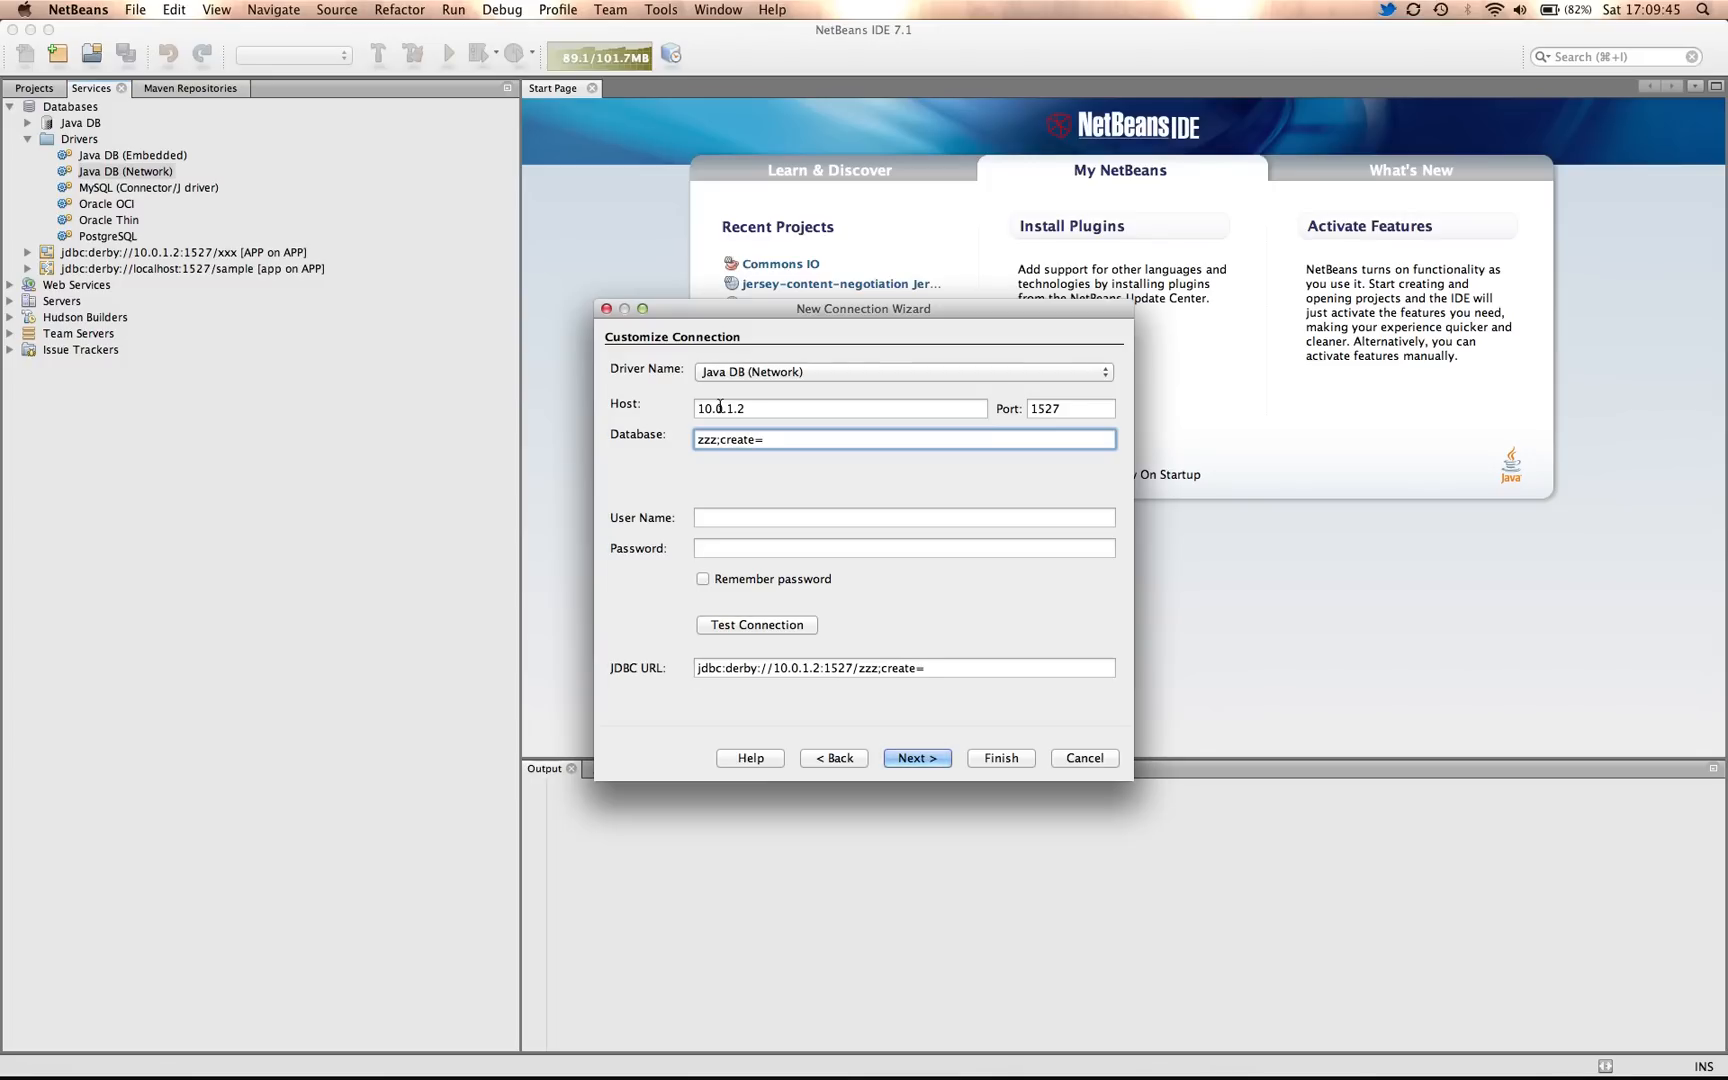
text(true;)
click(905, 517)
text(APP)
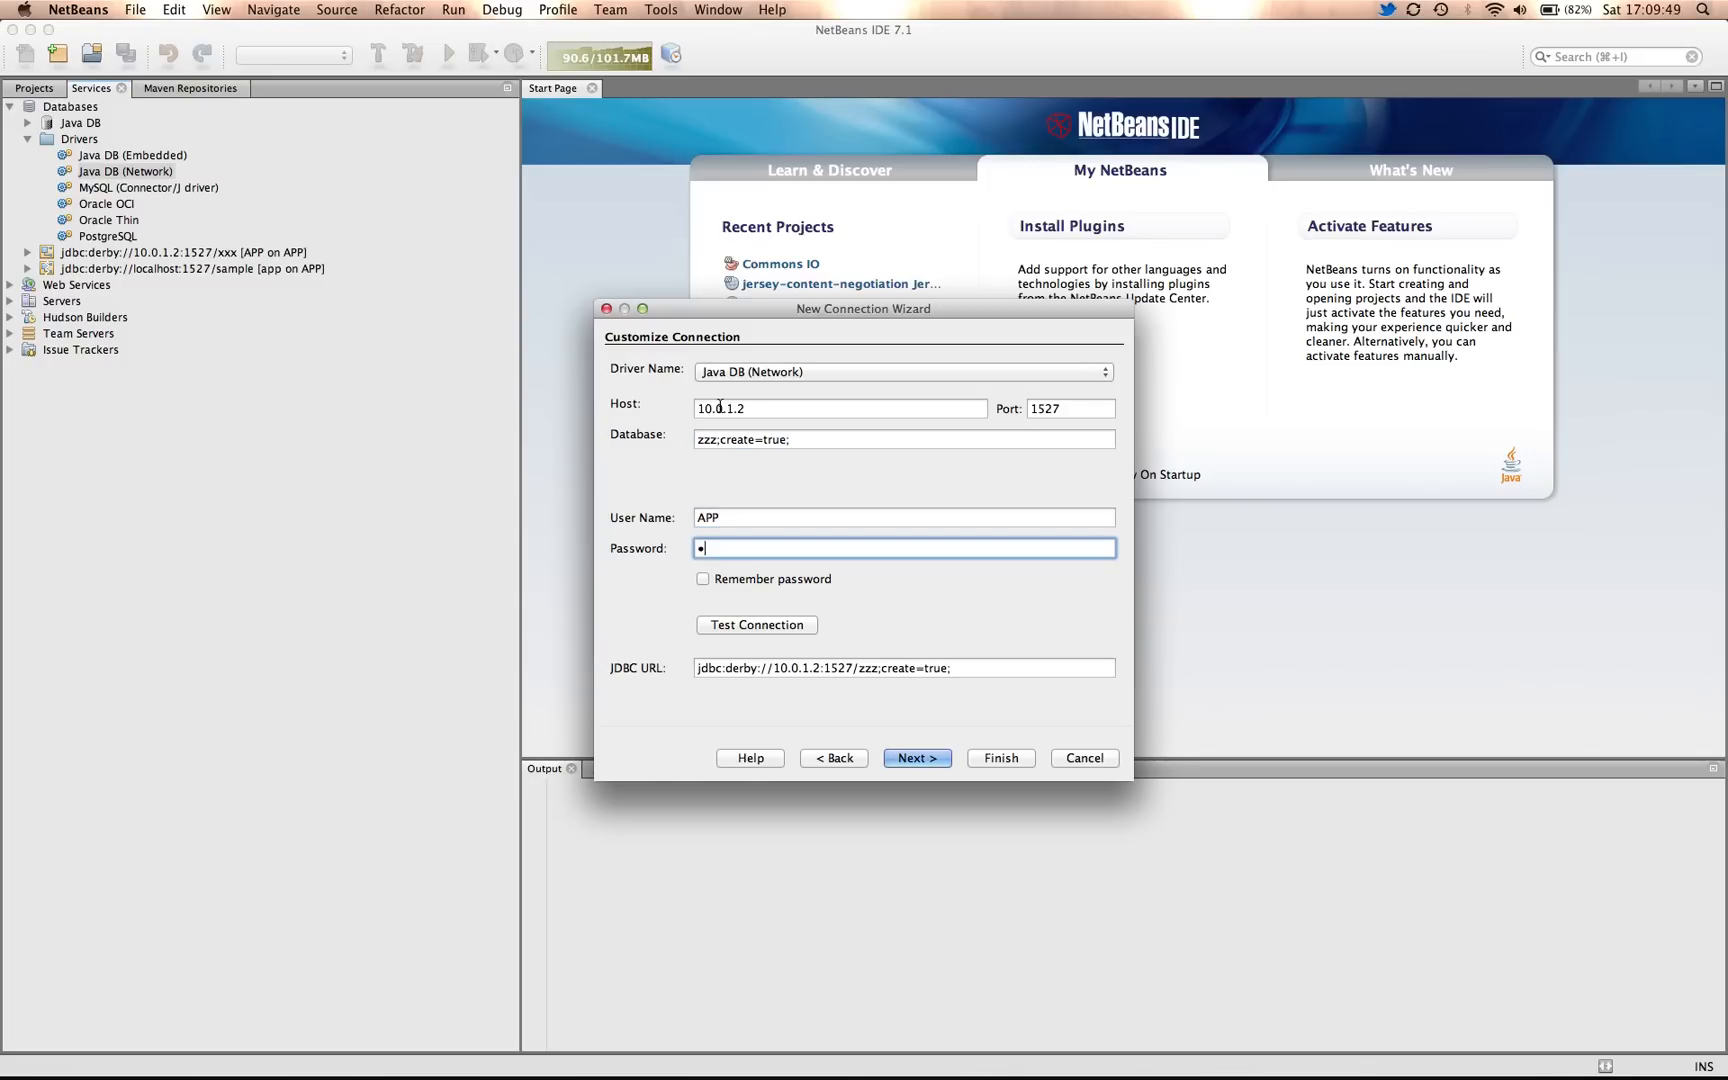
text(••)
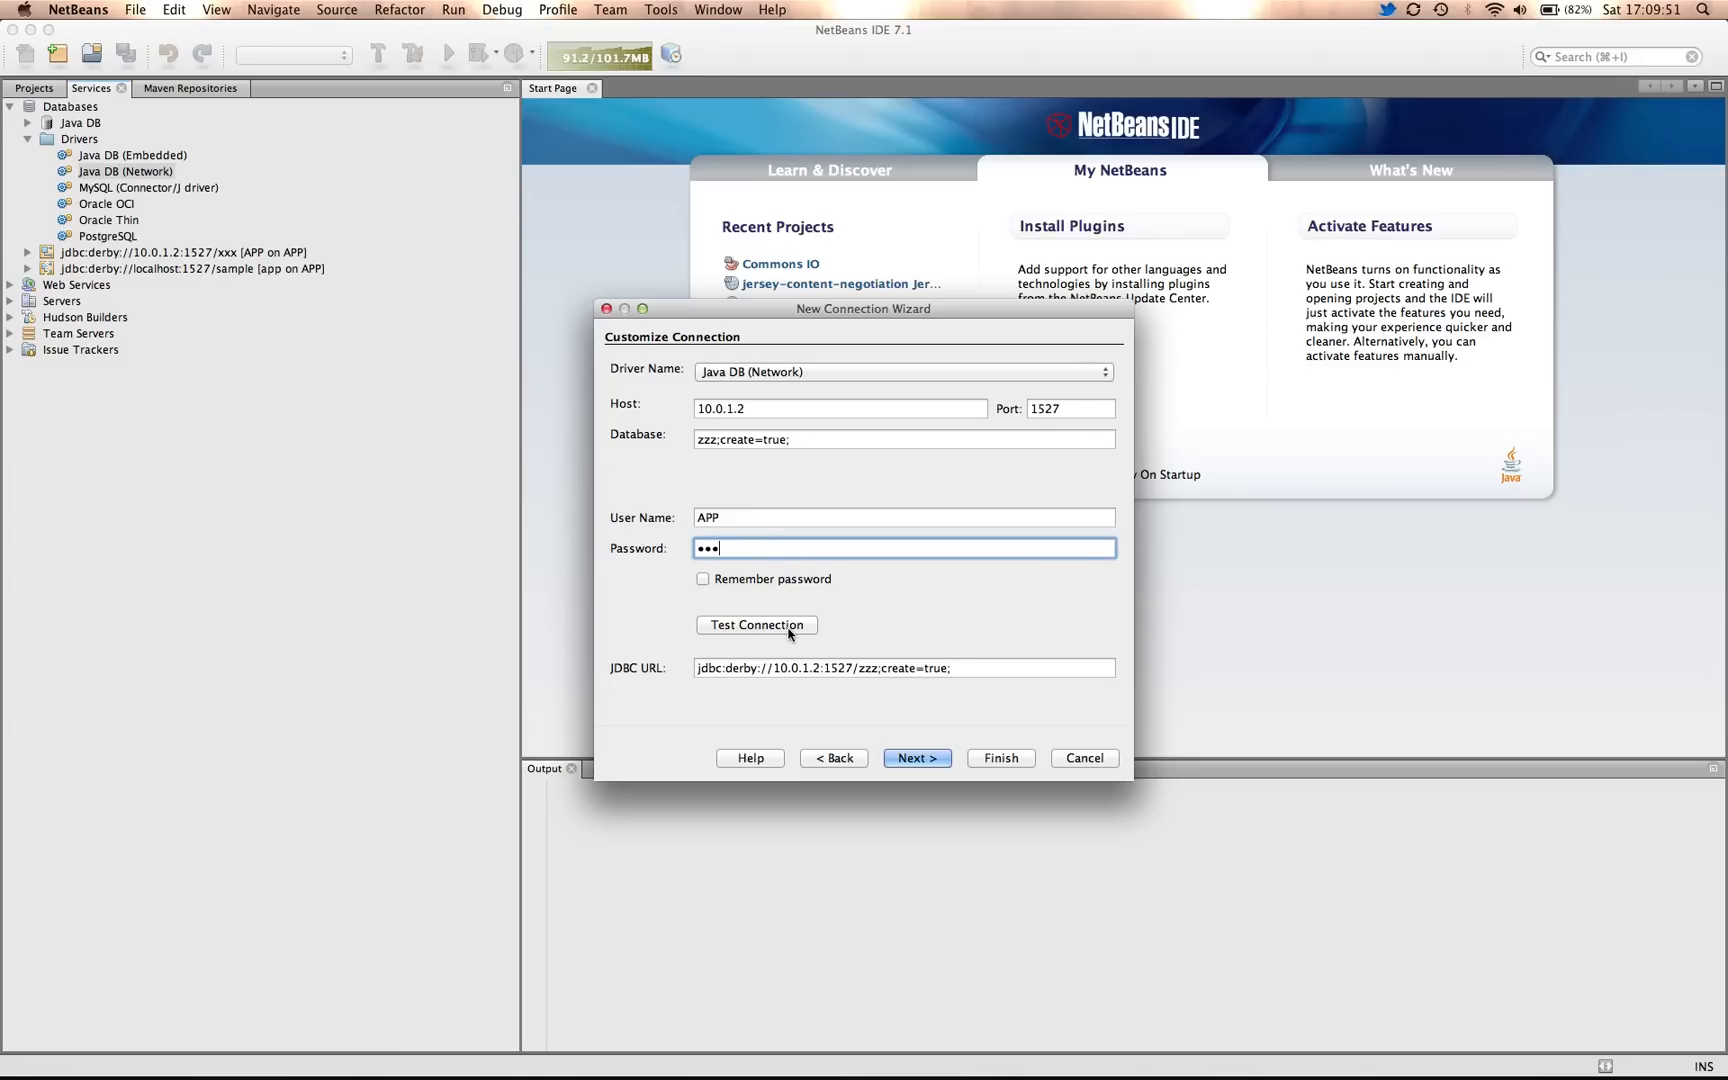
- Test the zzz connection until 'Connection Succeeded.' is reported
click(757, 625)
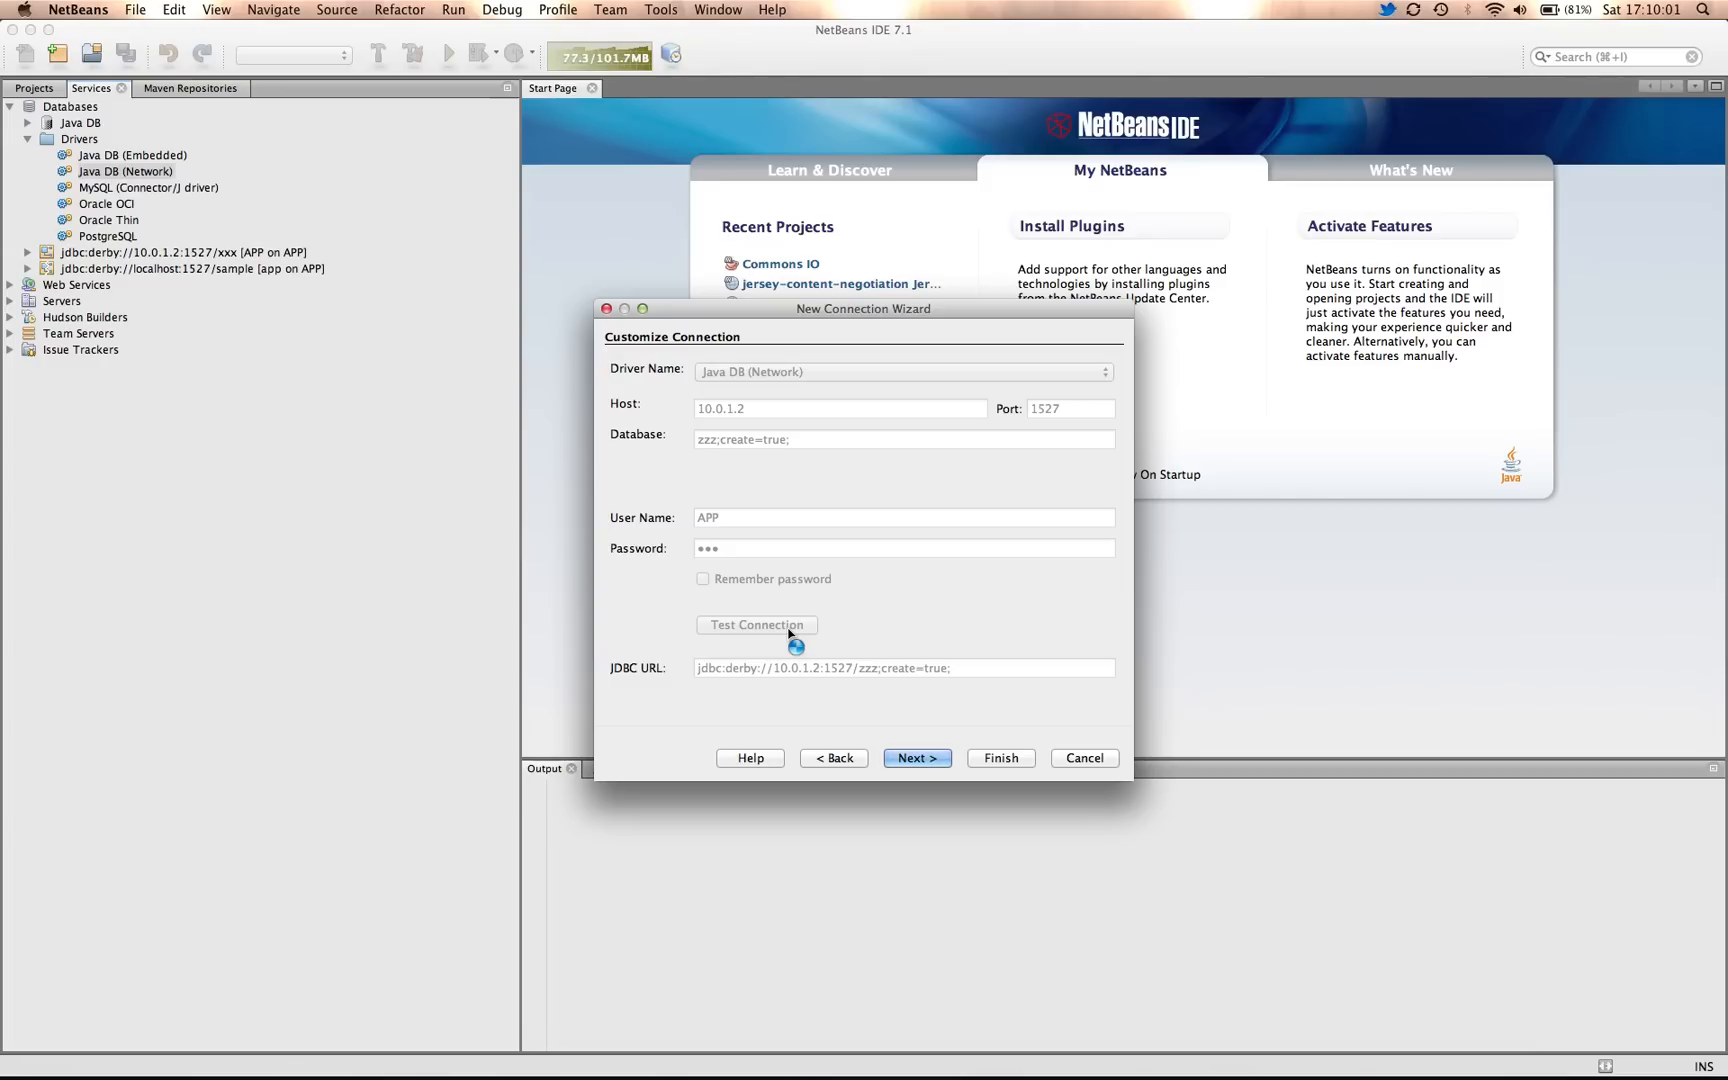
click(756, 625)
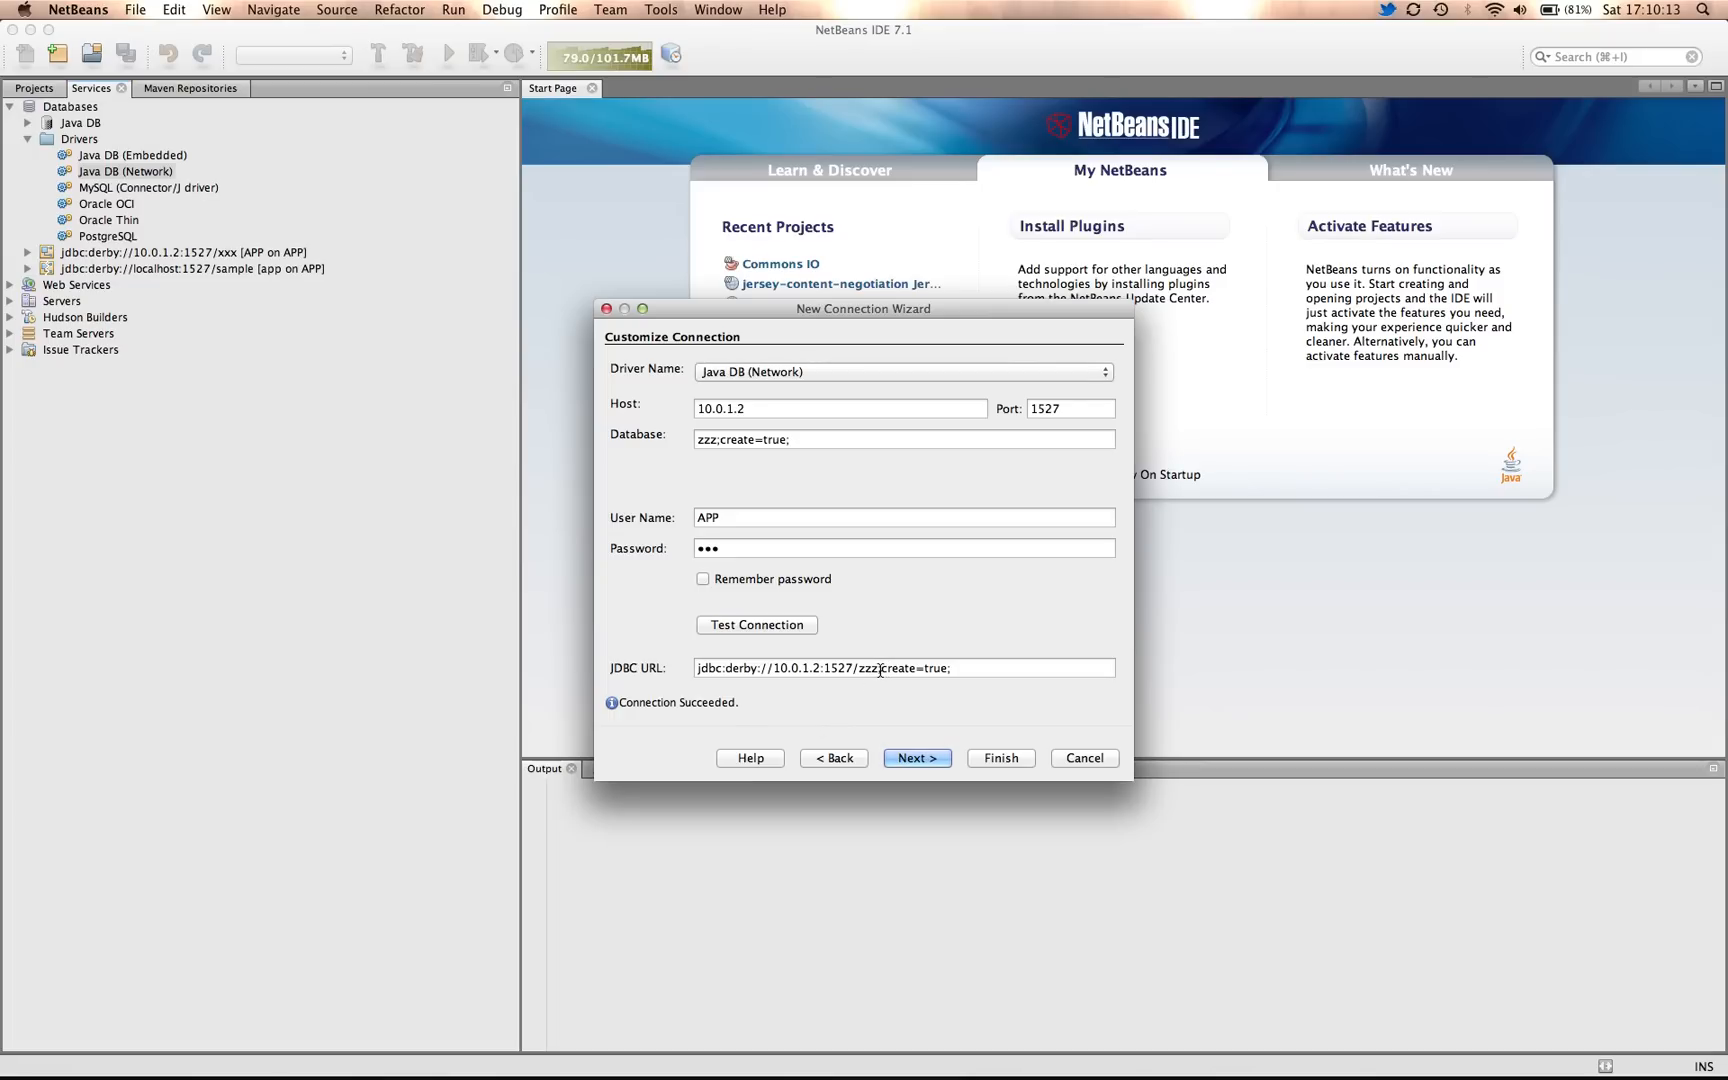
- Strip ;create=true; from the JDBC URL and finish the zzz connection with schema APP
click(904, 668)
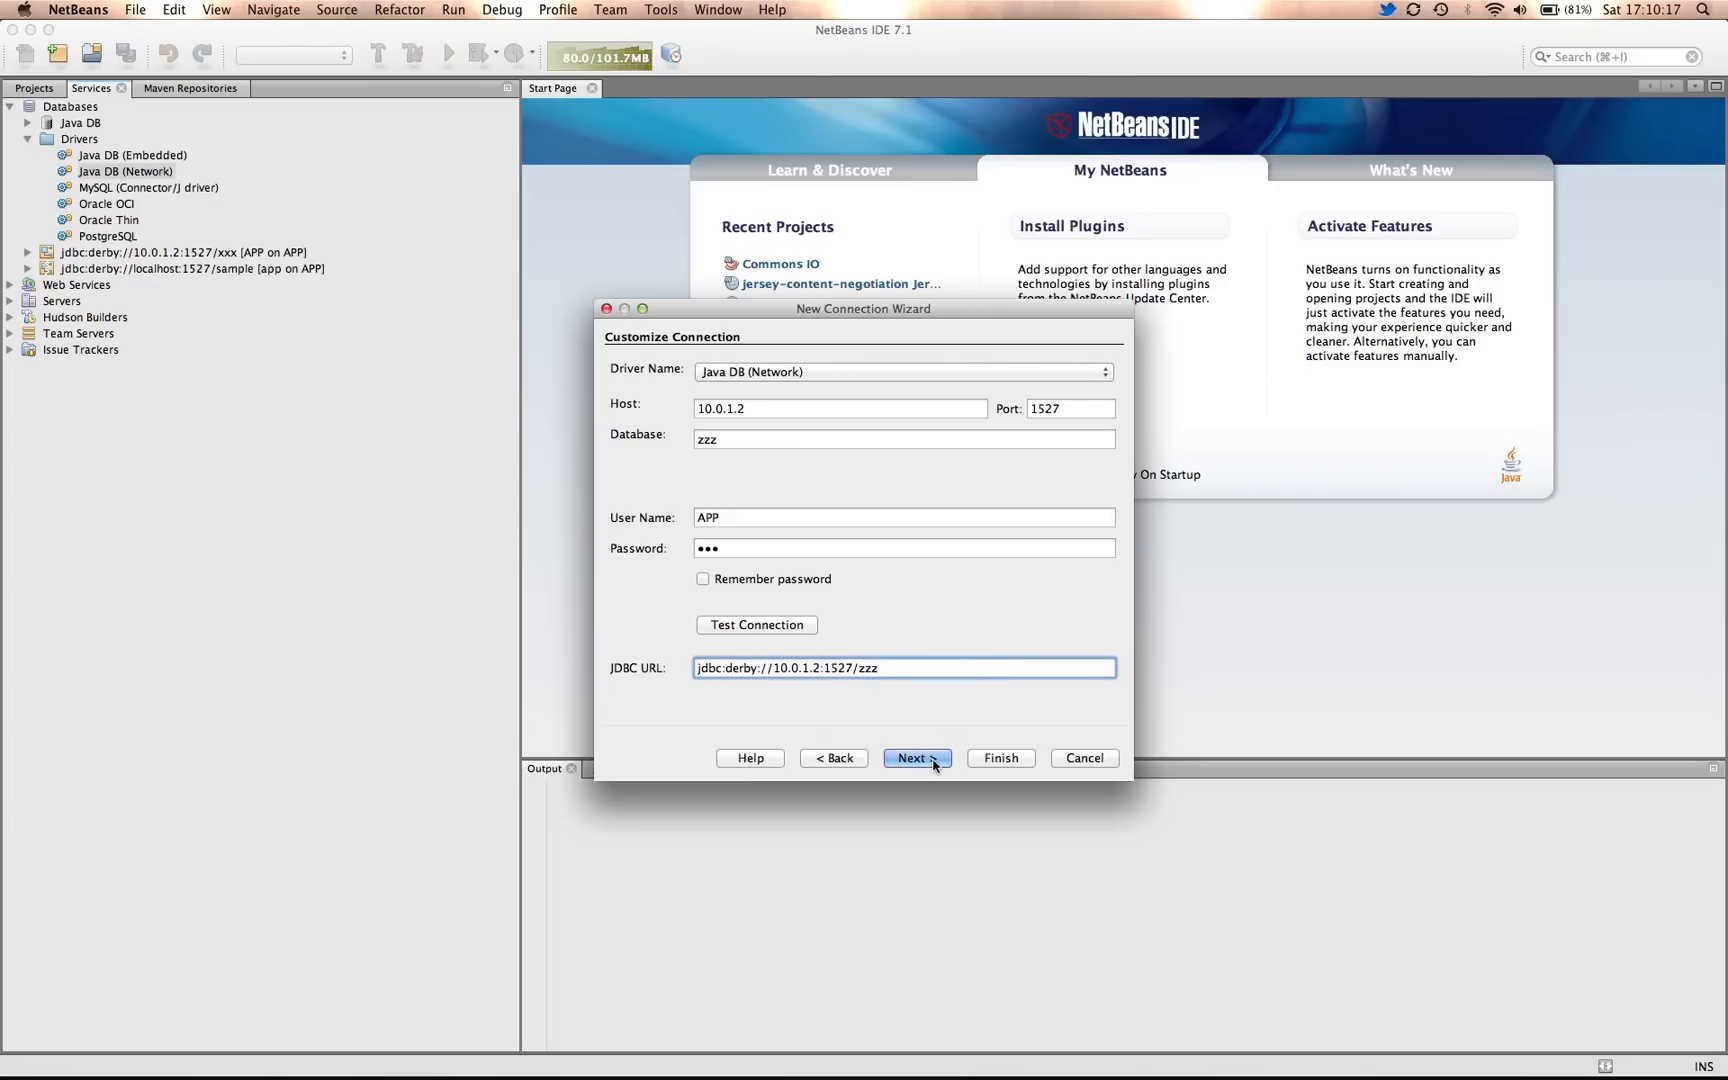
click(916, 758)
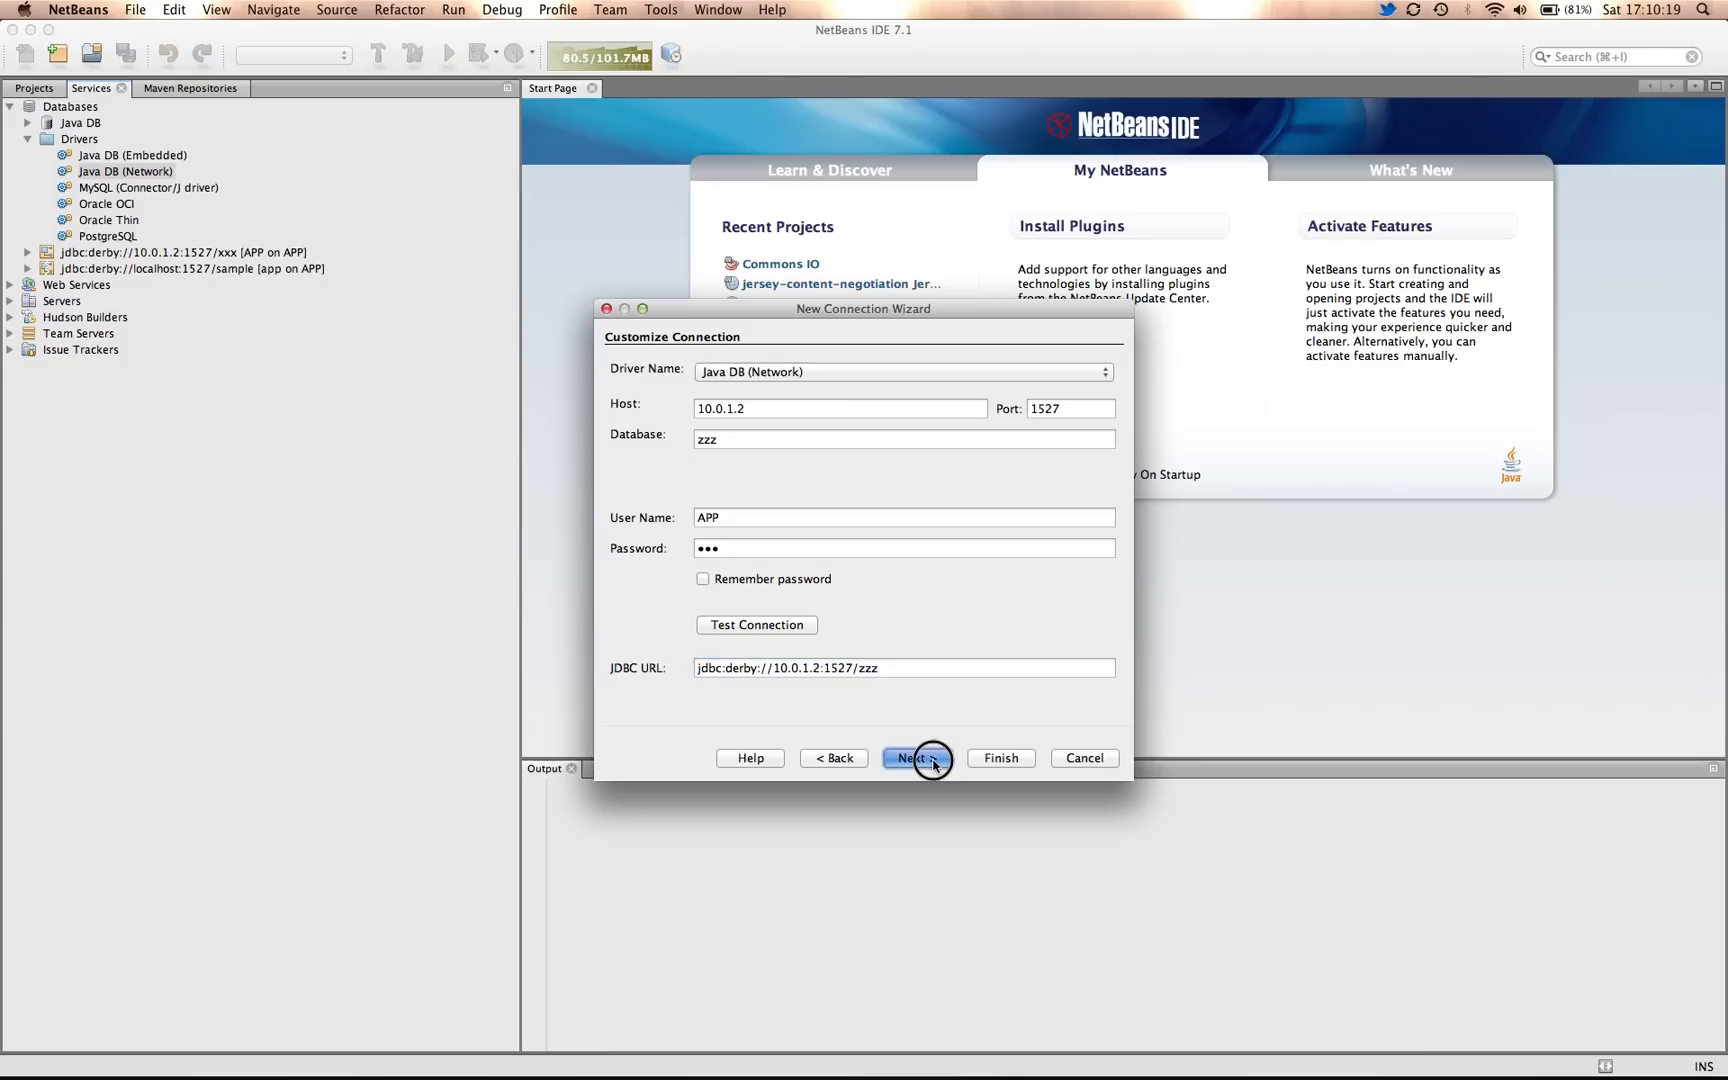
click(916, 758)
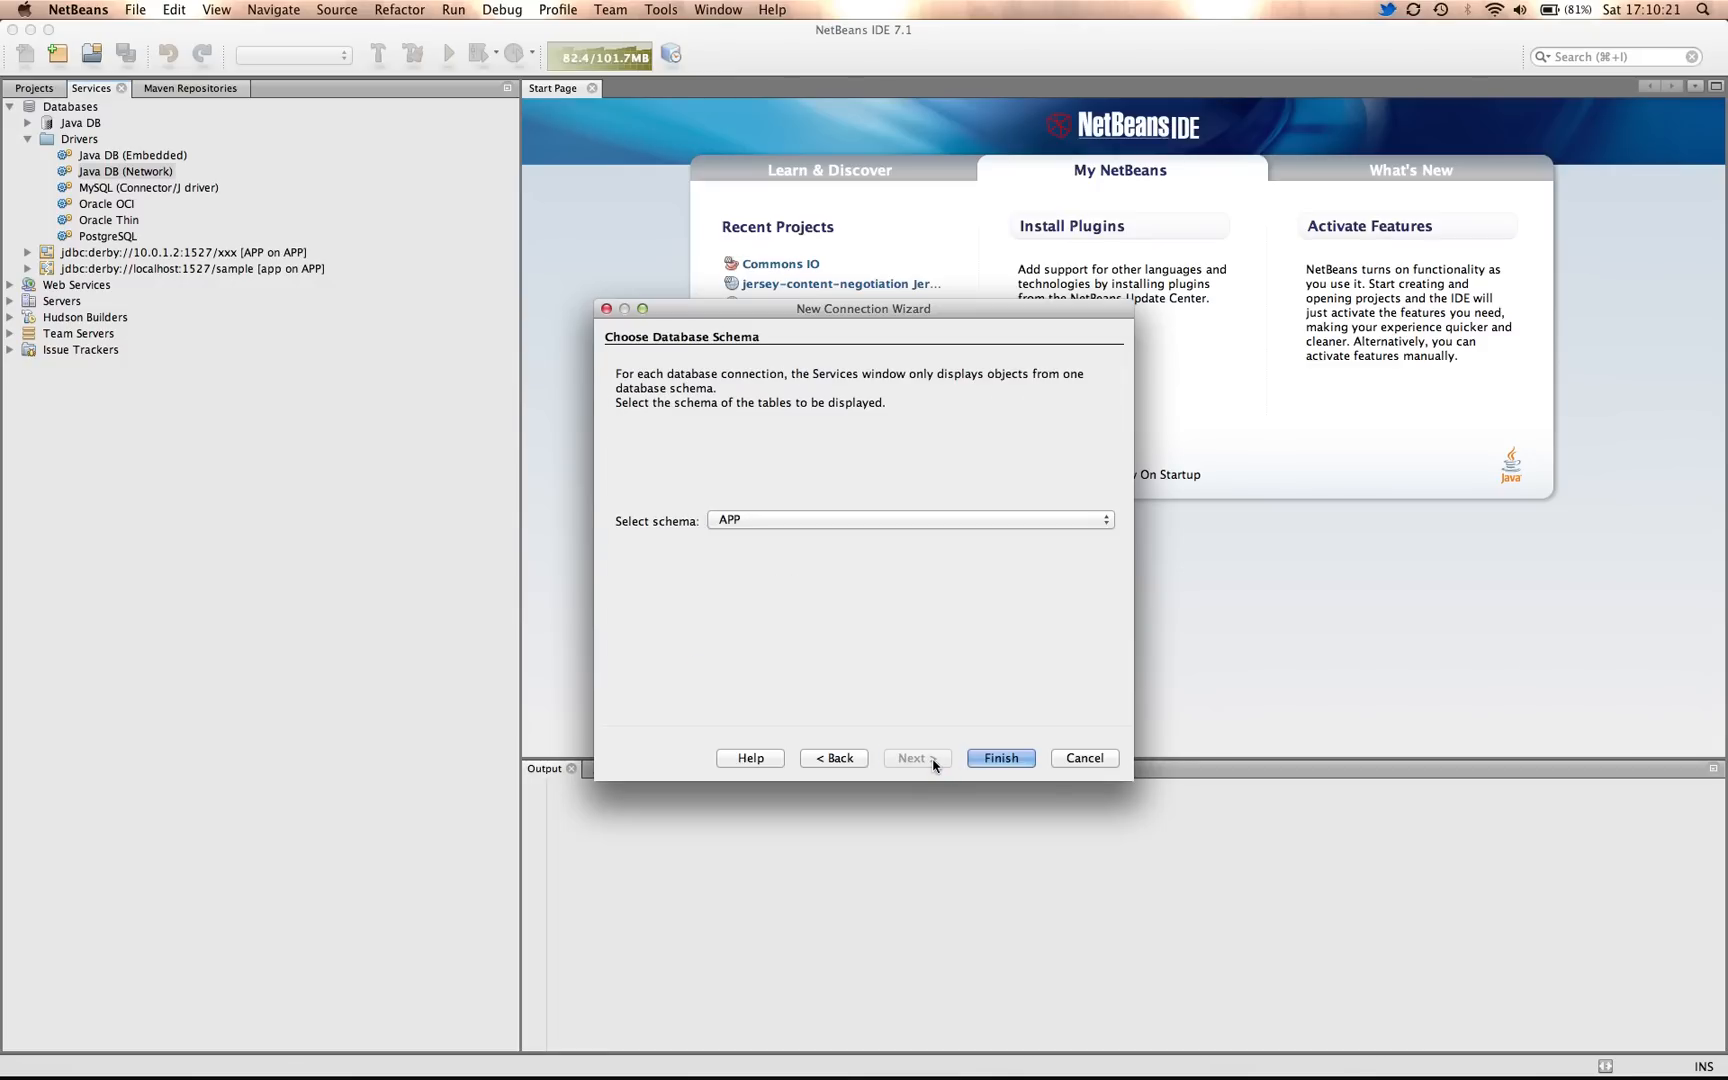
click(998, 758)
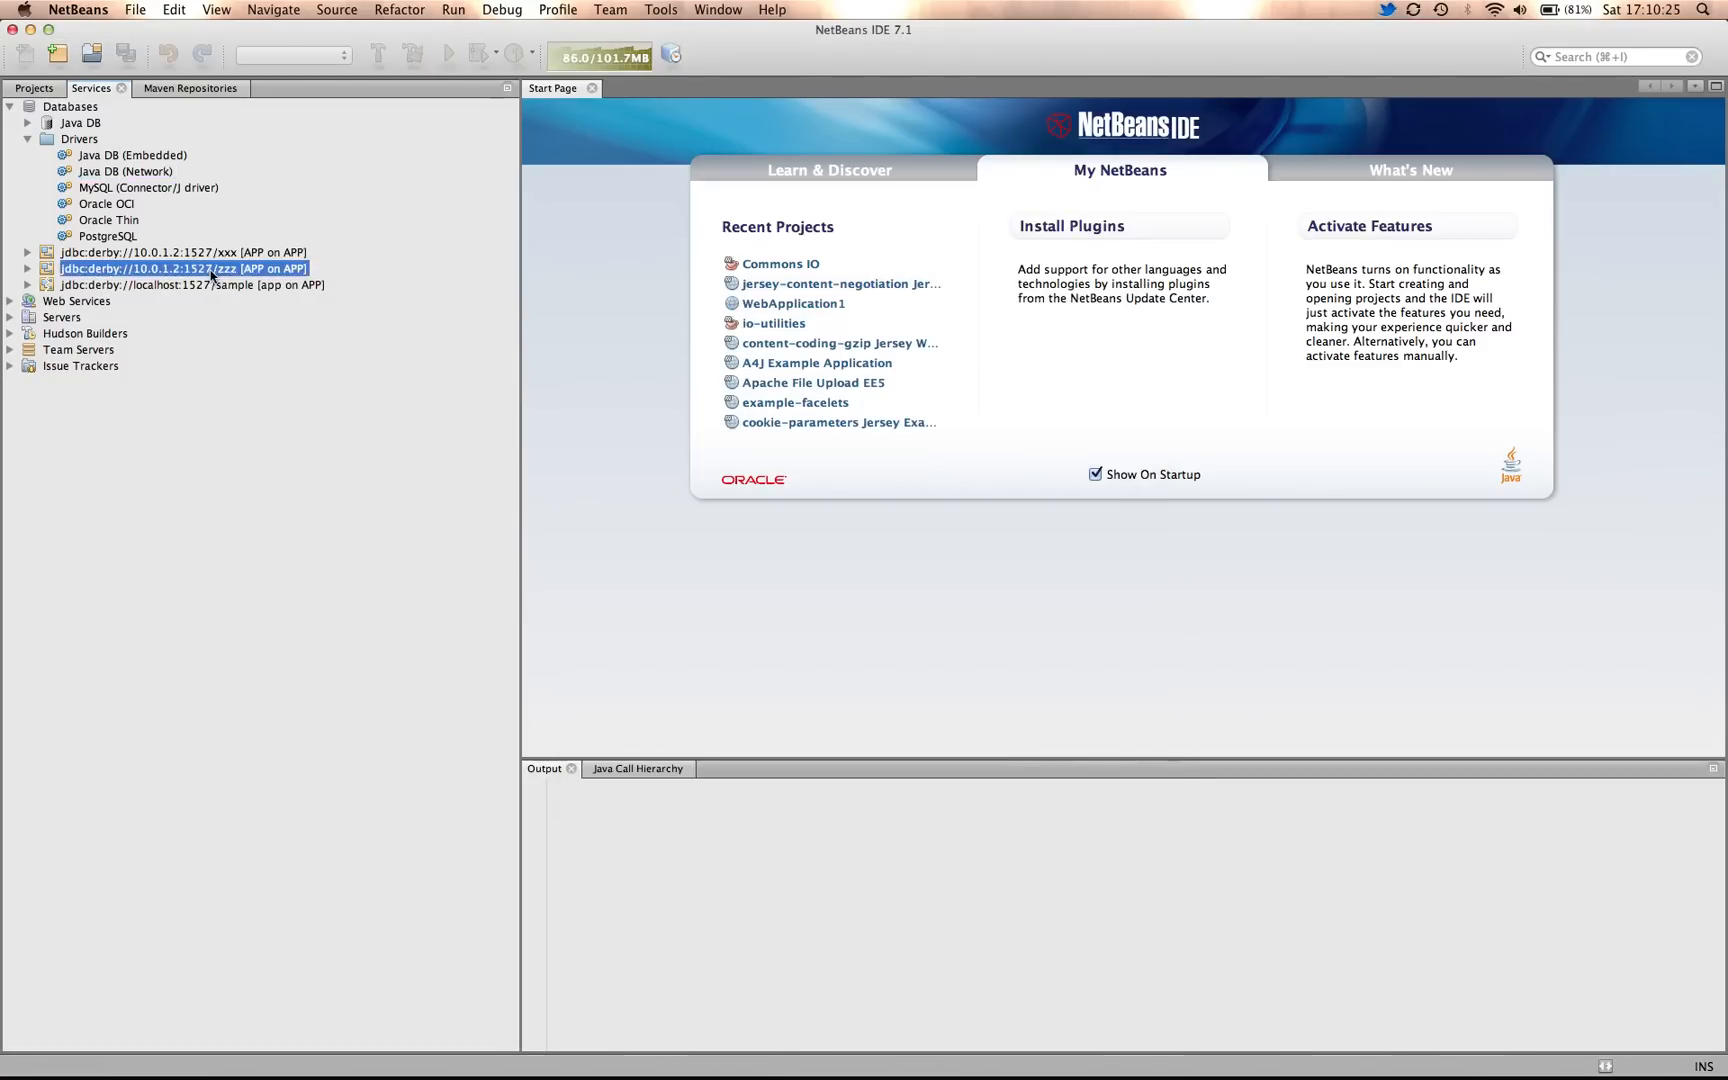
- Expand jdbc:derby://10.0.1.2:1527/zzz to reveal APP, NULLID, SQLJ, SYS and SYSCAT
click(26, 268)
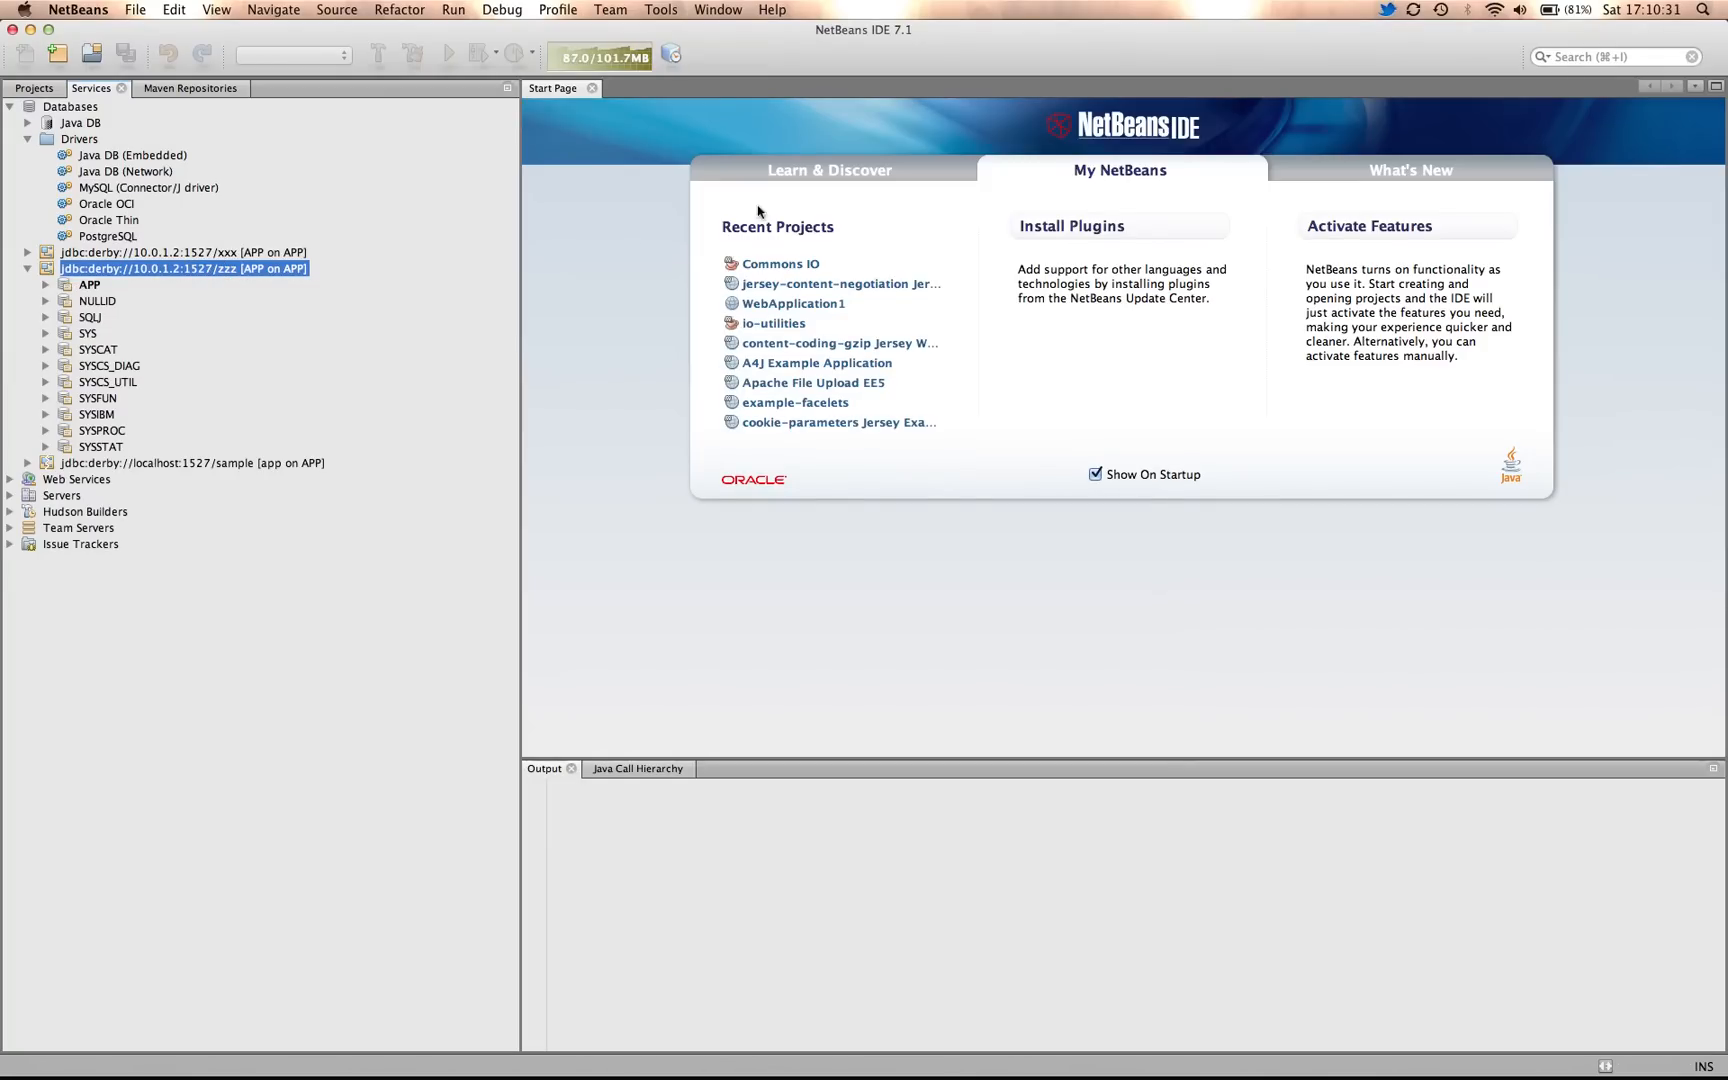
mouse_move(1342, 72)
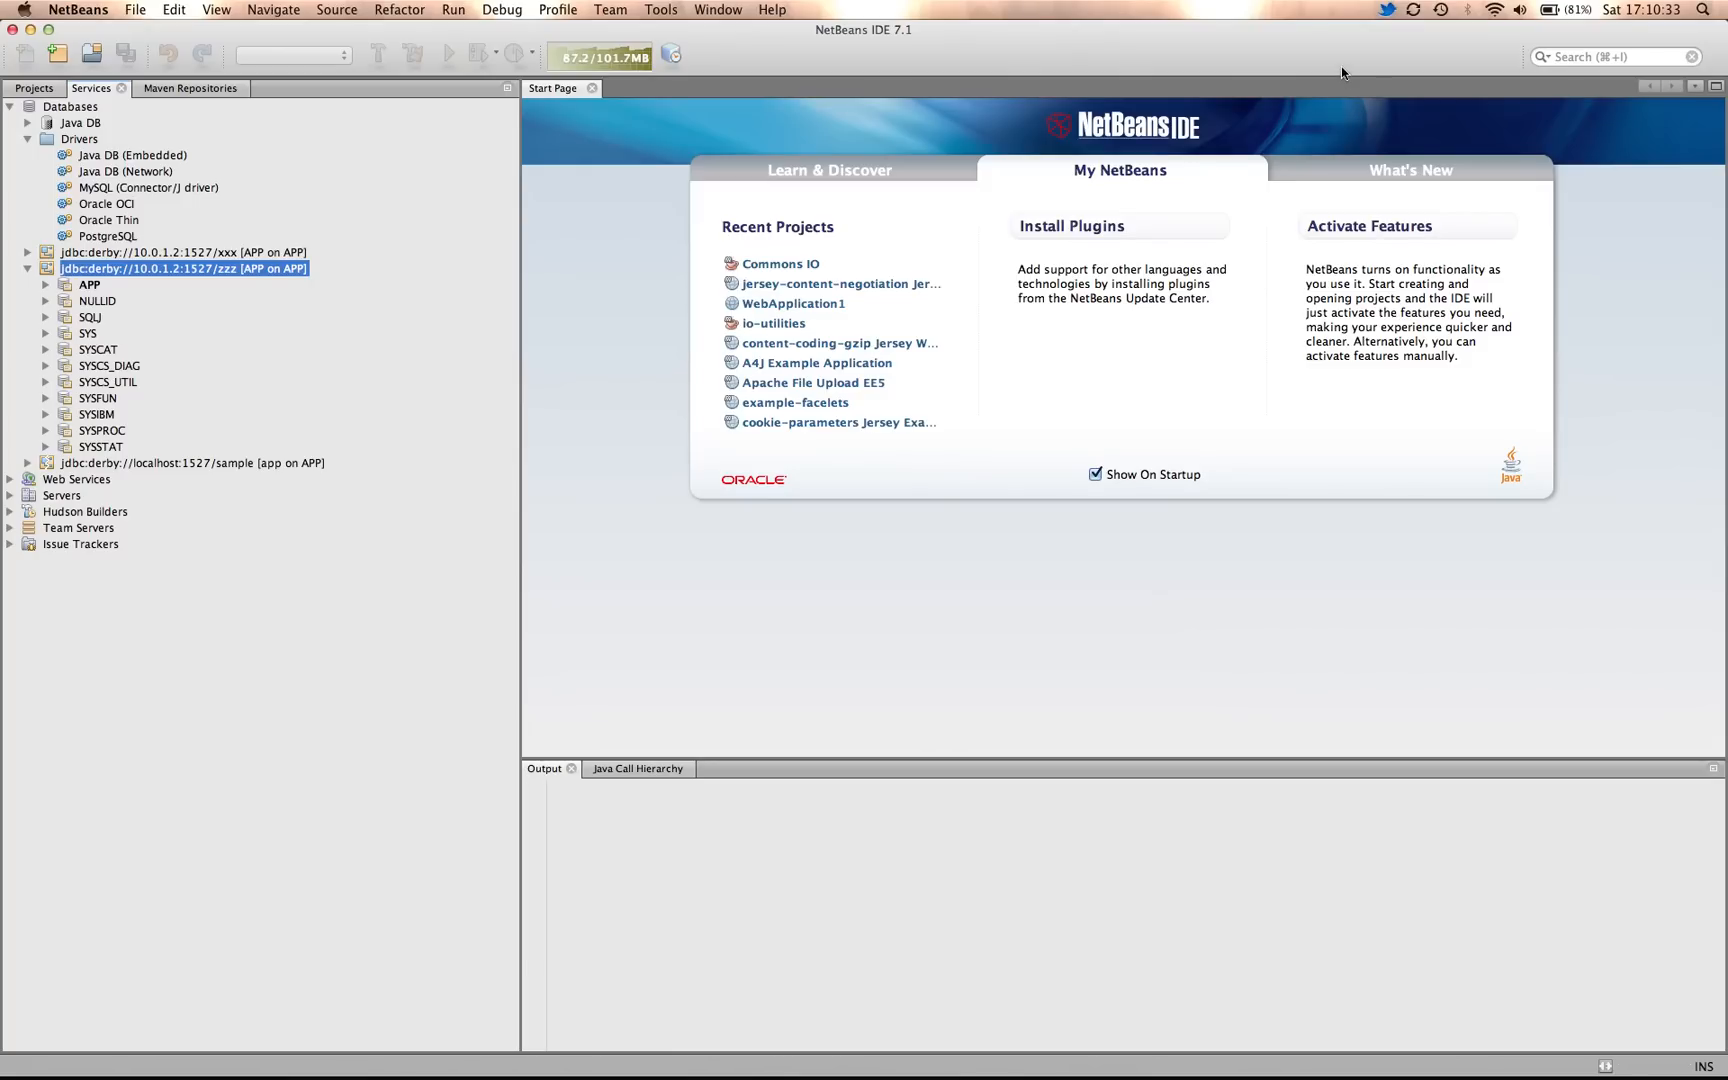